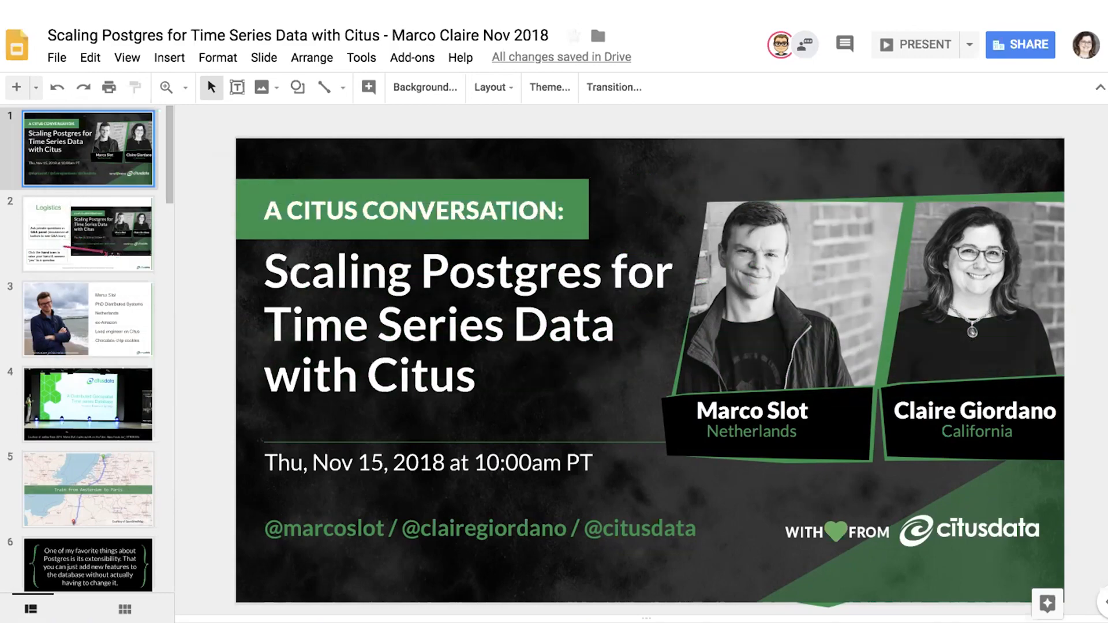
{"action": "mouse_move", "coordinate": [177, 253]}
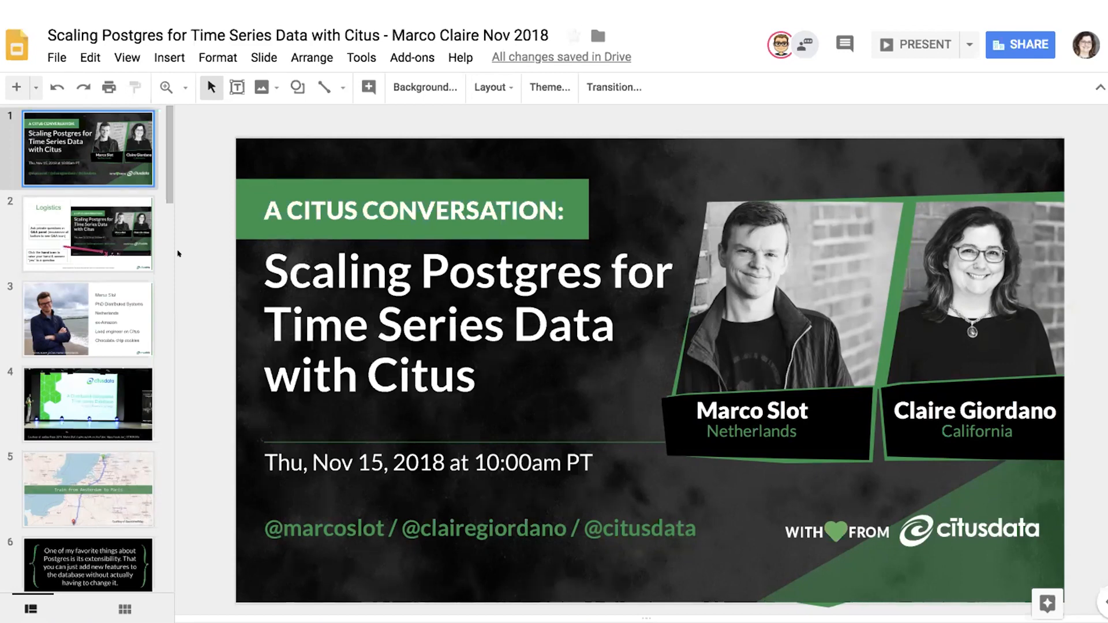
Show the Logistics slide, briefly revisiting the title slide, then settle back on Logistics
{"action": "left_click", "coordinate": [88, 234]}
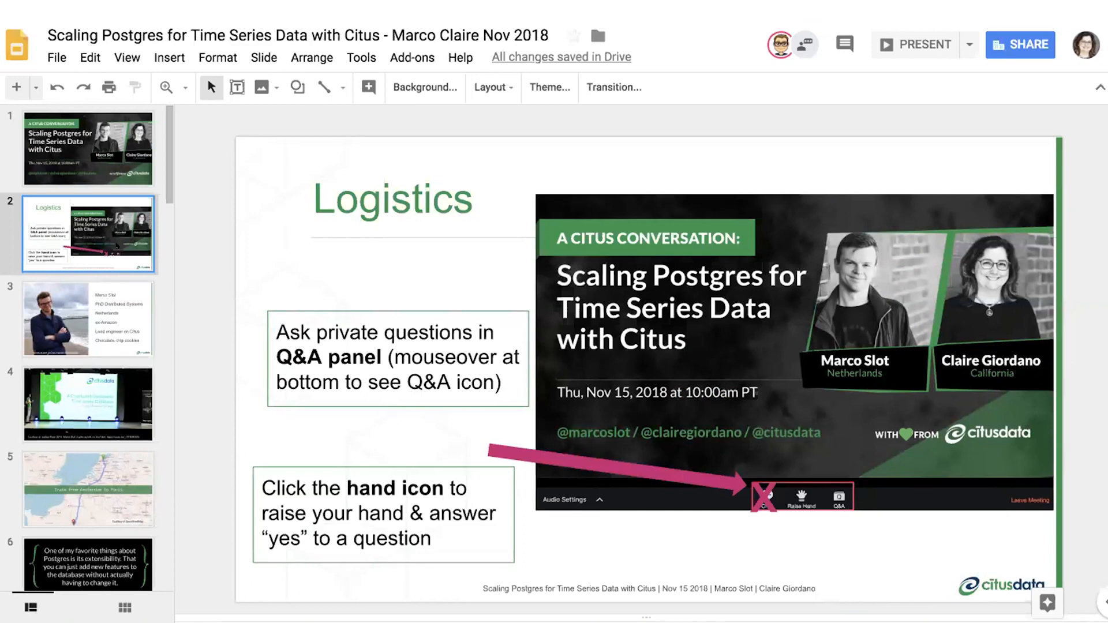
{"action": "mouse_move", "coordinate": [254, 242]}
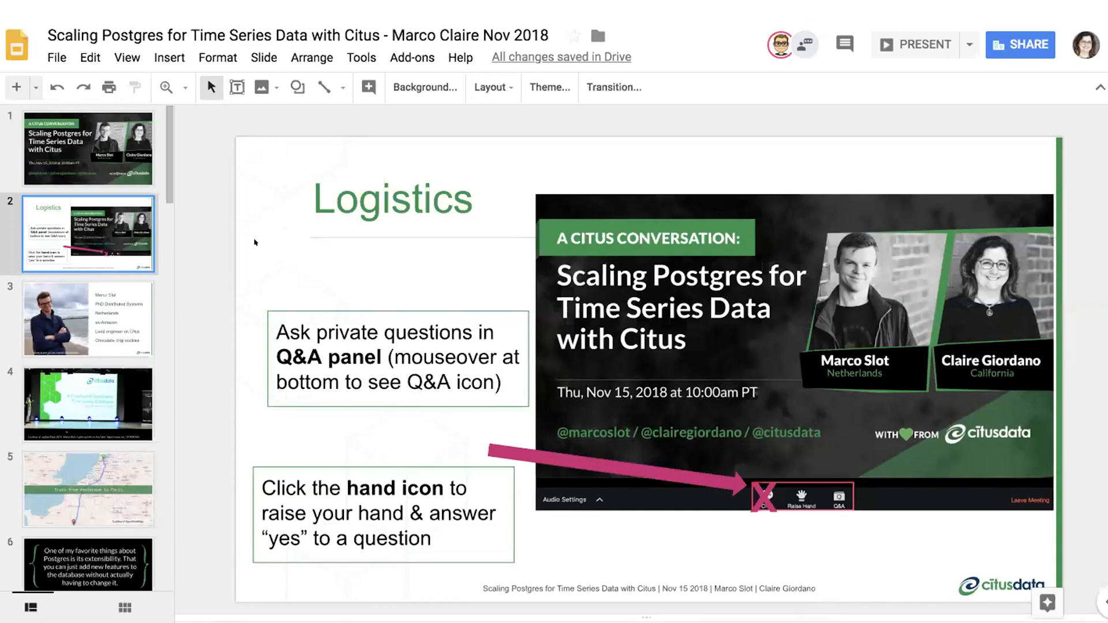
{"action": "mouse_move", "coordinate": [267, 244]}
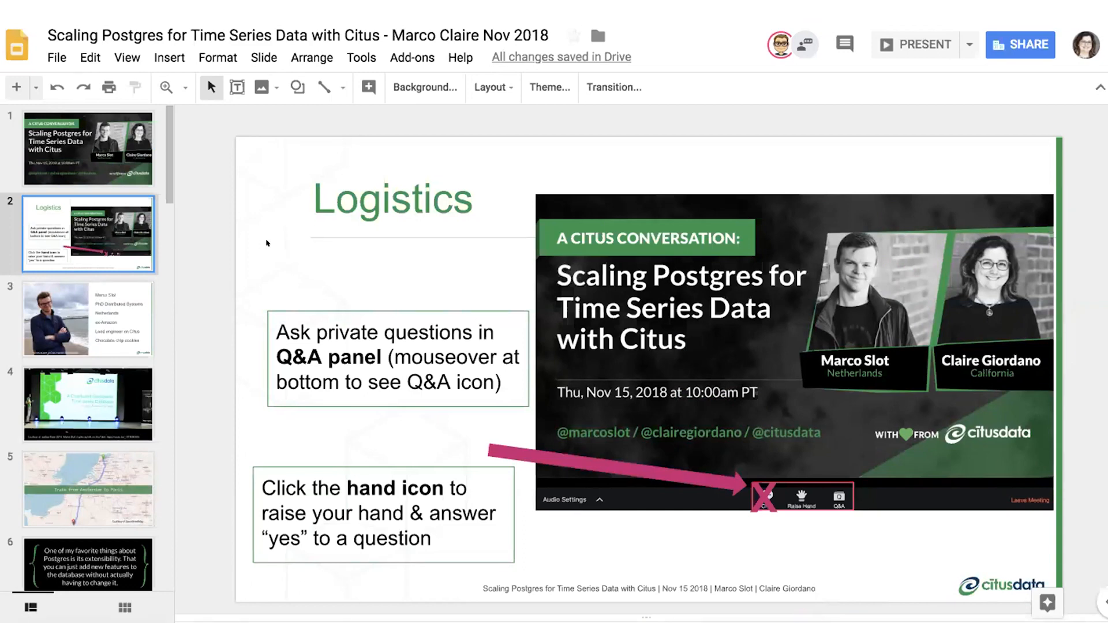
{"action": "left_click", "coordinate": [88, 149]}
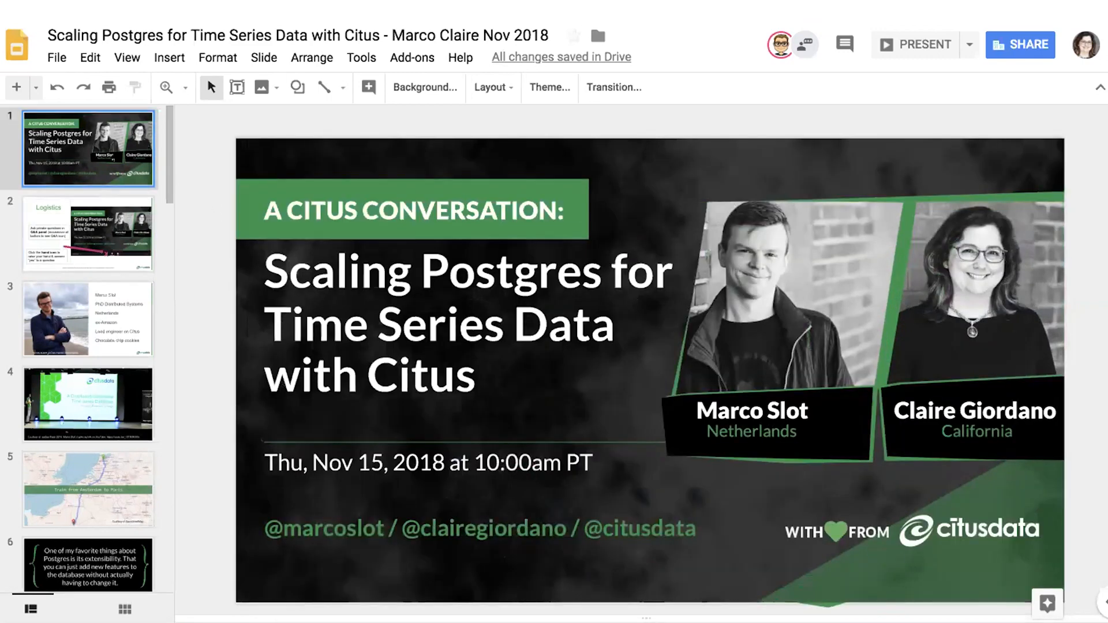
{"action": "mouse_move", "coordinate": [140, 218]}
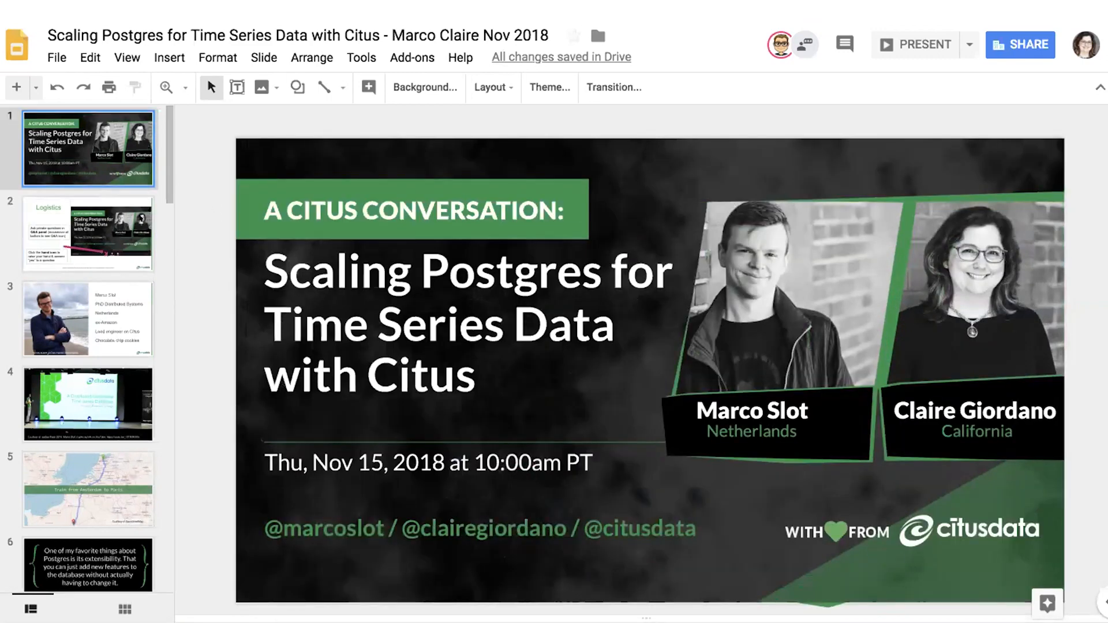
{"action": "left_click", "coordinate": [88, 235]}
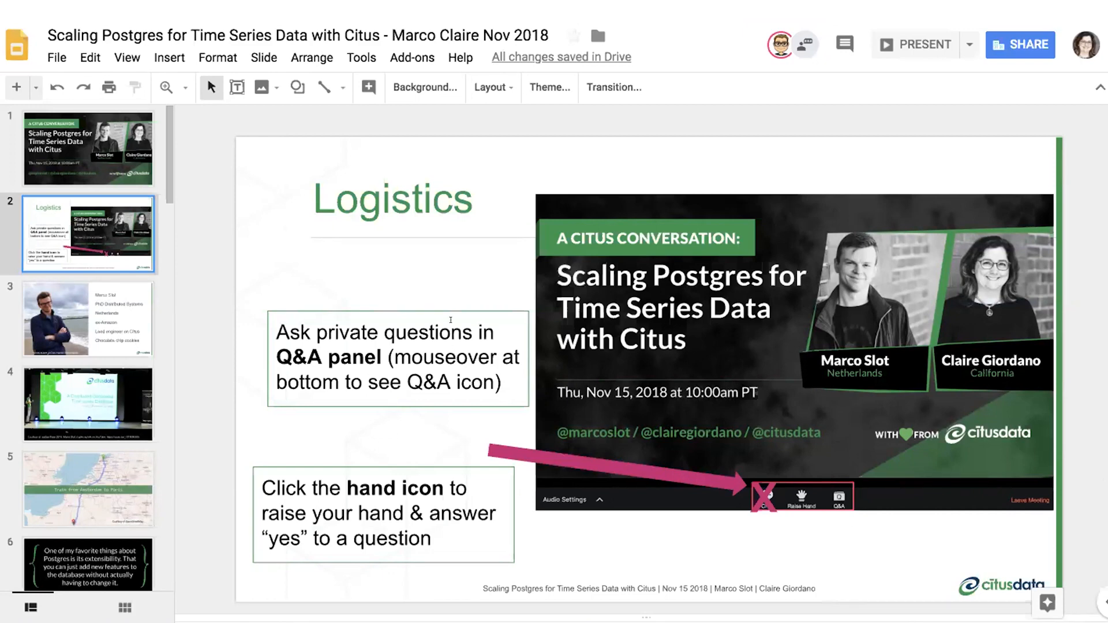
{"action": "mouse_move", "coordinate": [150, 319]}
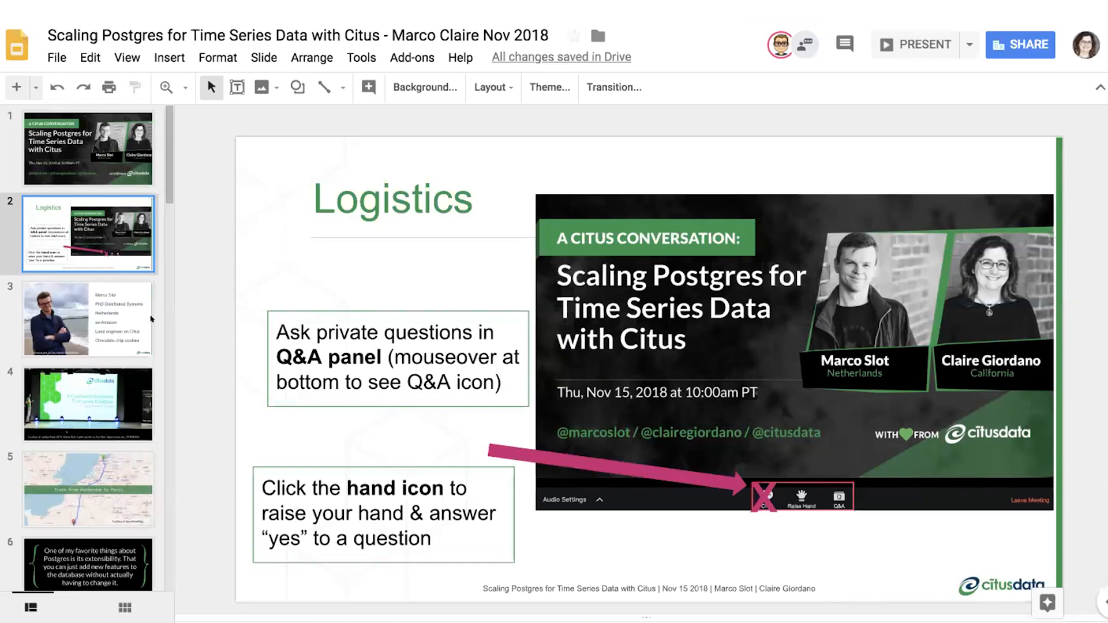
Show slide 3, the Marco Slot speaker bio with the beach photo
{"action": "left_click", "coordinate": [88, 318]}
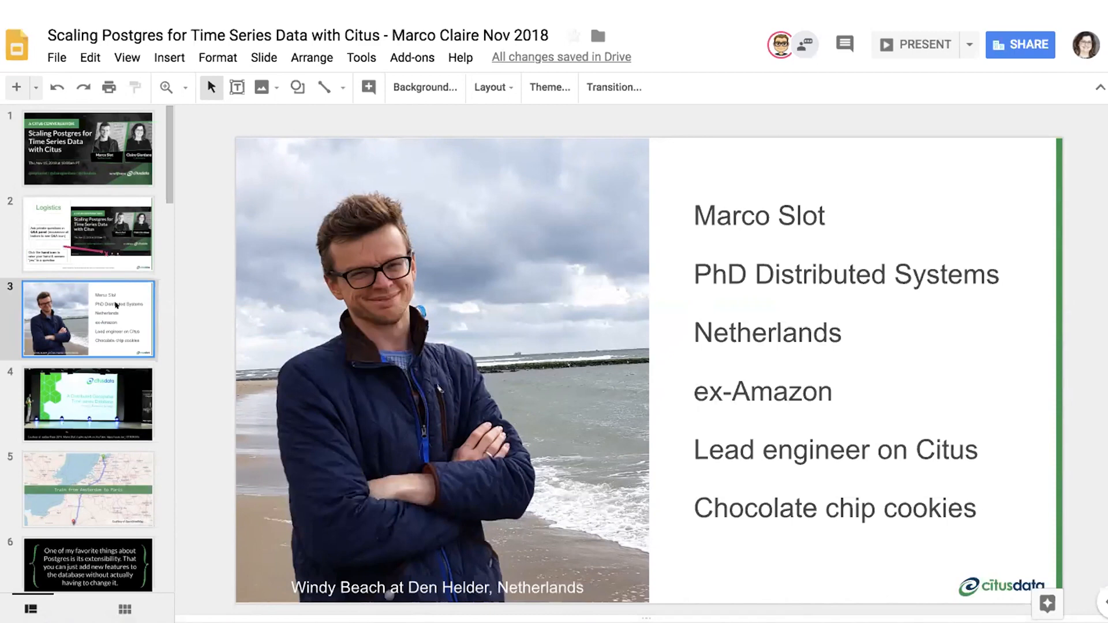
{"action": "mouse_move", "coordinate": [67, 405]}
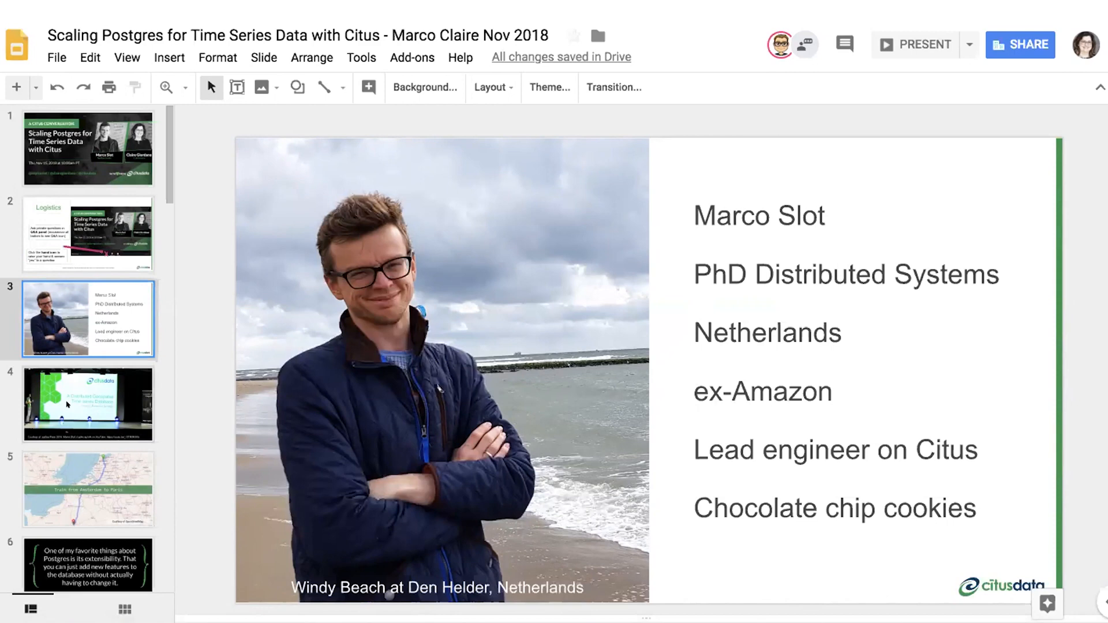
Show slide 4, the pgDay Paris 2018 lightning talk stage photo
{"action": "left_click", "coordinate": [87, 404]}
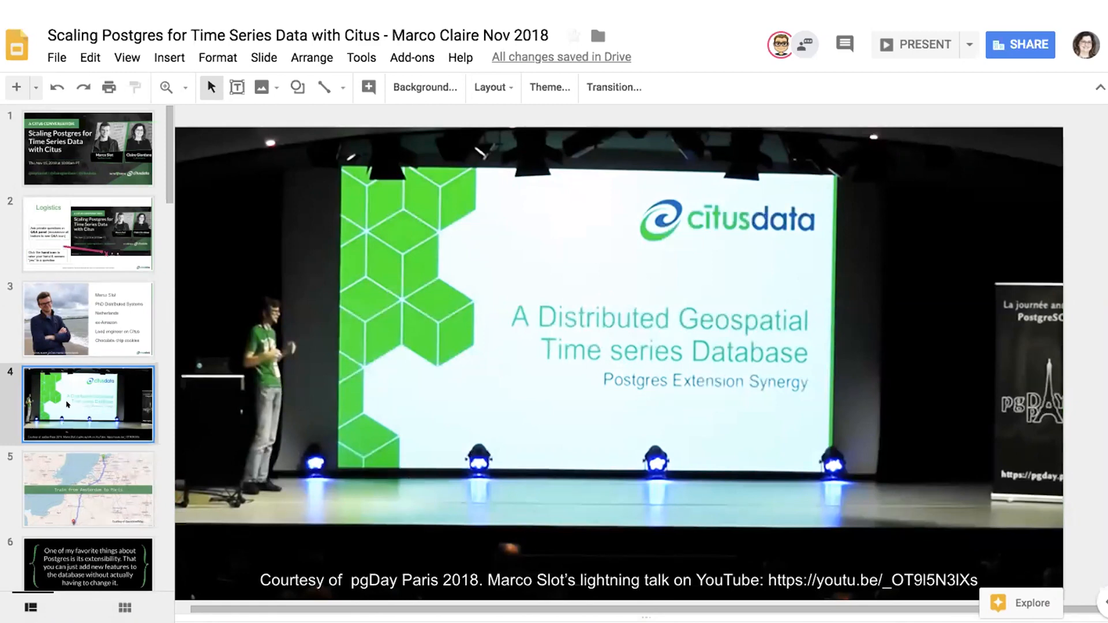
{"action": "mouse_move", "coordinate": [67, 406]}
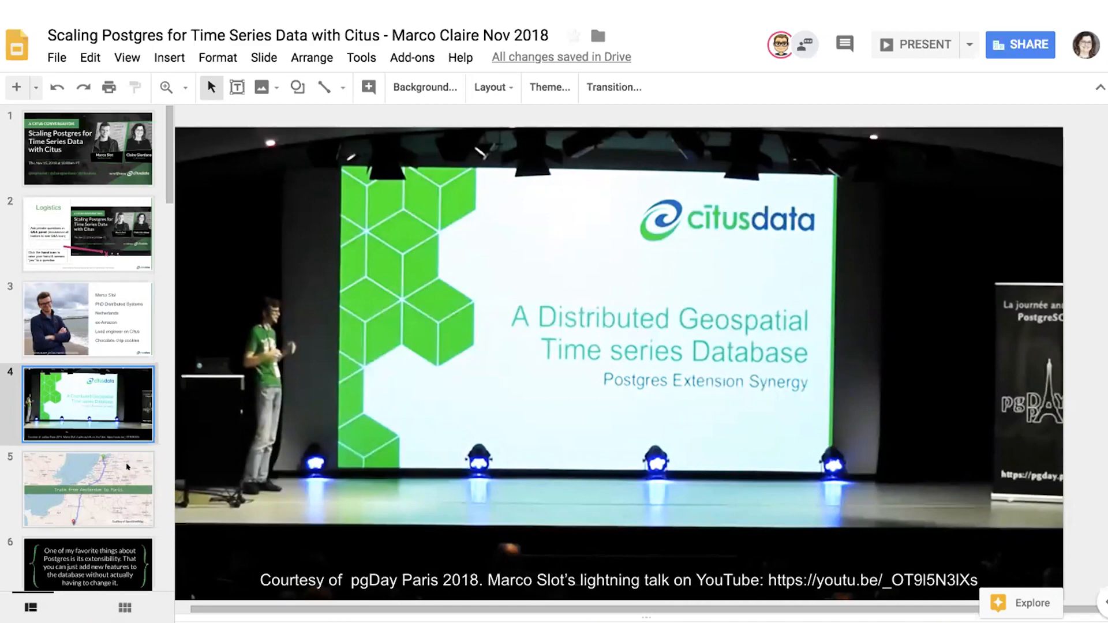
Step through the Amsterdam-to-Paris train map slide and land on the black Q: slide 7
{"action": "left_click", "coordinate": [88, 489]}
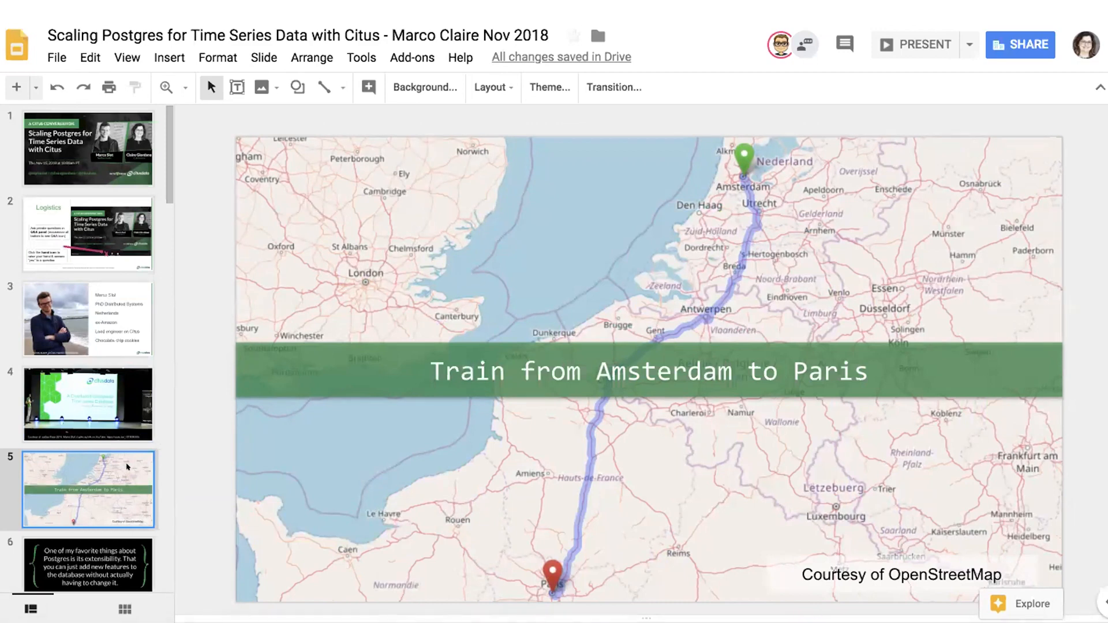
{"action": "left_click", "coordinate": [88, 404]}
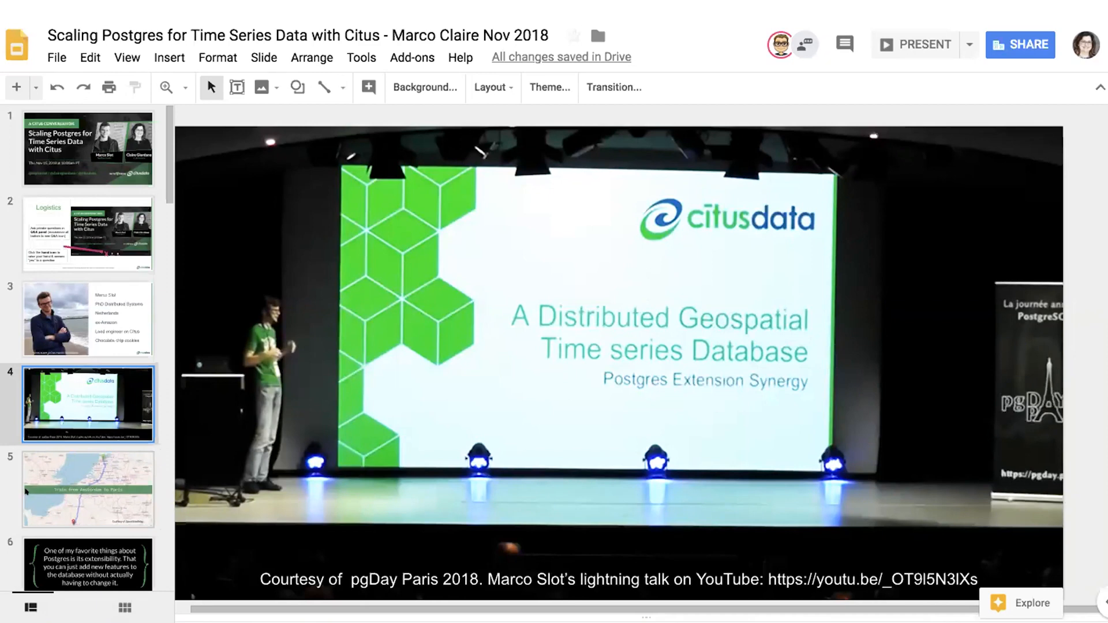
{"action": "left_click", "coordinate": [87, 489]}
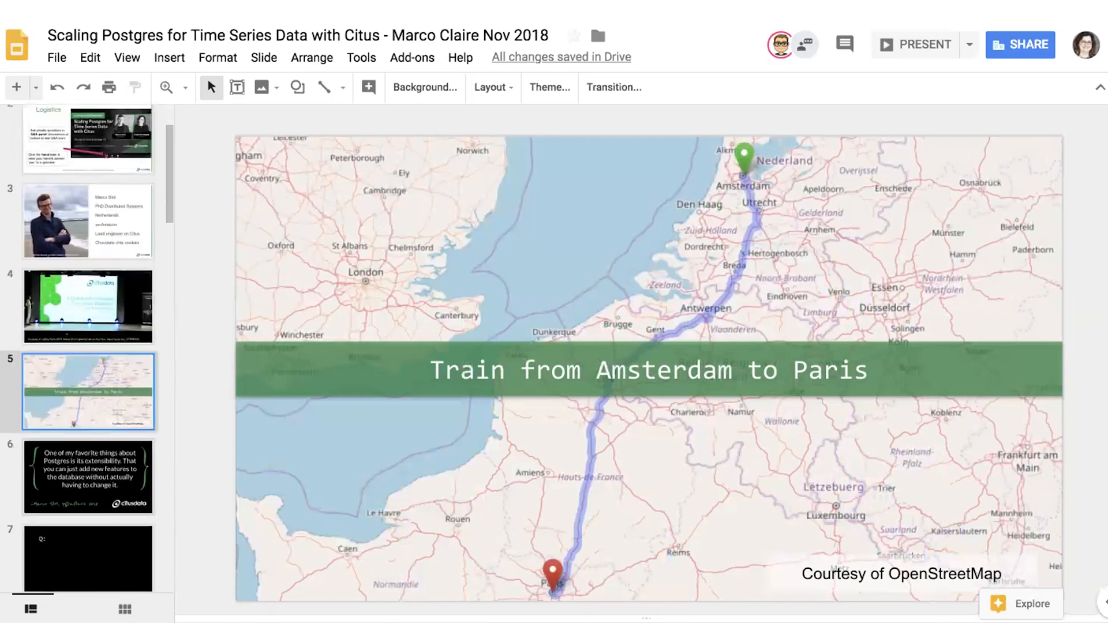
{"action": "left_click", "coordinate": [88, 475]}
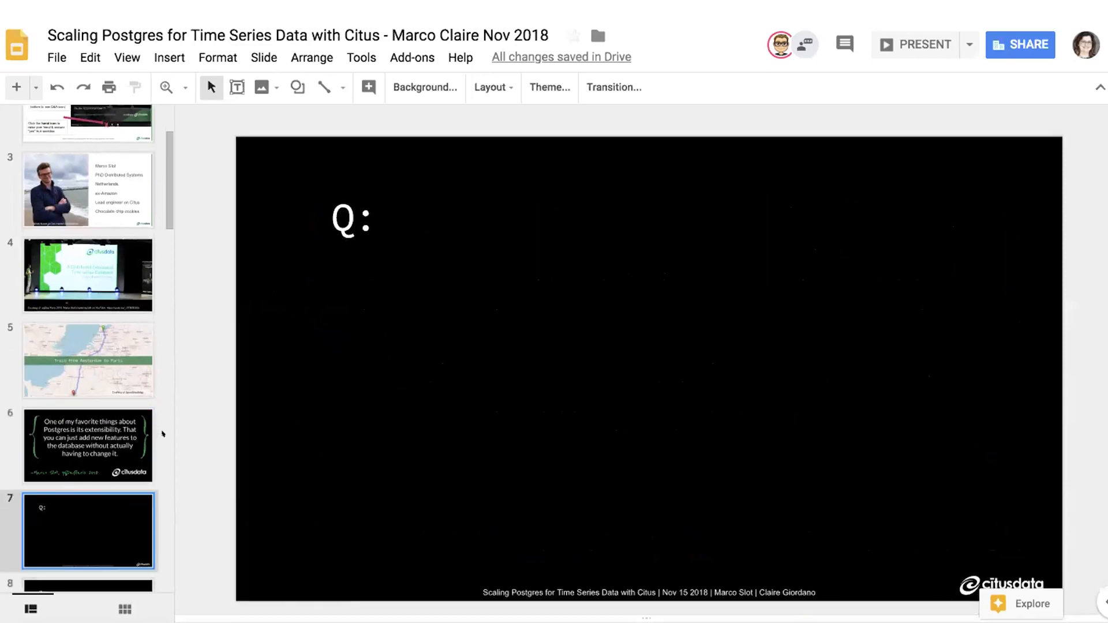
Extend slide 7's text to read "Q:What is a Postgres extension?"
{"action": "left_click", "coordinate": [350, 219]}
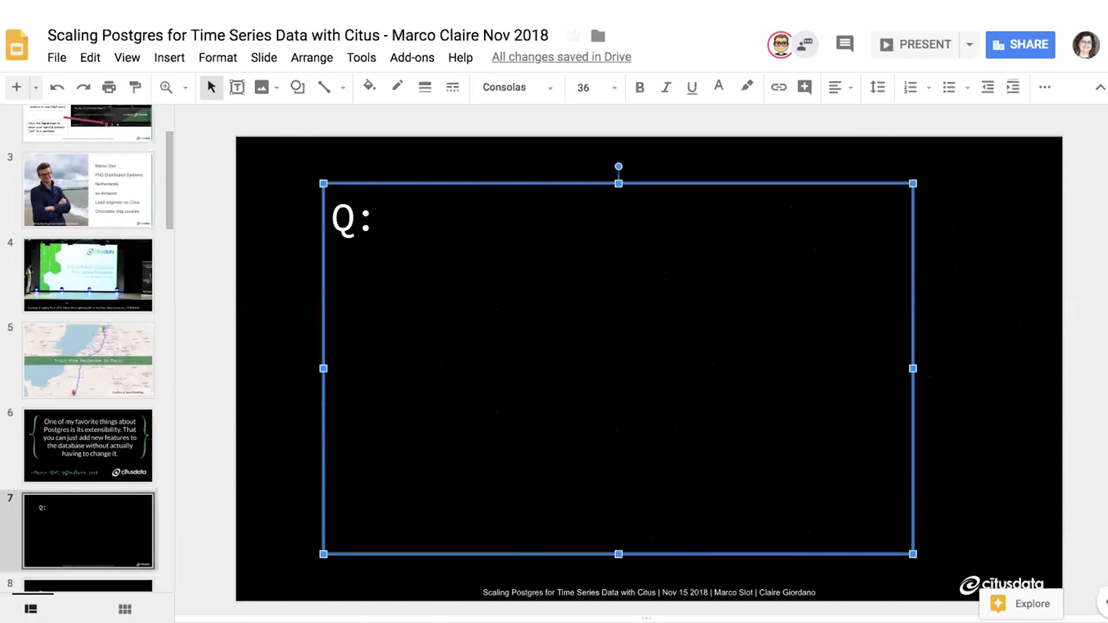
{"action": "type", "text": "What i"}
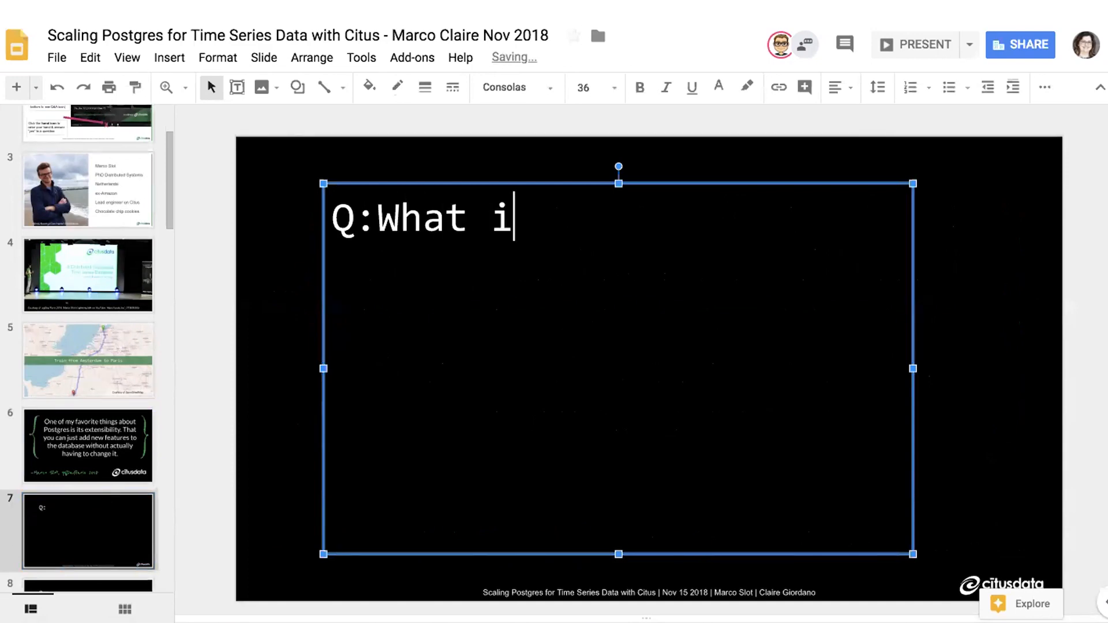
{"action": "type", "text": "s a Postg"}
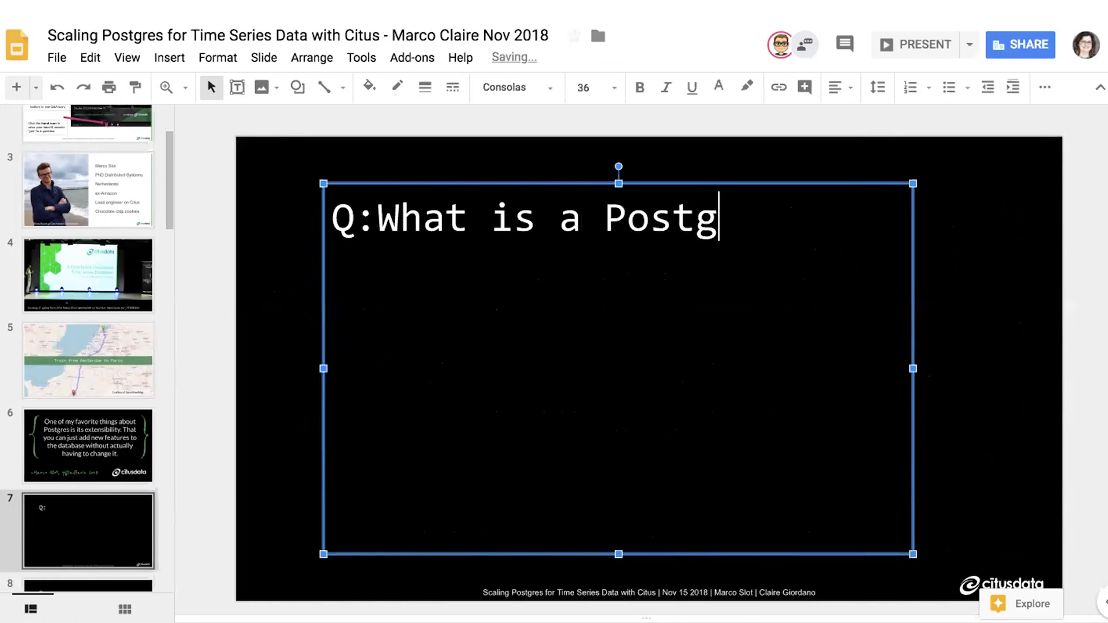
{"action": "type", "text": "res extension"}
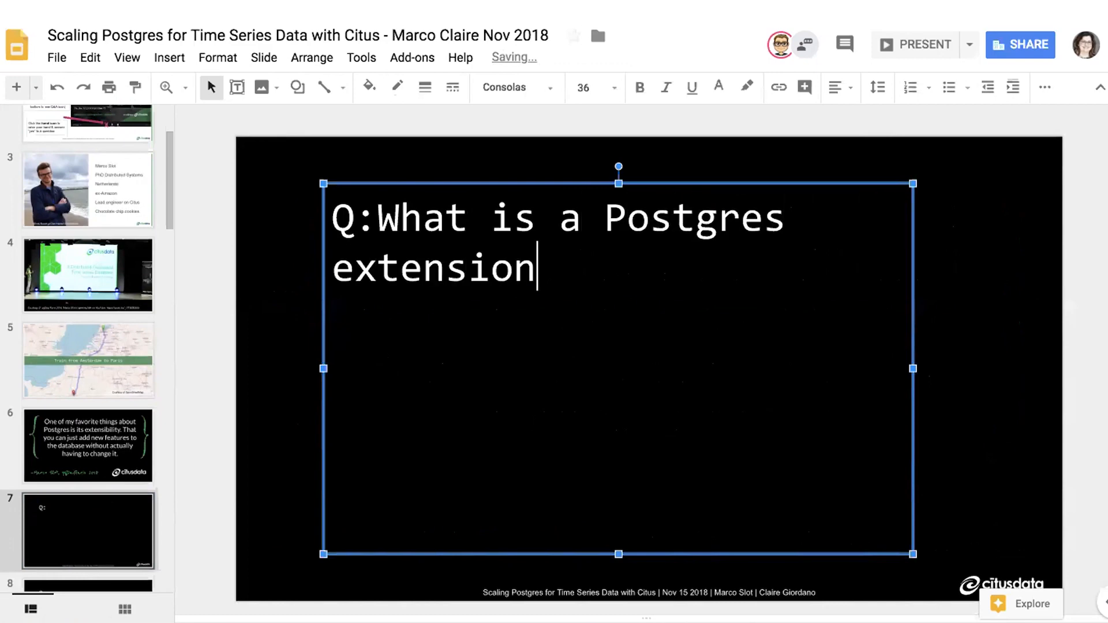
{"action": "type", "text": "?"}
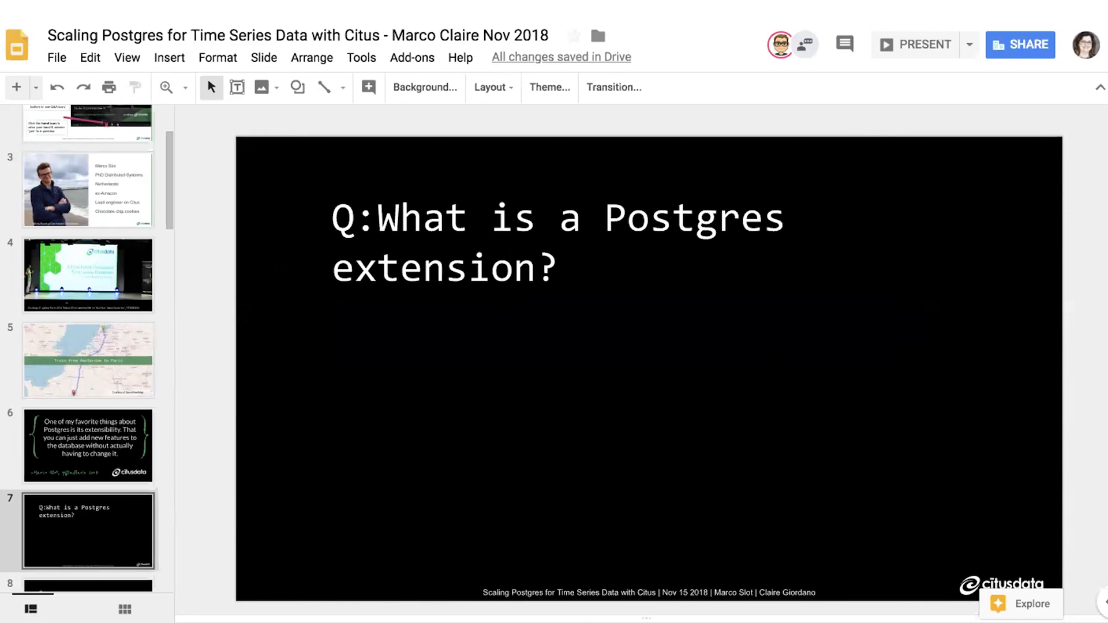
{"action": "mouse_move", "coordinate": [201, 304]}
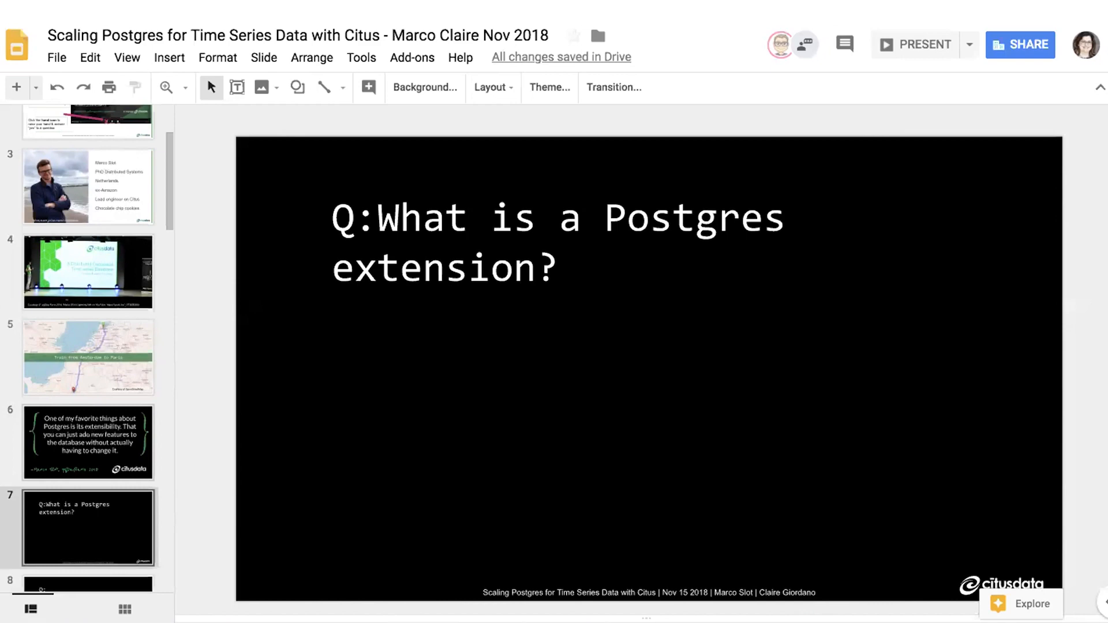
{"action": "scroll", "scroll_direction": "up", "scroll_amount": 3}
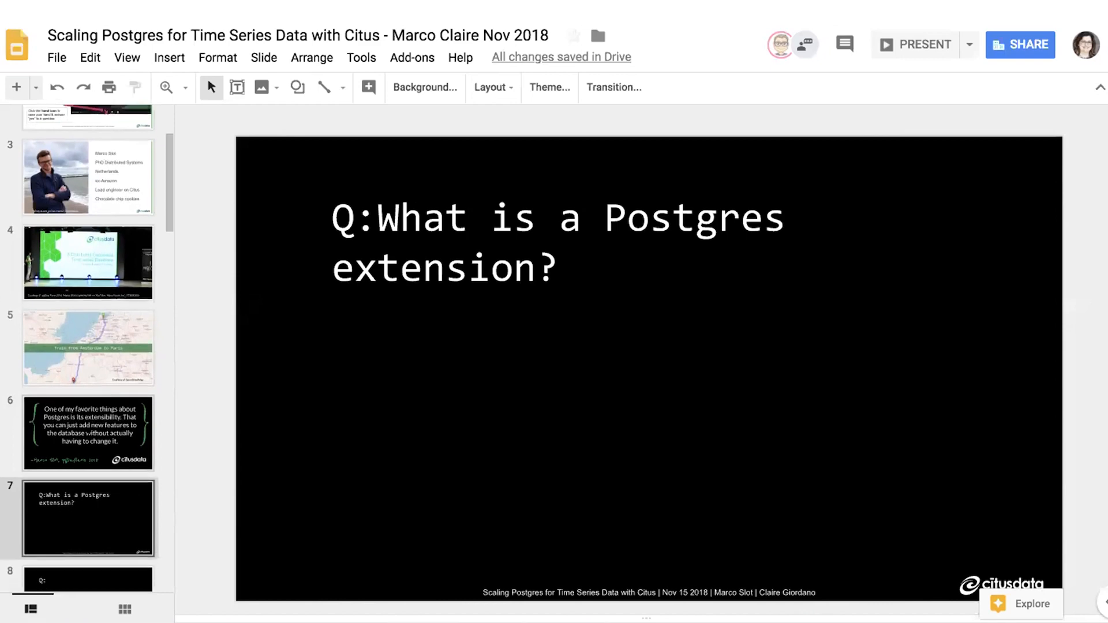
{"action": "scroll", "scroll_direction": "down", "scroll_amount": 3}
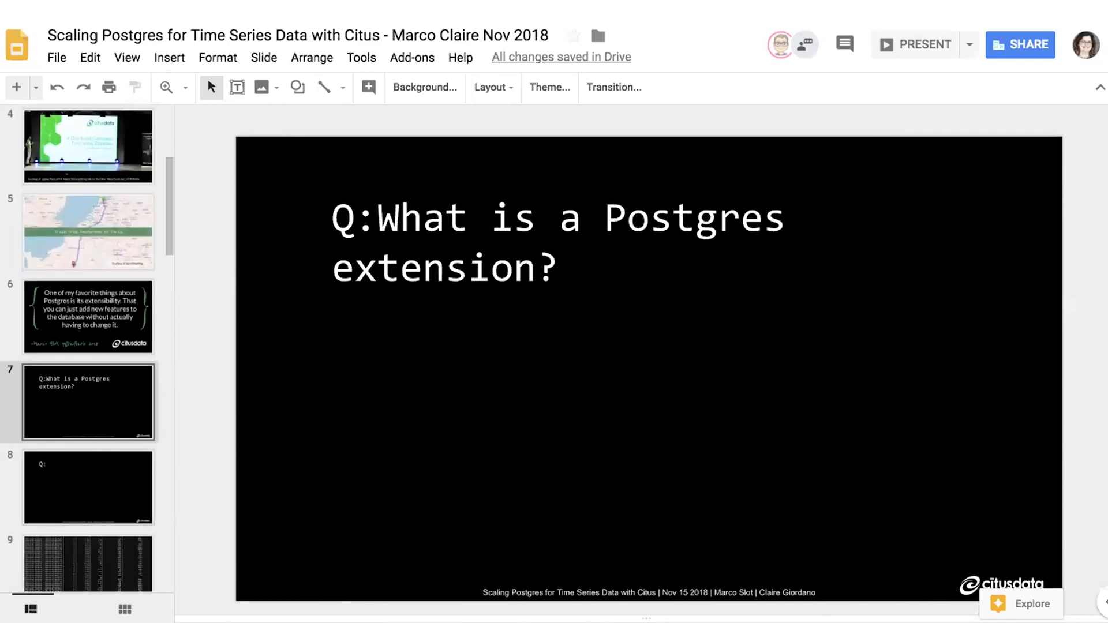
On slide 8, enter "Q:What is time series data?" with "What is does it look like?" on a new line
{"action": "left_click", "coordinate": [88, 487]}
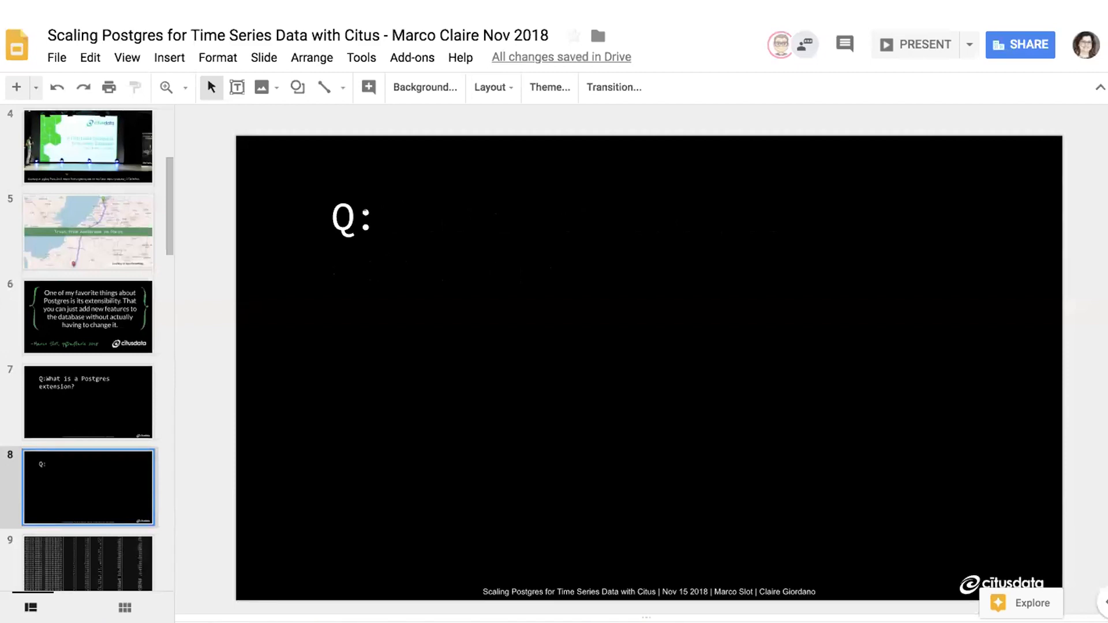
{"action": "double_click", "coordinate": [351, 218]}
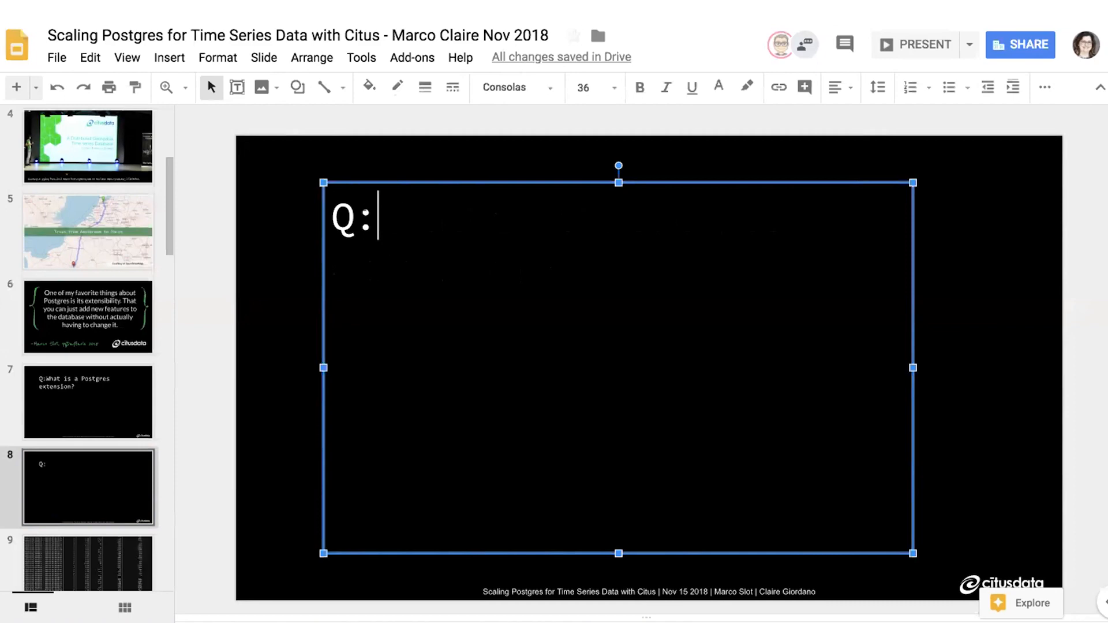
{"action": "type", "text": "What is time s"}
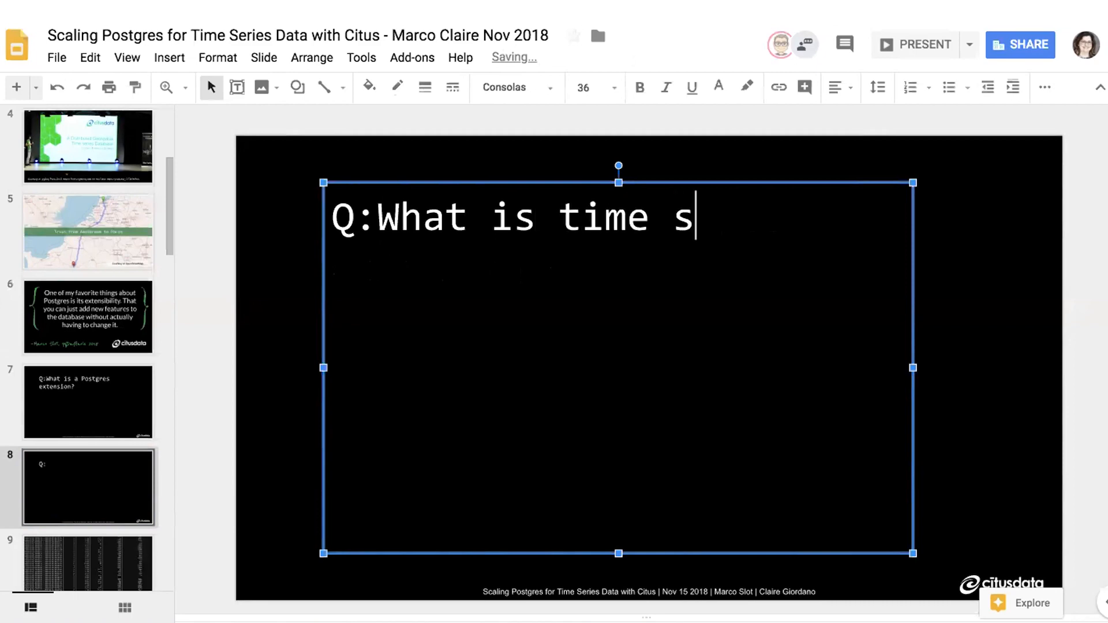
{"action": "type", "text": "eries data"}
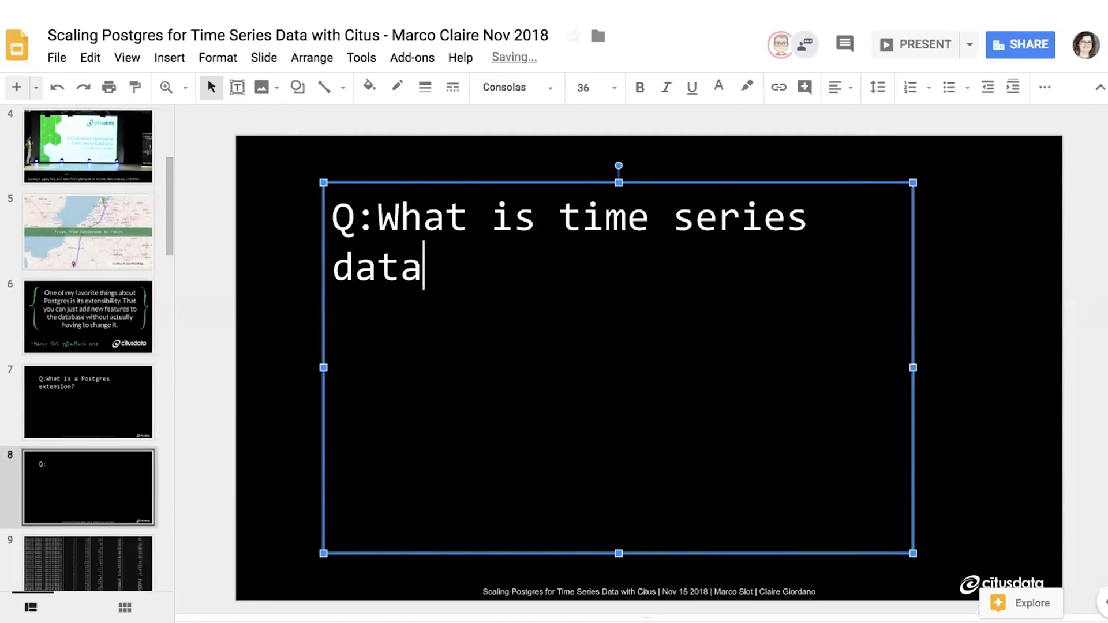
{"action": "type", "text": "?"}
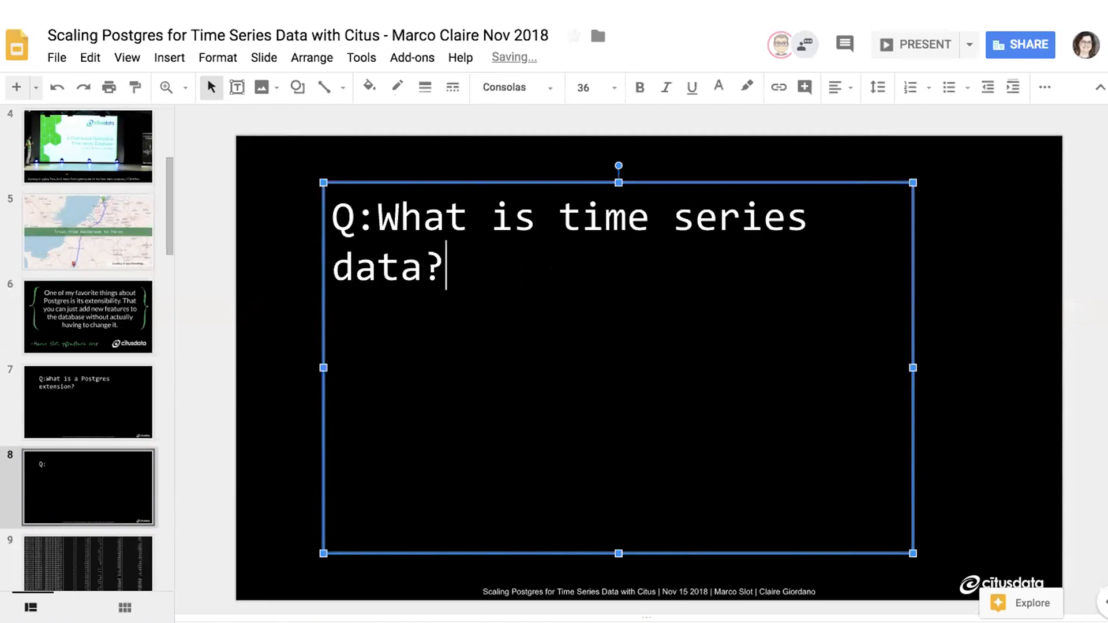
{"action": "key", "text": "enter"}
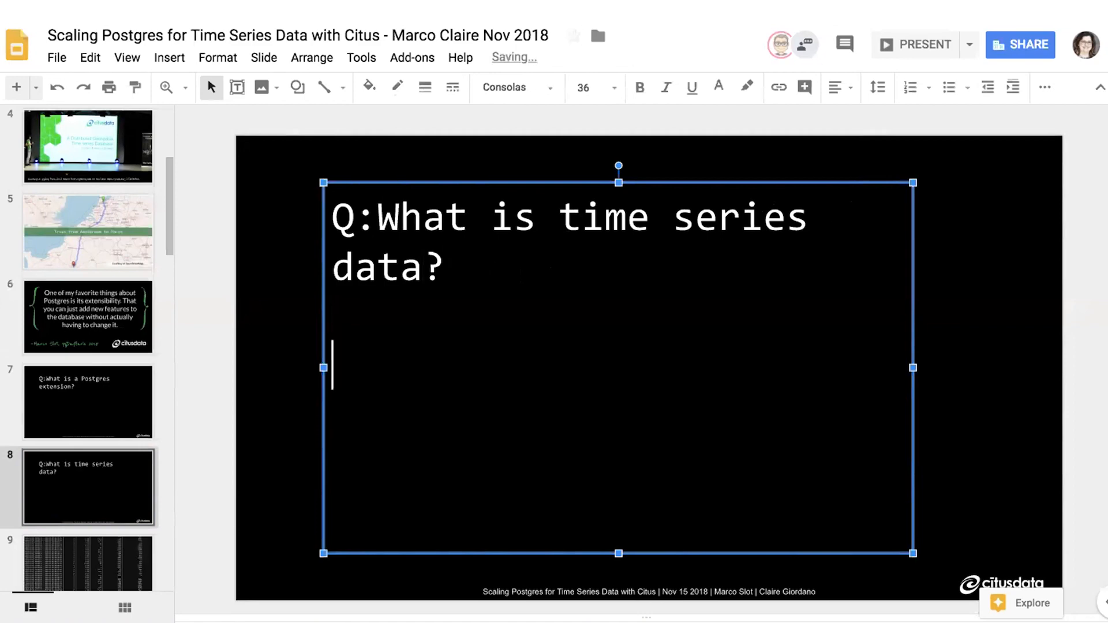
{"action": "type", "text": "What is does"}
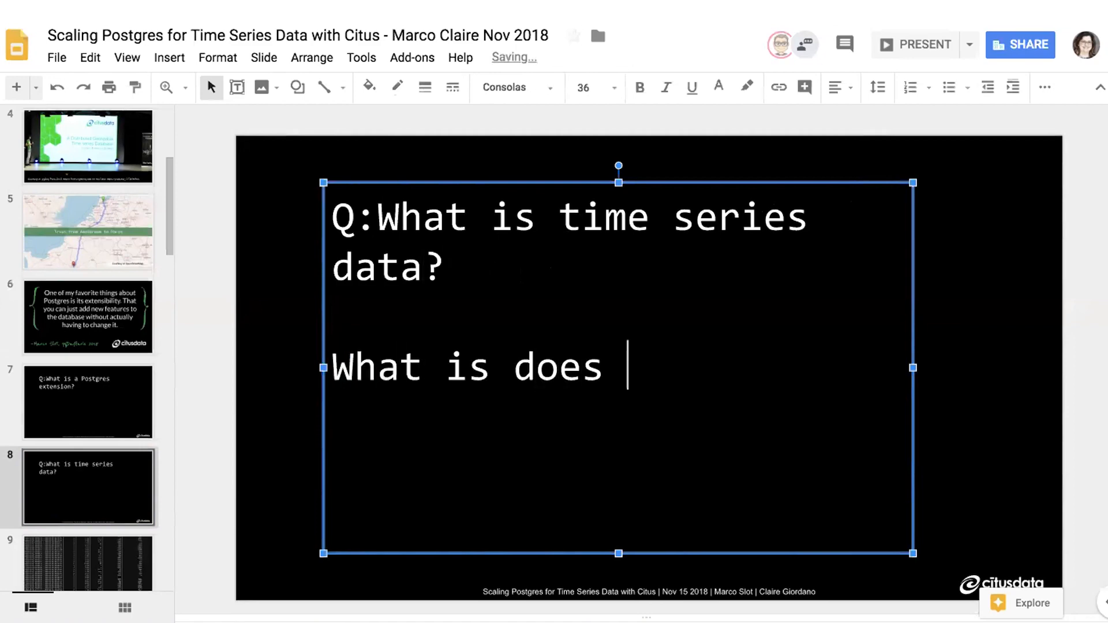
{"action": "type", "text": "it look like?"}
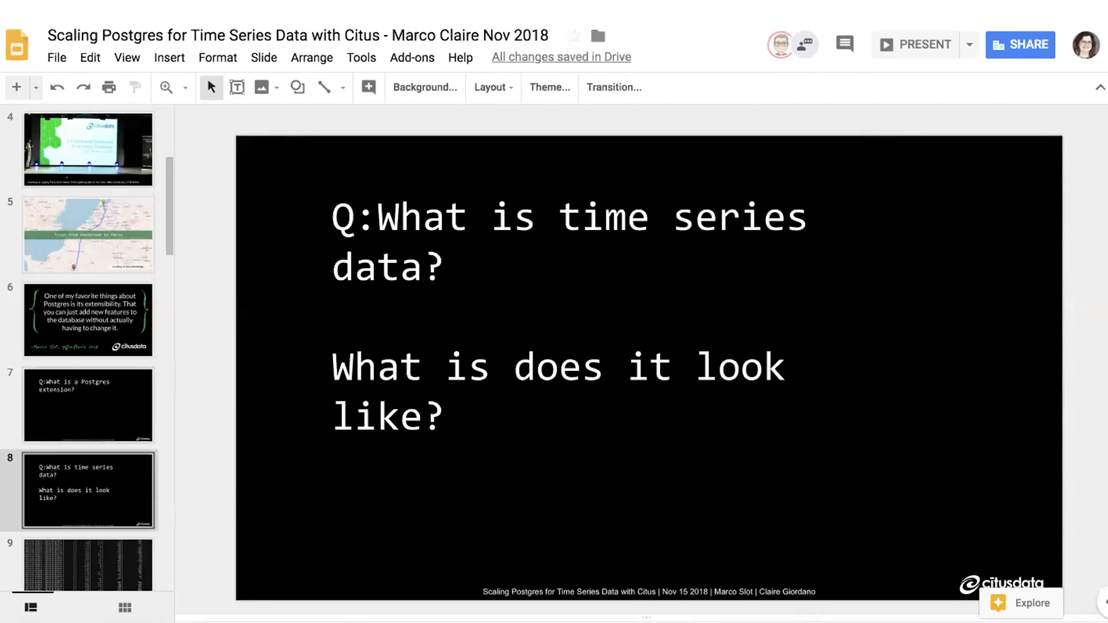
Show slide 9, the terminal screenshot of the 100-row timestamped taxi query result
{"action": "scroll", "scroll_direction": "up", "scroll_amount": 3}
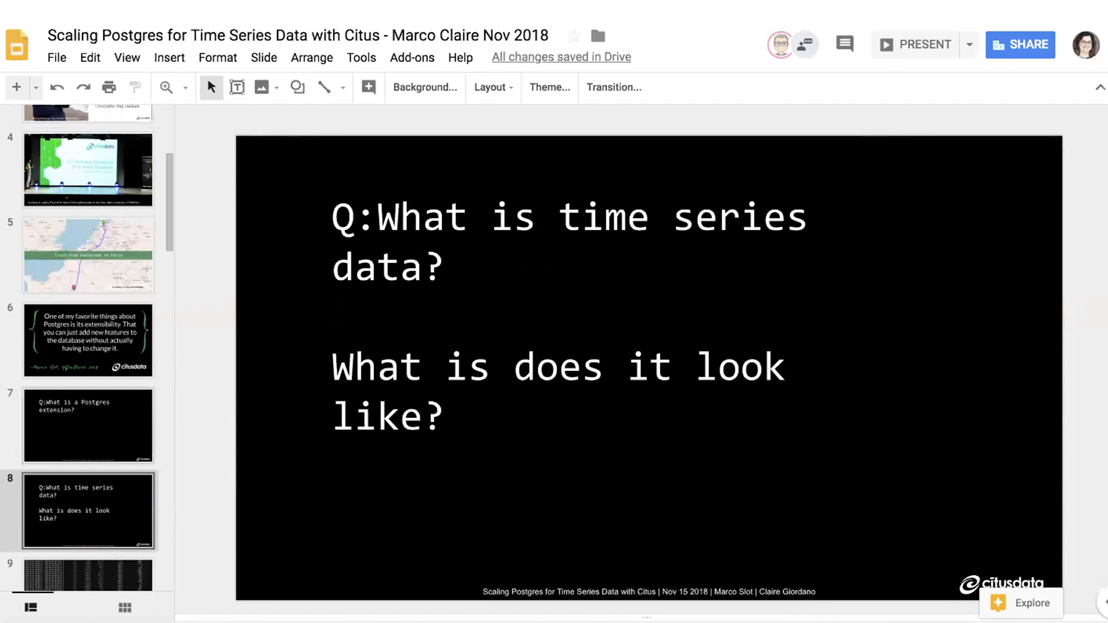
{"action": "scroll", "scroll_direction": "up", "scroll_amount": 3}
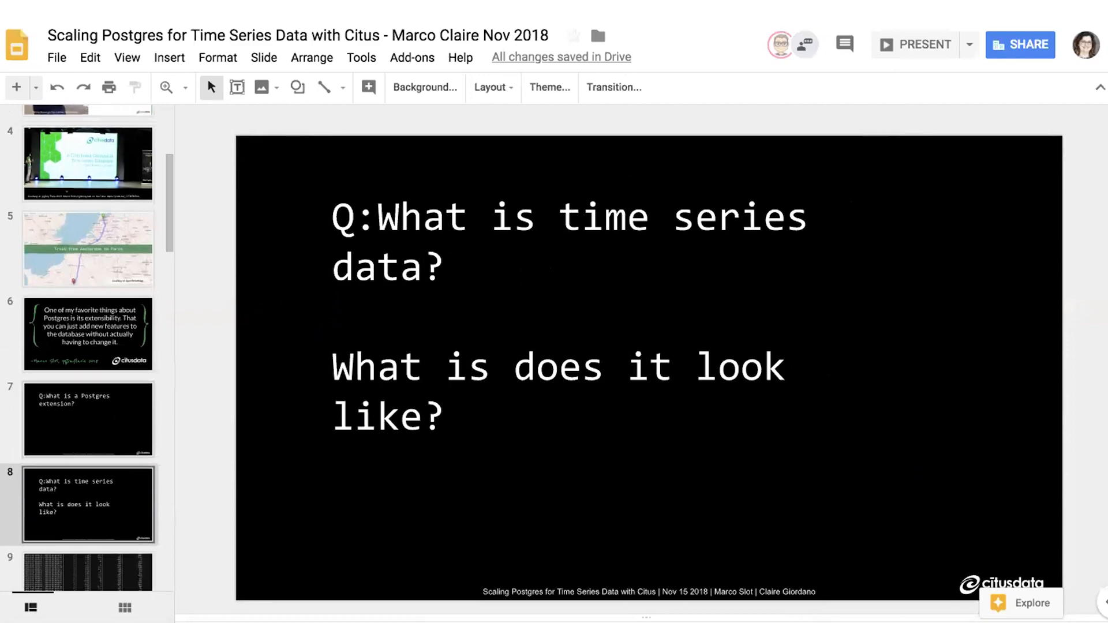
{"action": "scroll", "scroll_direction": "down", "scroll_amount": 3}
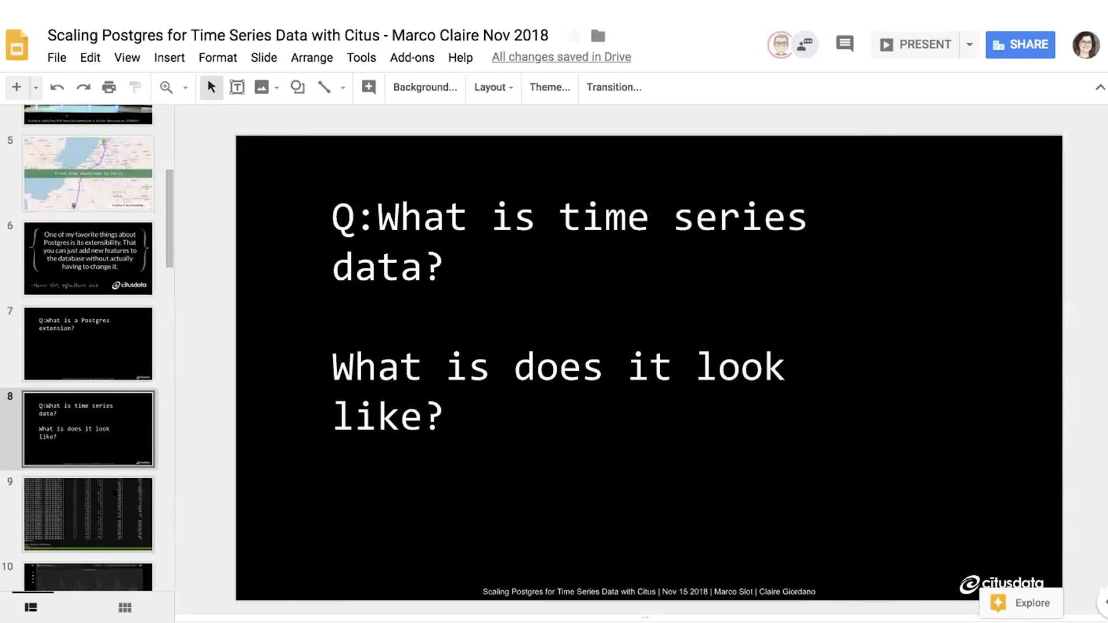
{"action": "left_click", "coordinate": [88, 515]}
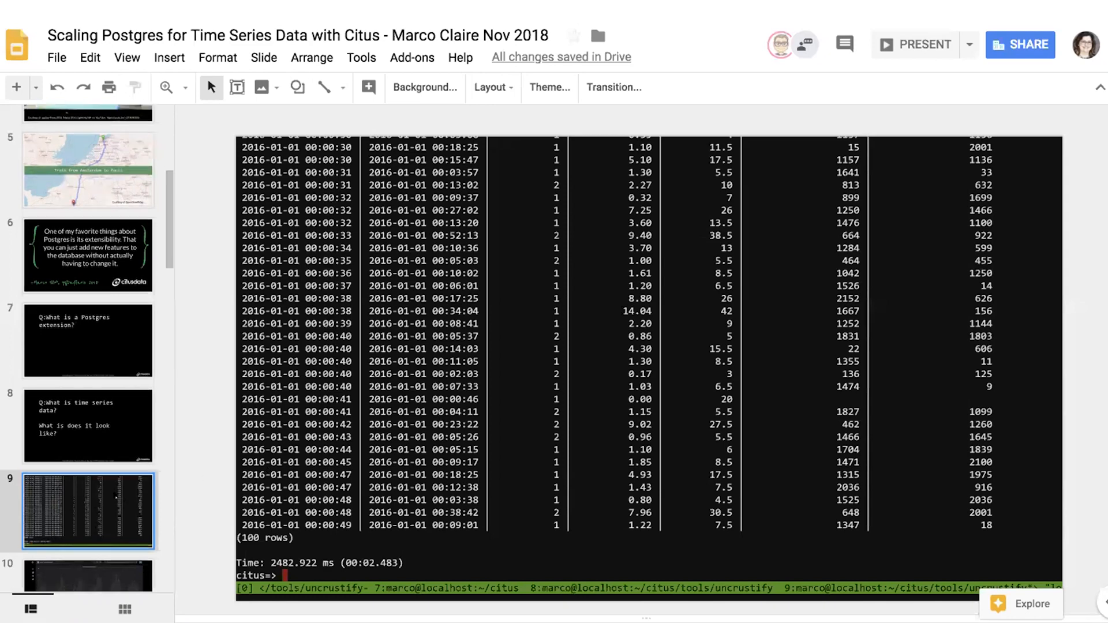
{"action": "scroll", "scroll_direction": "down", "scroll_amount": 3}
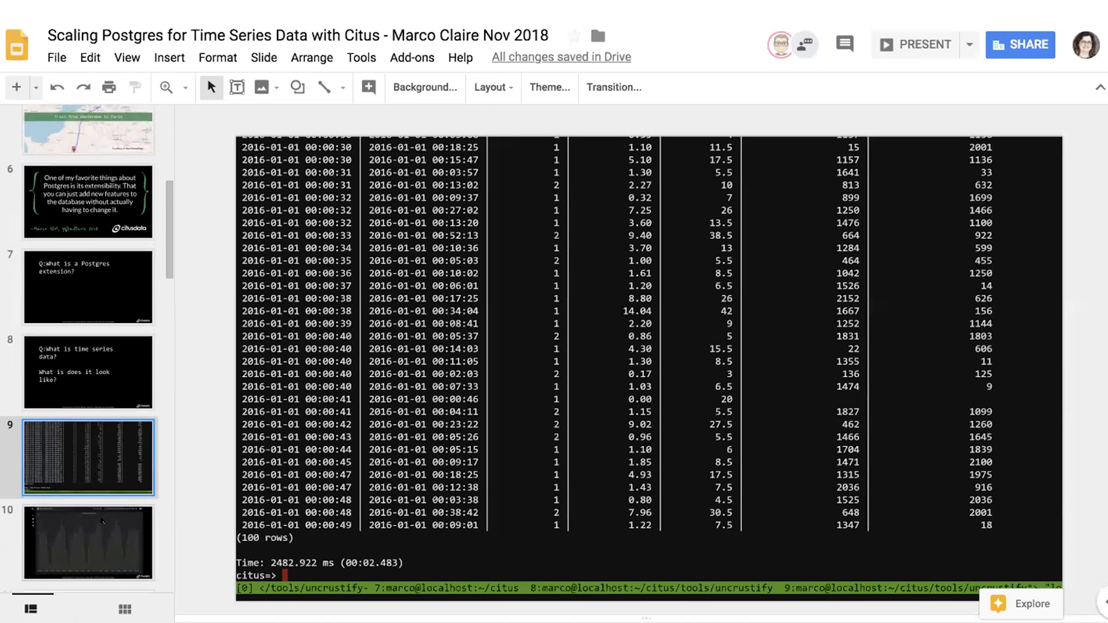
Show slide 10, the Citus Taxi dashboard chart of passengers per hour
{"action": "left_click", "coordinate": [89, 530]}
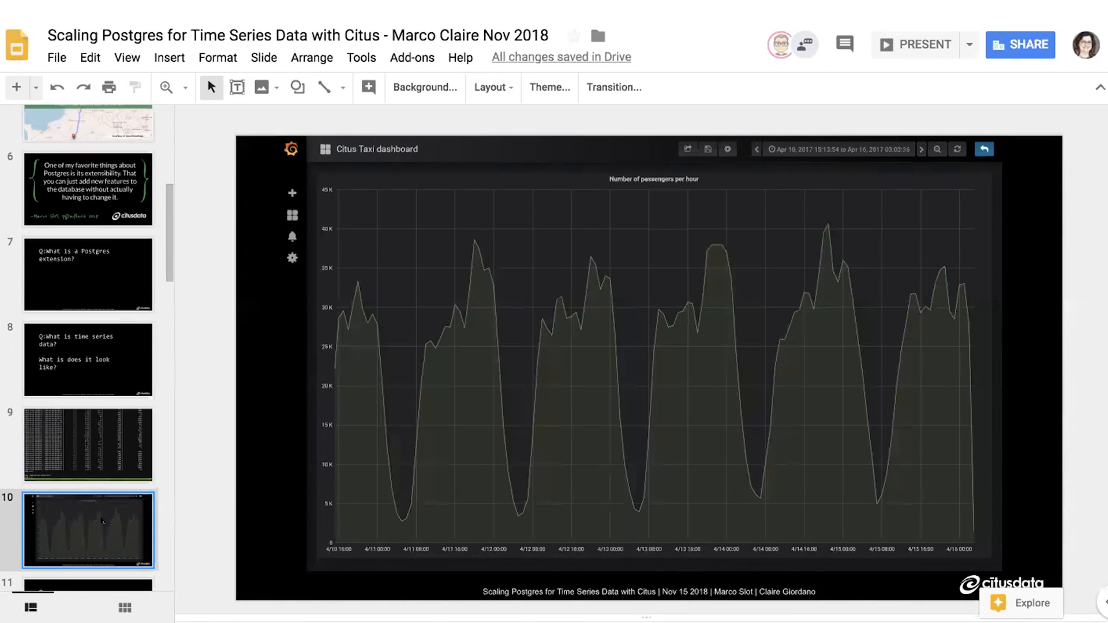
{"action": "scroll", "scroll_direction": "down", "scroll_amount": 3}
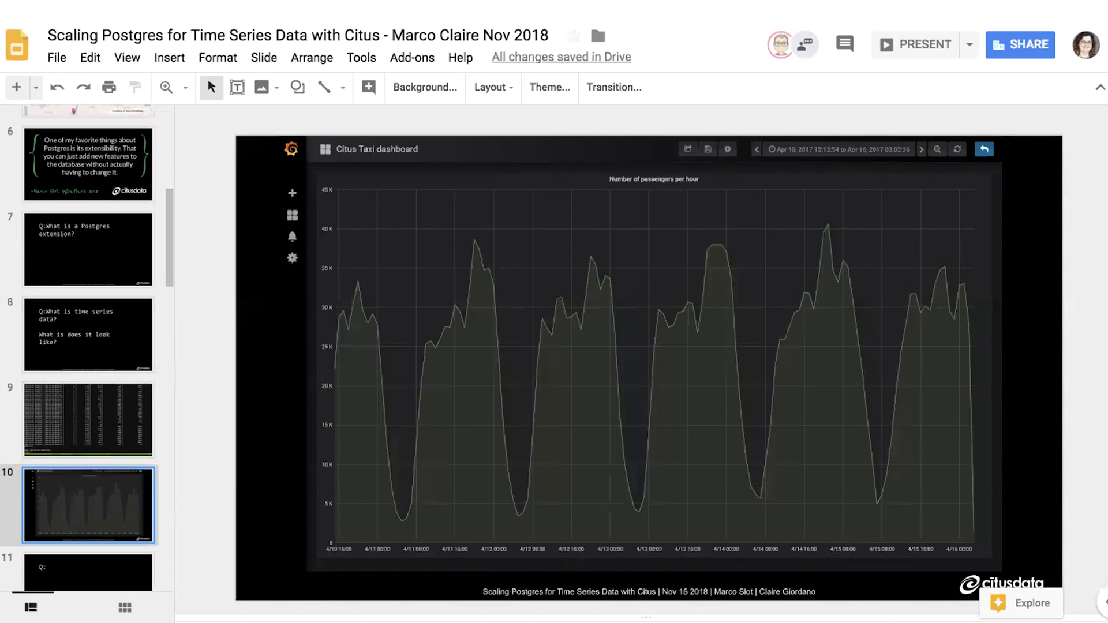
{"action": "mouse_move", "coordinate": [225, 255]}
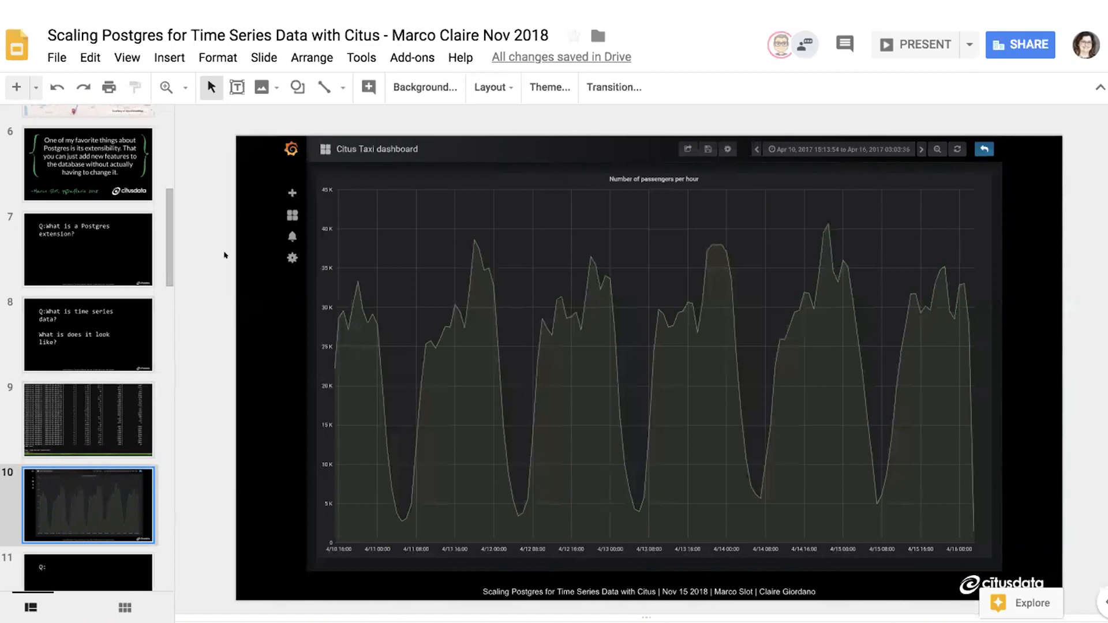
{"action": "mouse_move", "coordinate": [200, 304]}
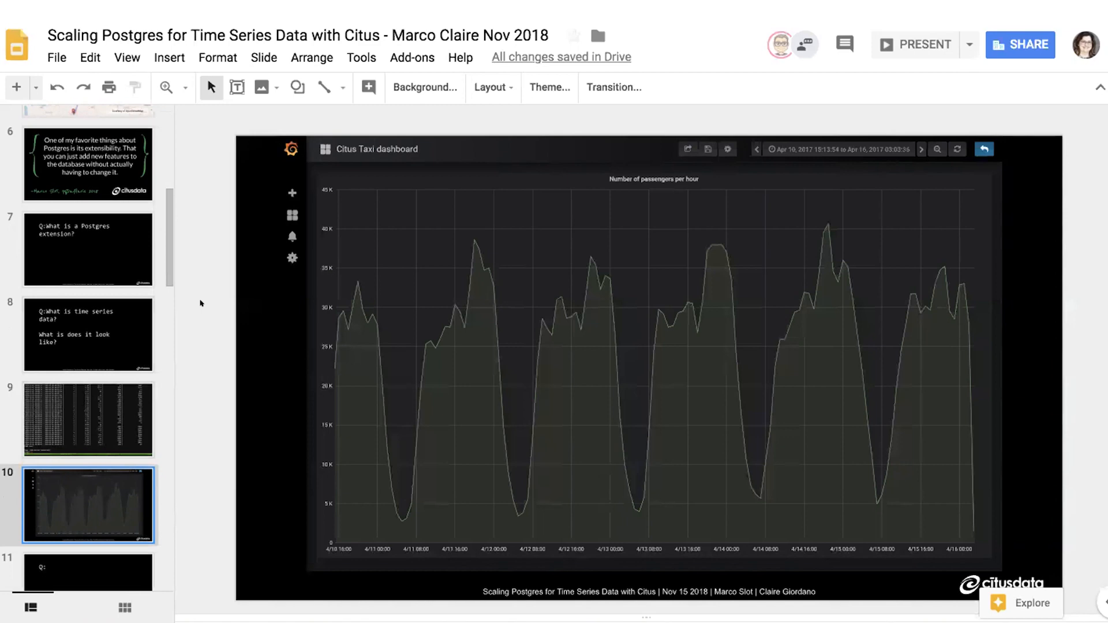
{"action": "mouse_move", "coordinate": [174, 310]}
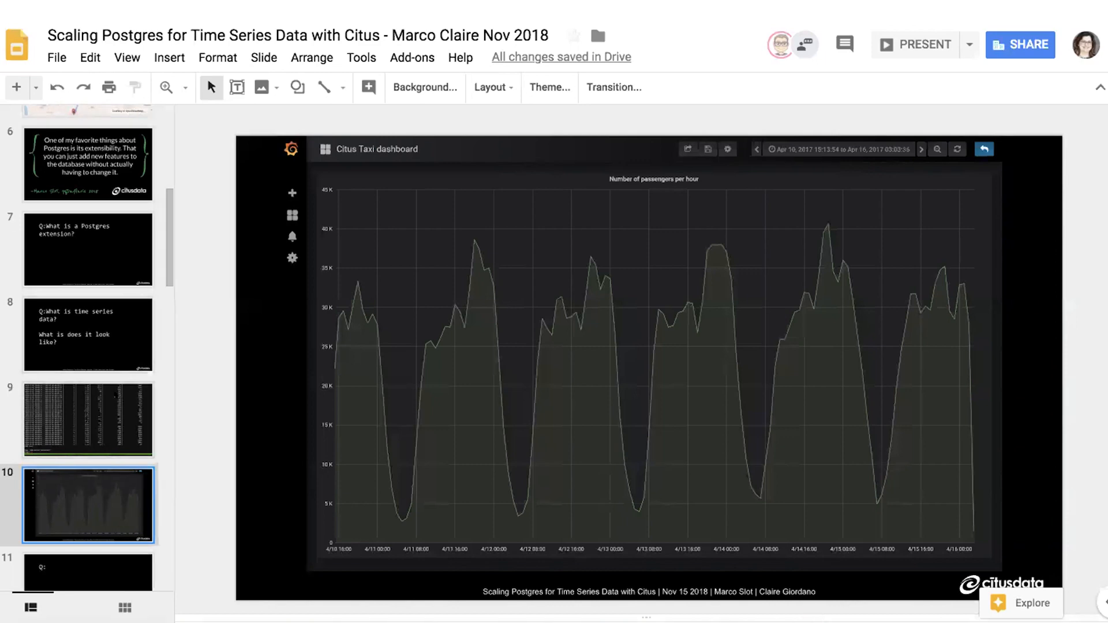
{"action": "scroll", "scroll_direction": "down", "scroll_amount": 3}
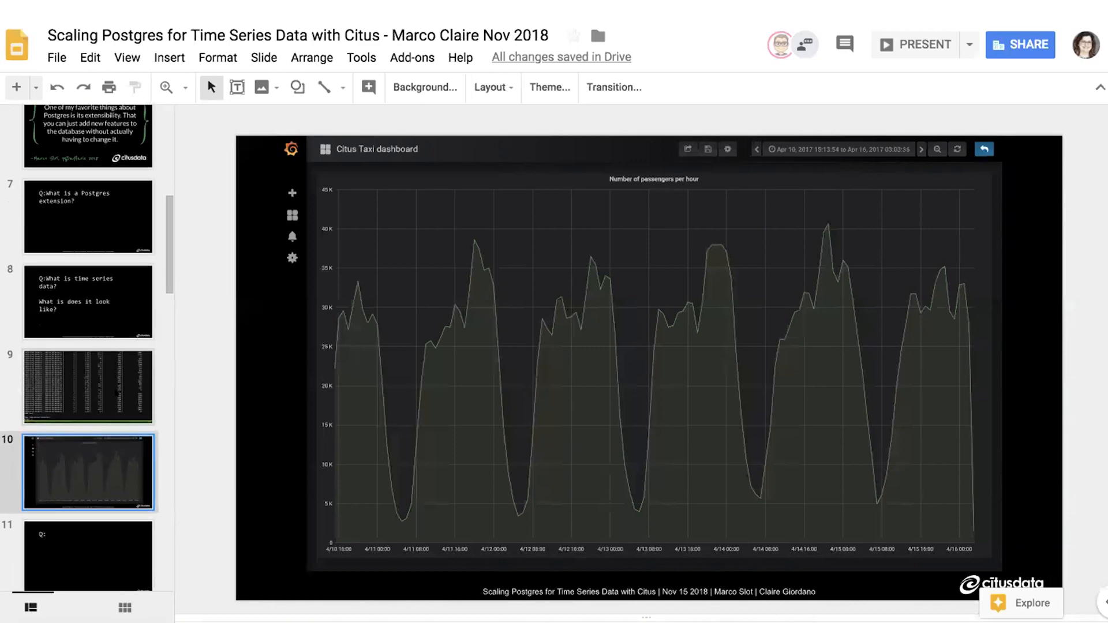
{"action": "scroll", "scroll_direction": "down", "scroll_amount": 3}
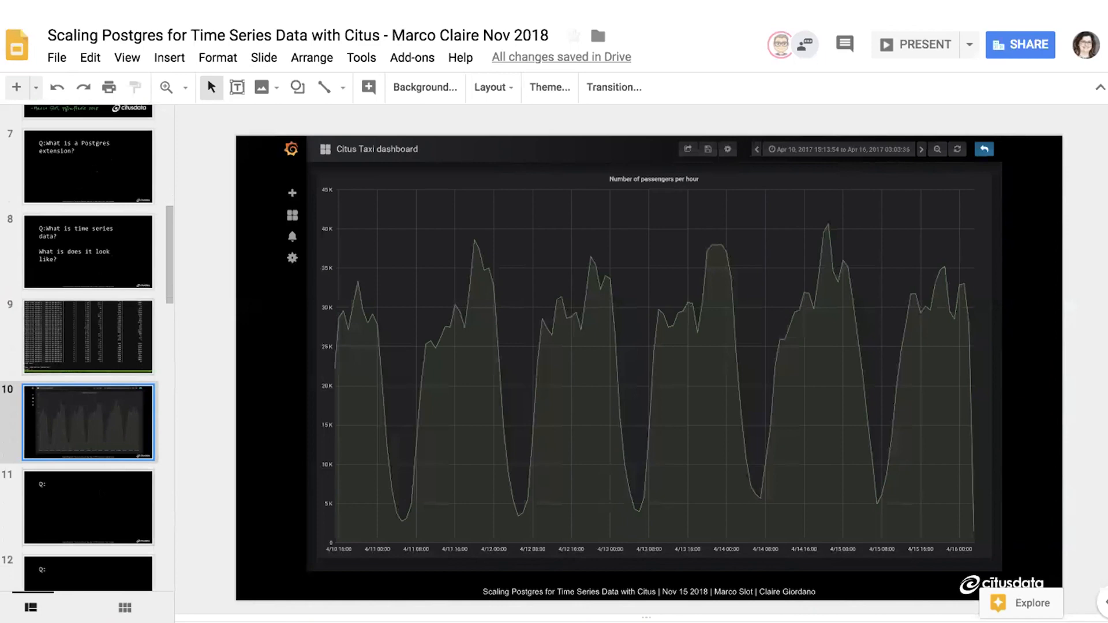
On slide 11, enter "Q:Why talking about time series data? Why is it so special?"
{"action": "left_click", "coordinate": [88, 507]}
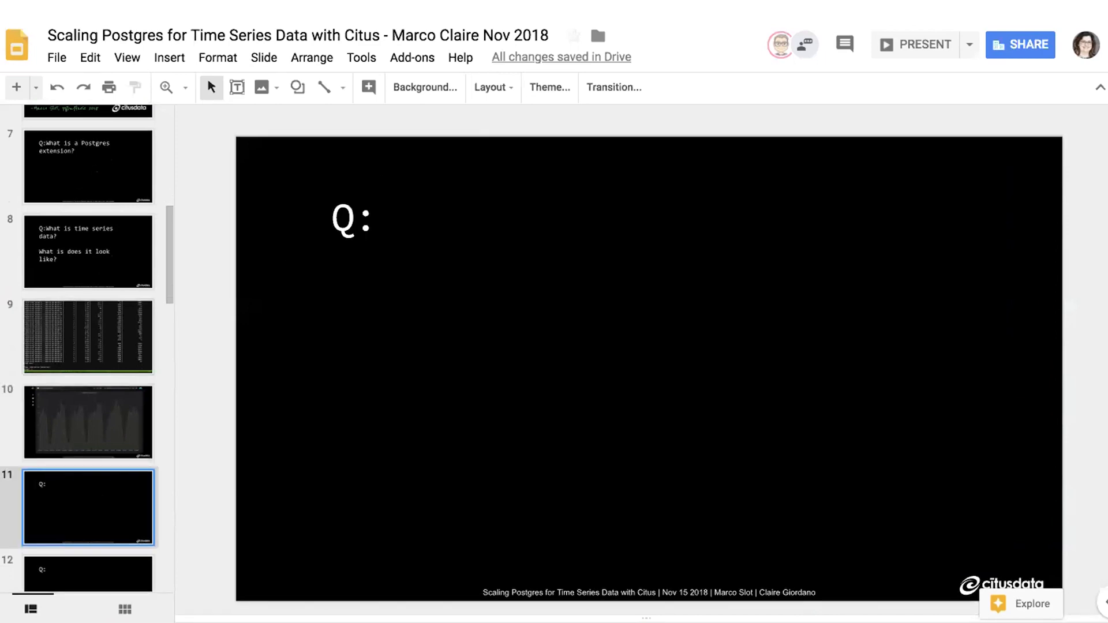
{"action": "double_click", "coordinate": [351, 218]}
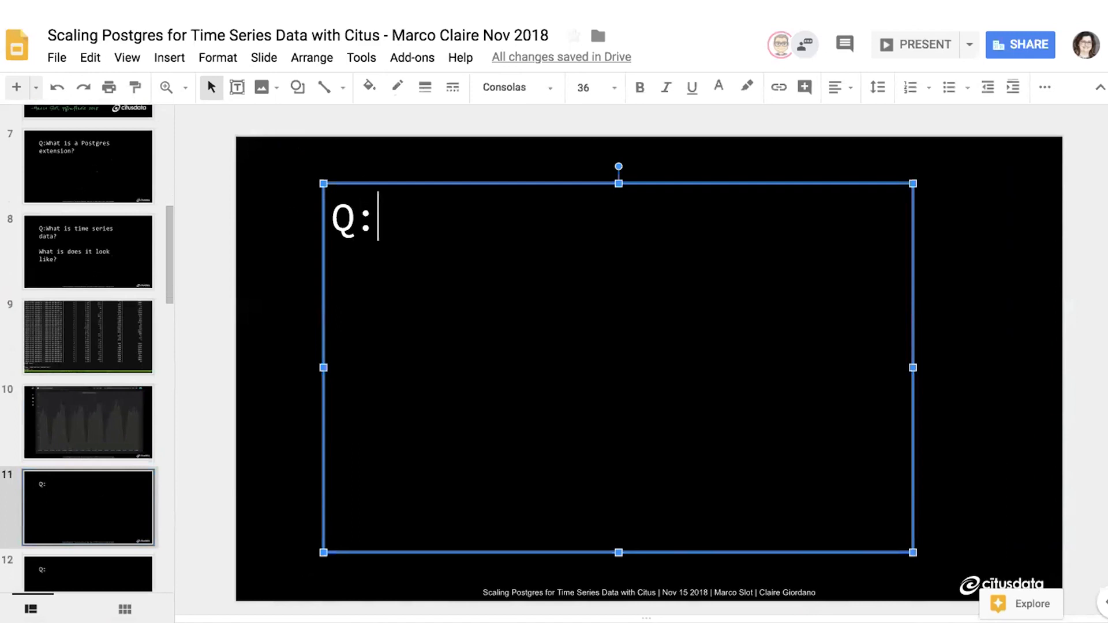
{"action": "type", "text": "Why talk"}
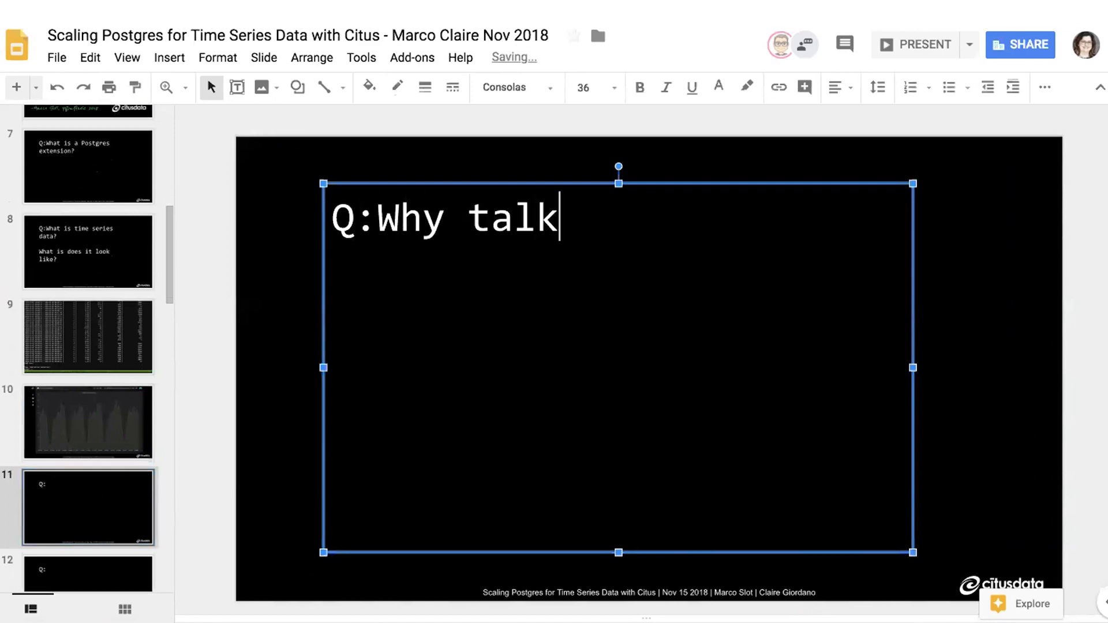
{"action": "type", "text": "ing about time"}
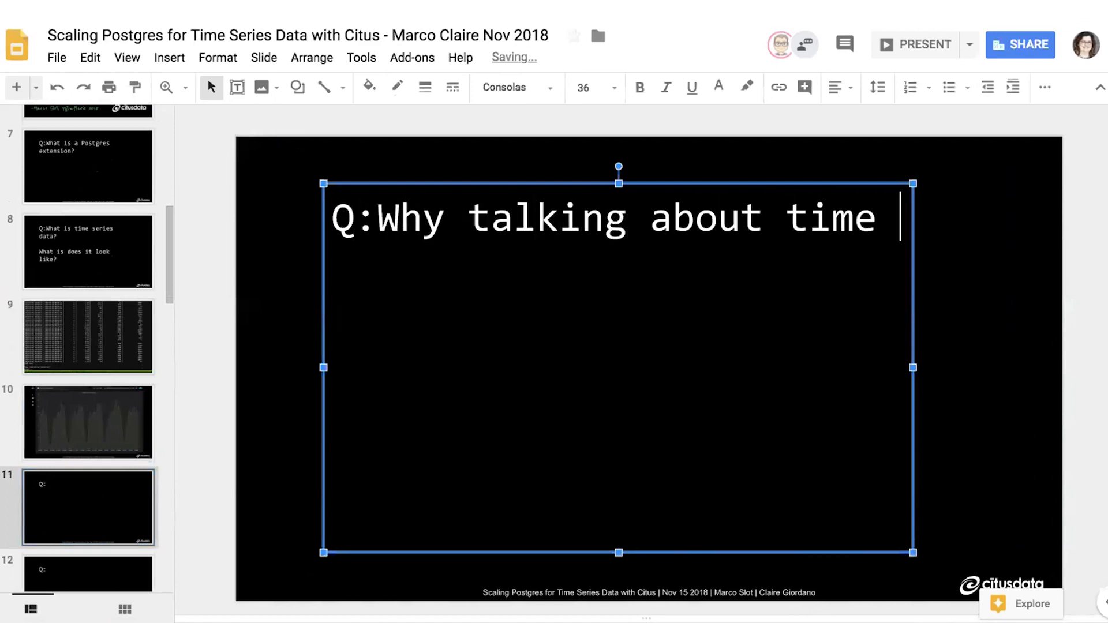
{"action": "type", "text": "series dta?"}
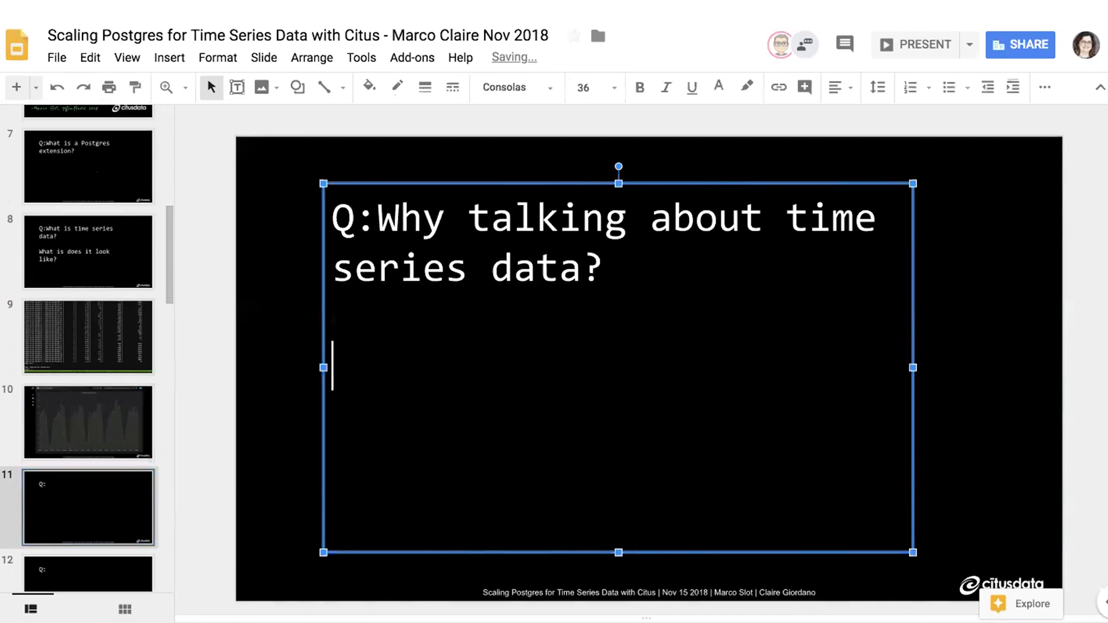
{"action": "type", "text": "Why is it s"}
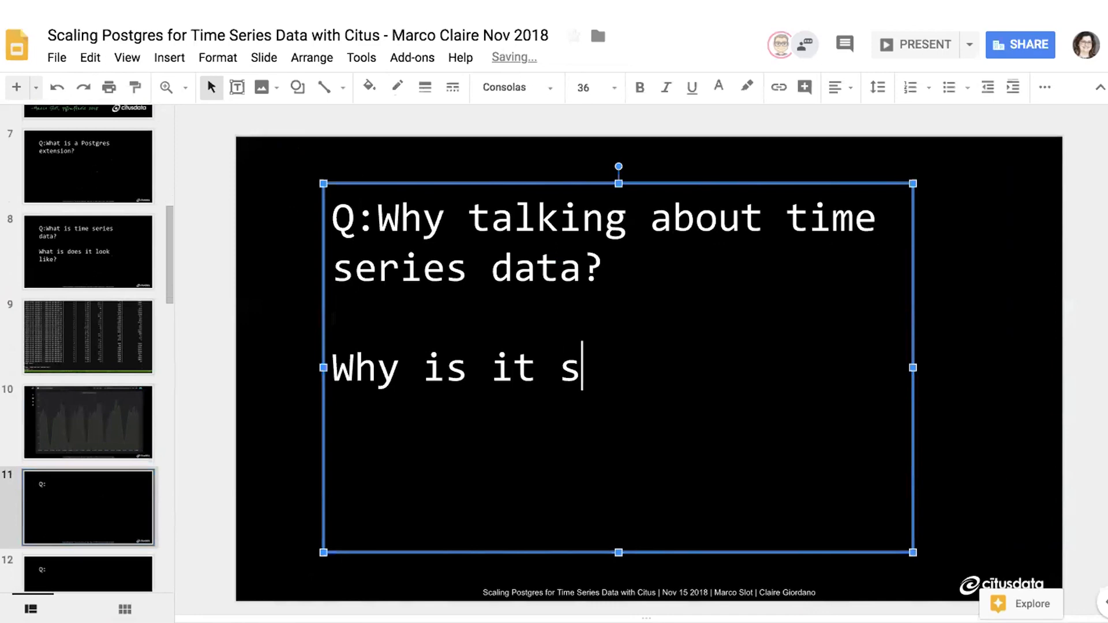
{"action": "type", "text": "o special?"}
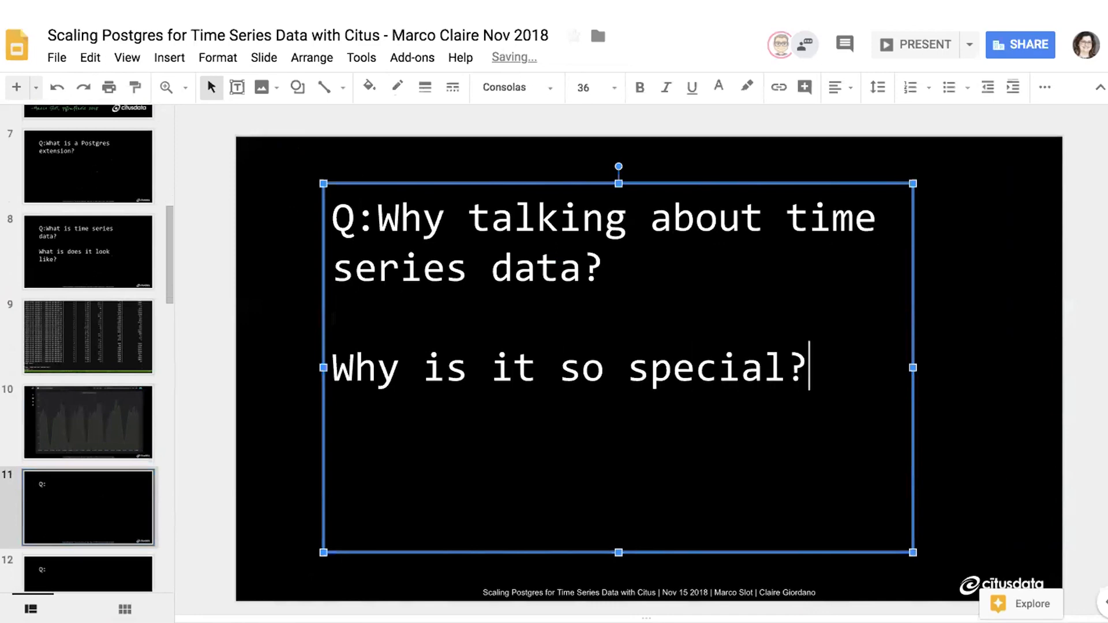
{"action": "left_click", "coordinate": [615, 480]}
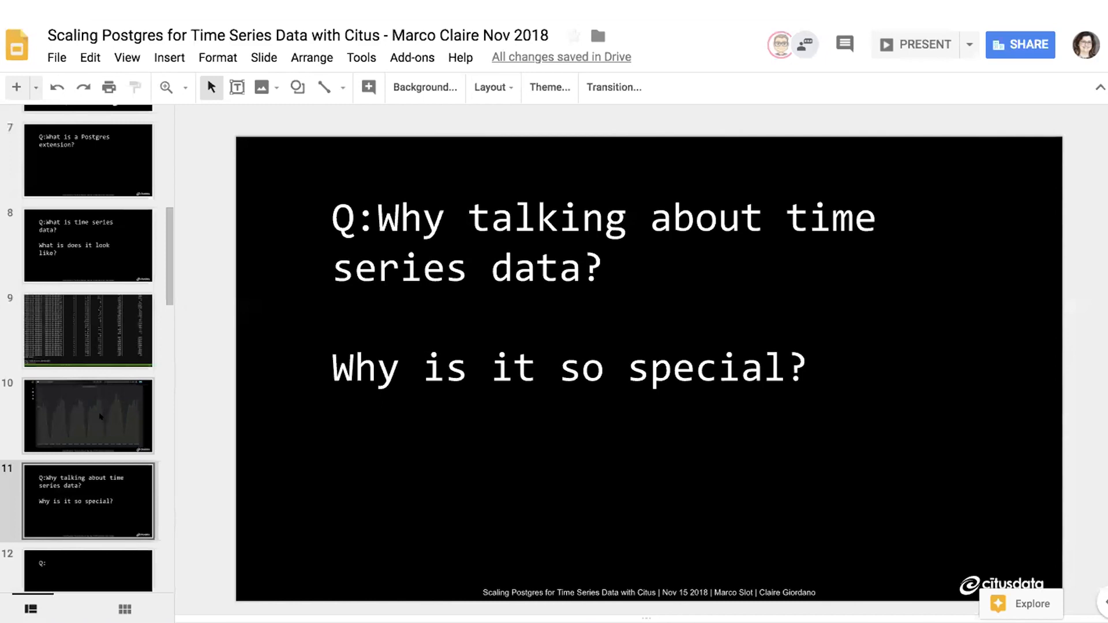
{"action": "mouse_move", "coordinate": [93, 431]}
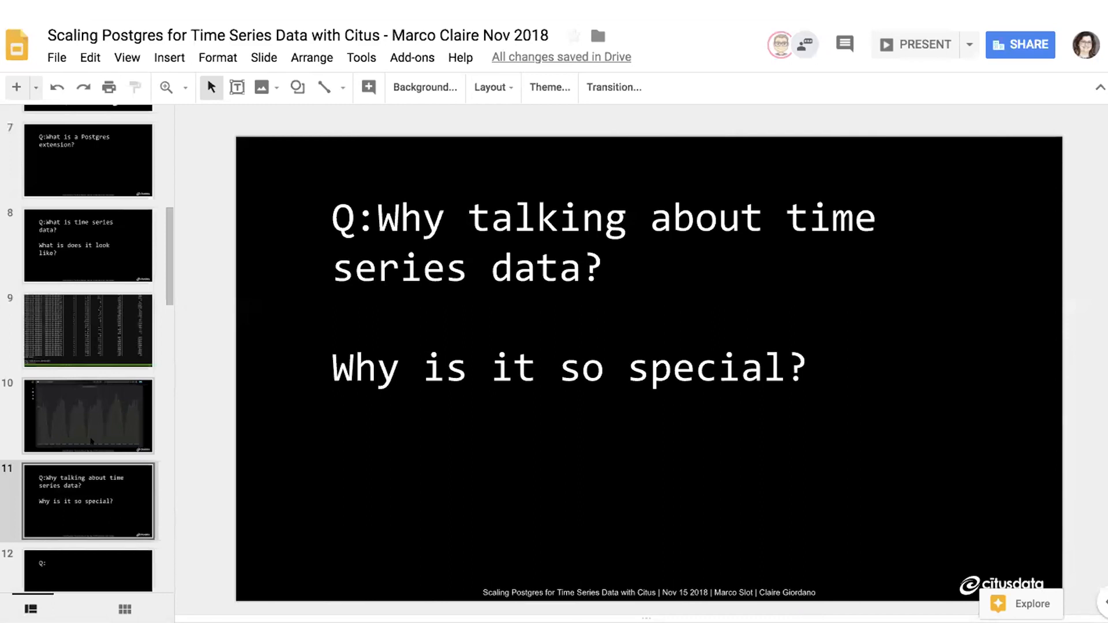
{"action": "scroll", "scroll_direction": "down", "scroll_amount": 3}
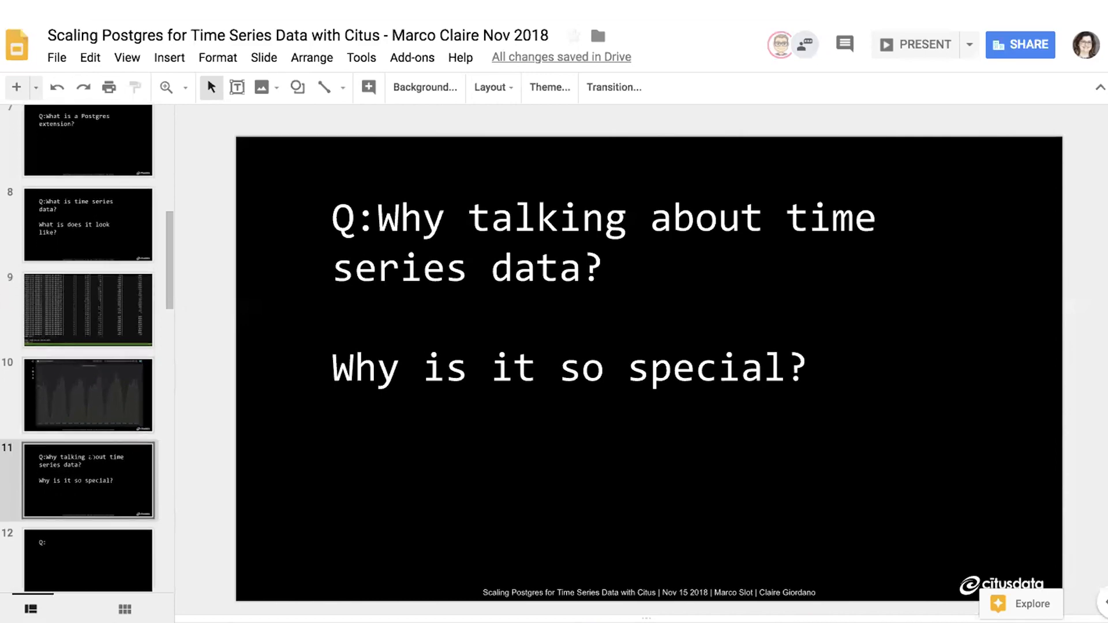
On slide 12, enter "Q:What are the challenges for databases when it comes to handling time series data?"
{"action": "left_click", "coordinate": [87, 530]}
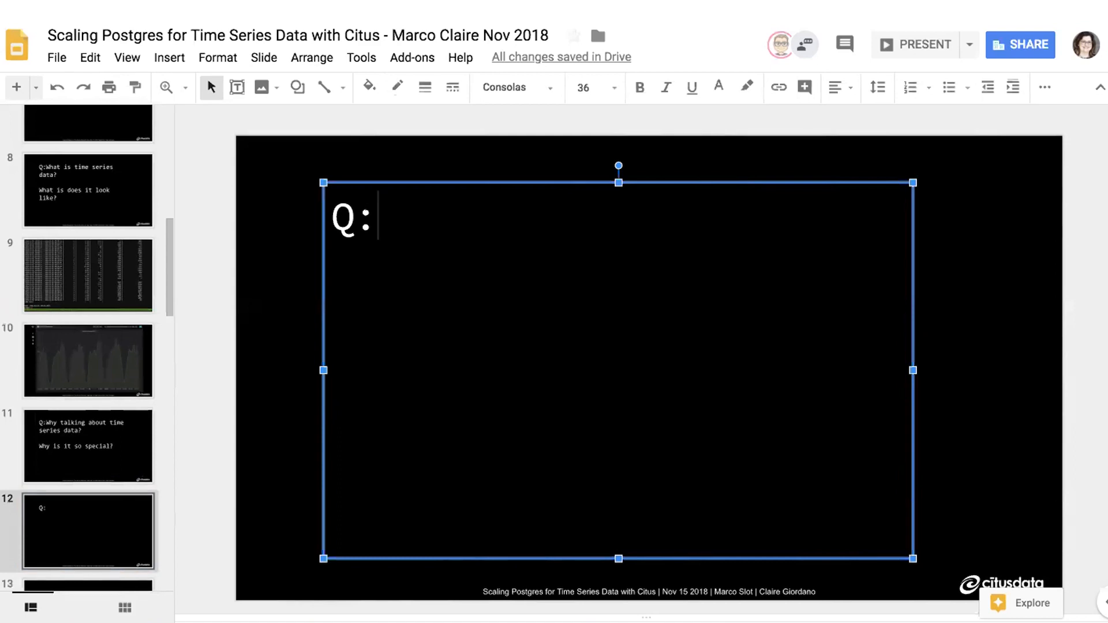
{"action": "type", "text": "What are"}
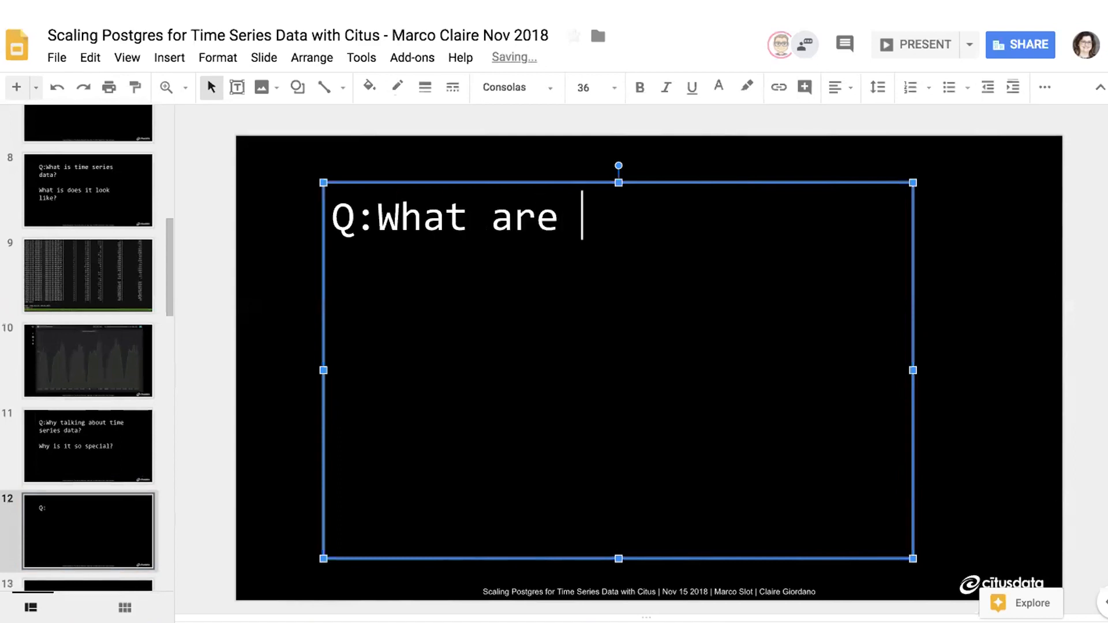
{"action": "type", "text": "the"}
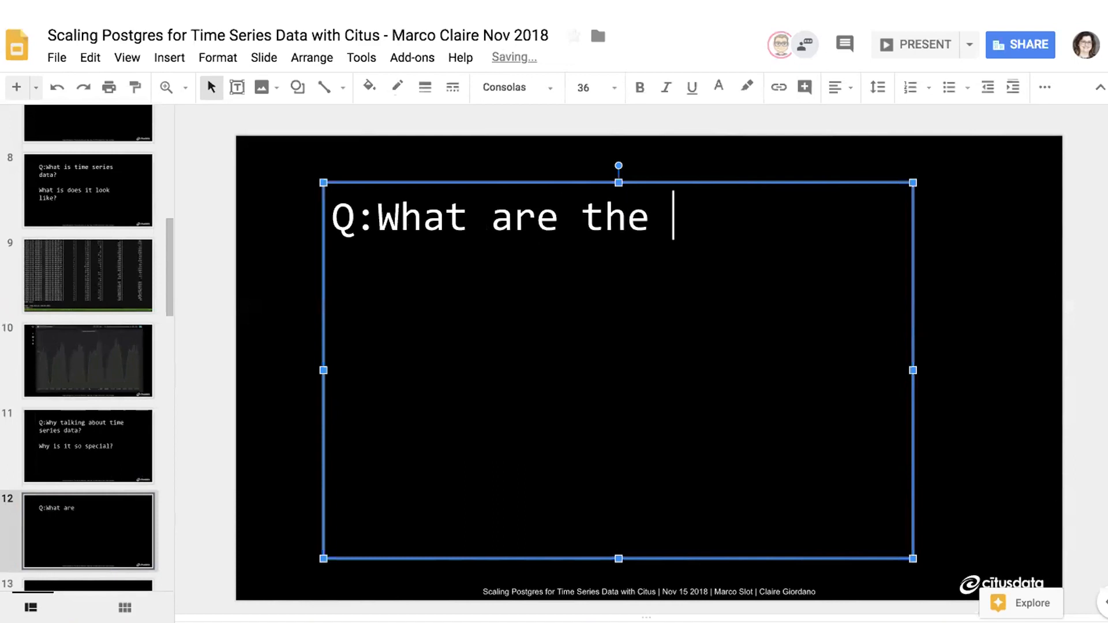
{"action": "type", "text": "challenges for dat"}
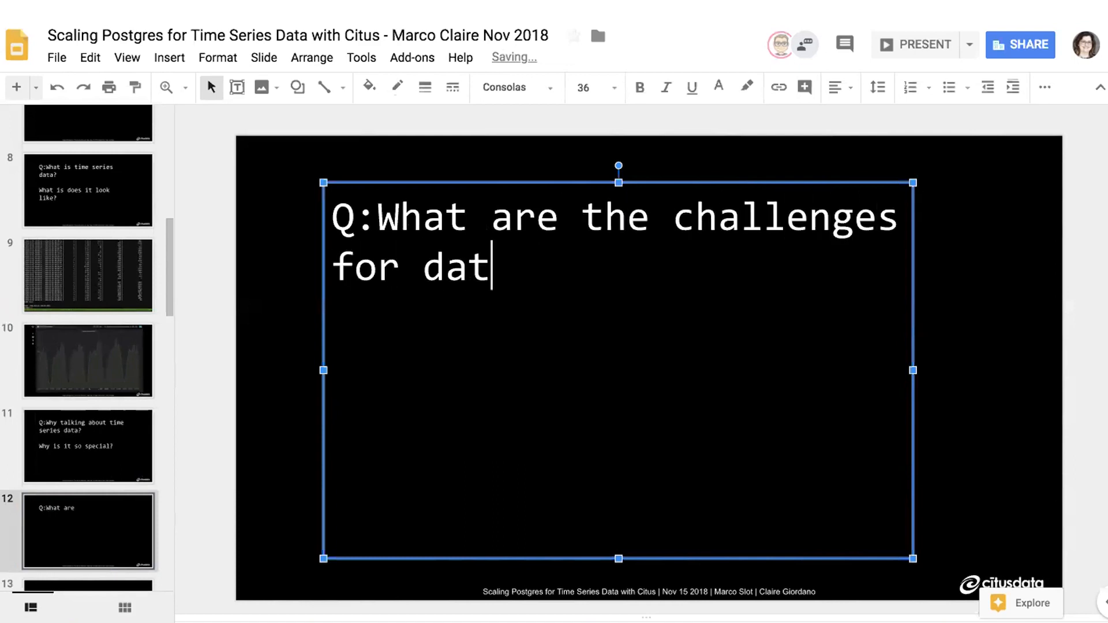
{"action": "type", "text": "abases when it"}
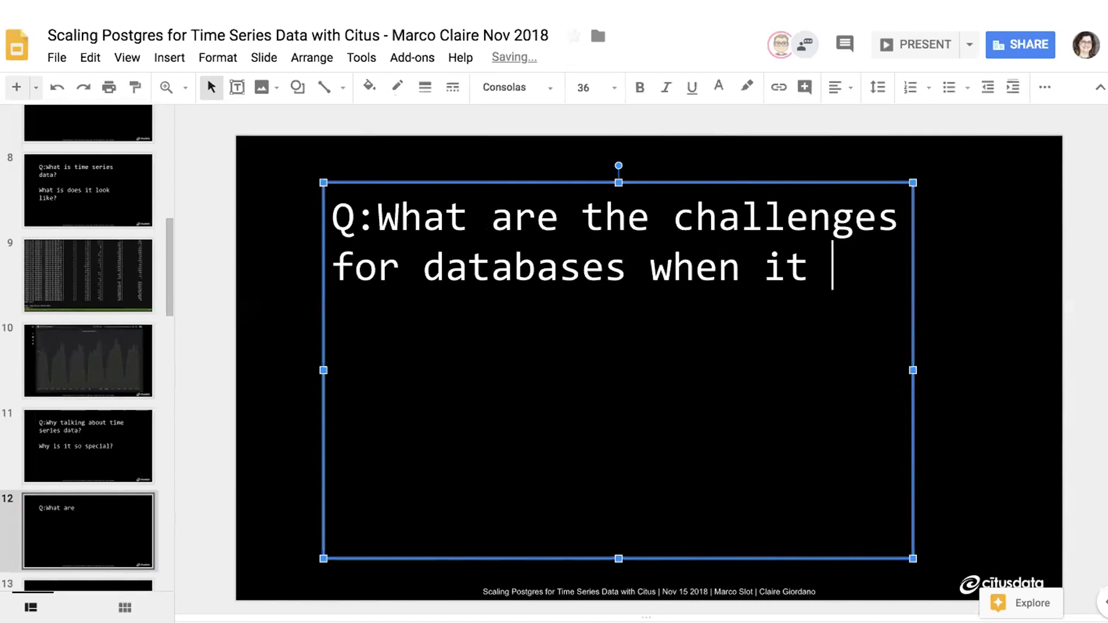
{"action": "type", "text": "comes to han"}
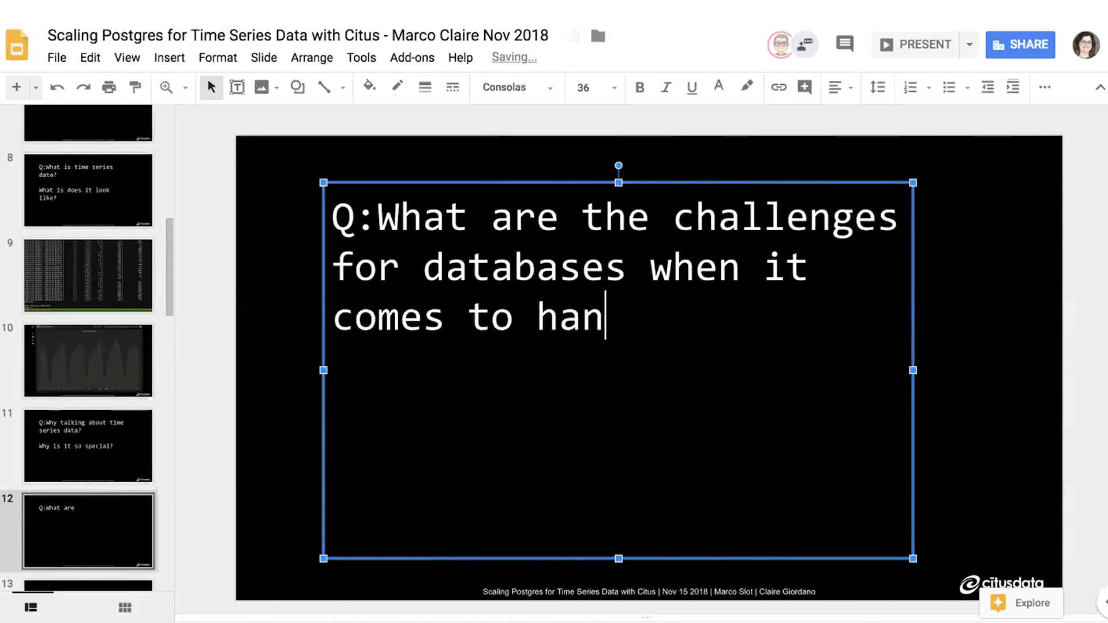
{"action": "type", "text": "dling time series d"}
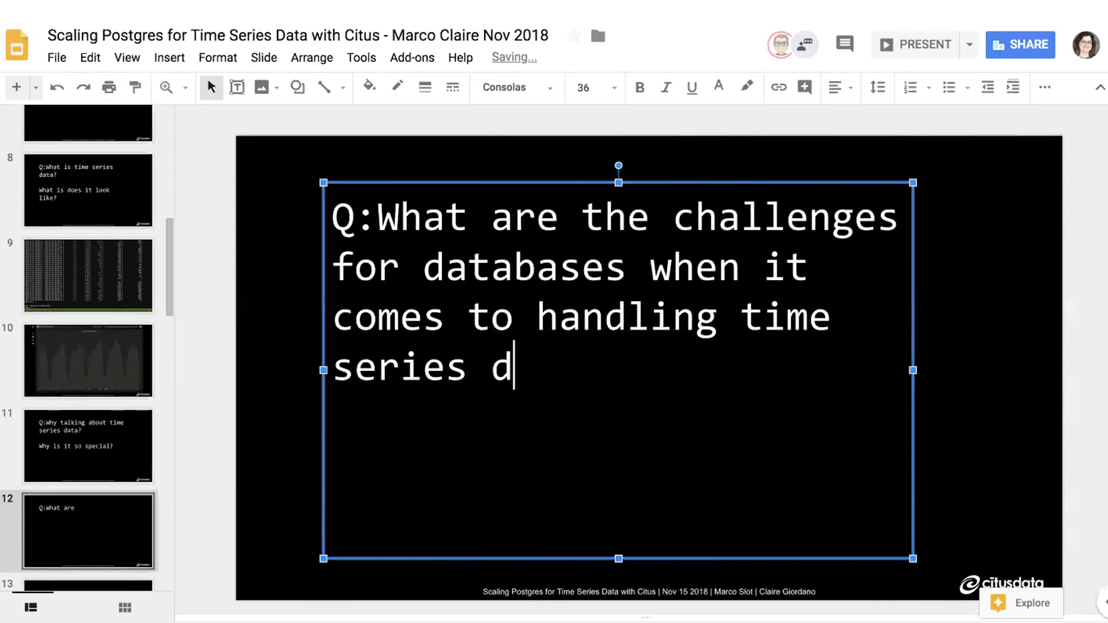
{"action": "type", "text": "ata?"}
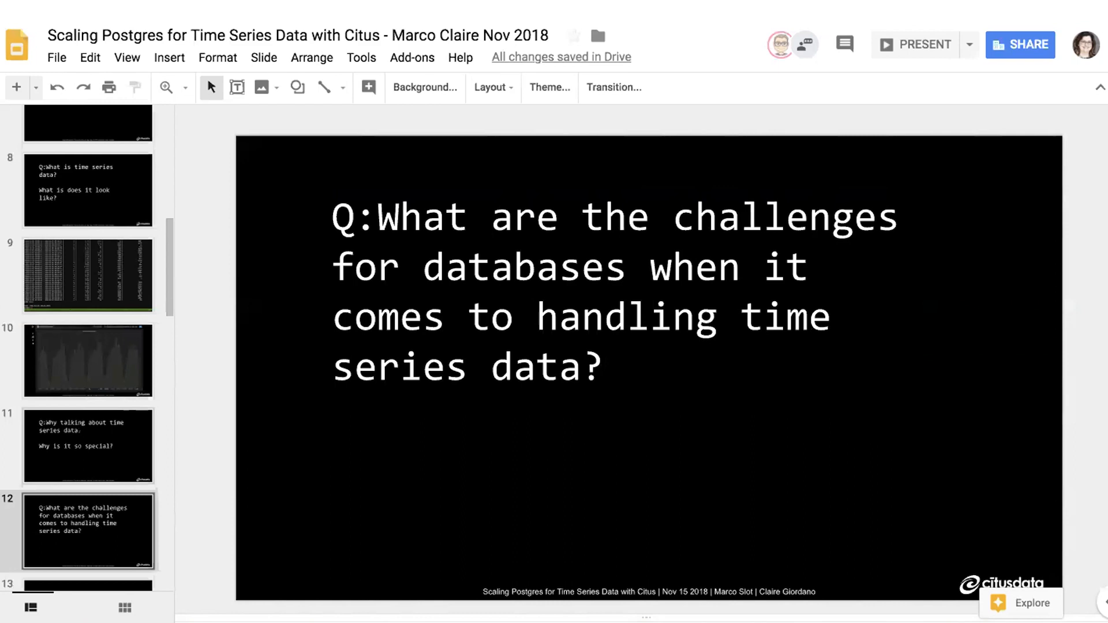
Scroll the filmstrip and show slide 13, the black slide holding only a "Q:" prompt
{"action": "scroll", "scroll_direction": "down", "scroll_amount": 3}
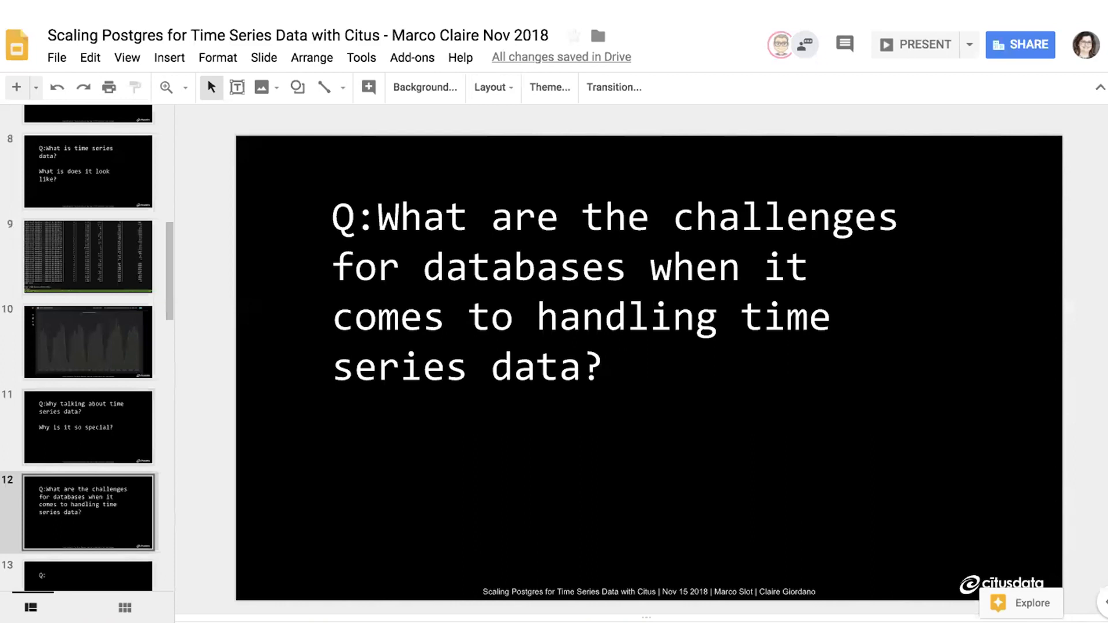
{"action": "left_click", "coordinate": [615, 275]}
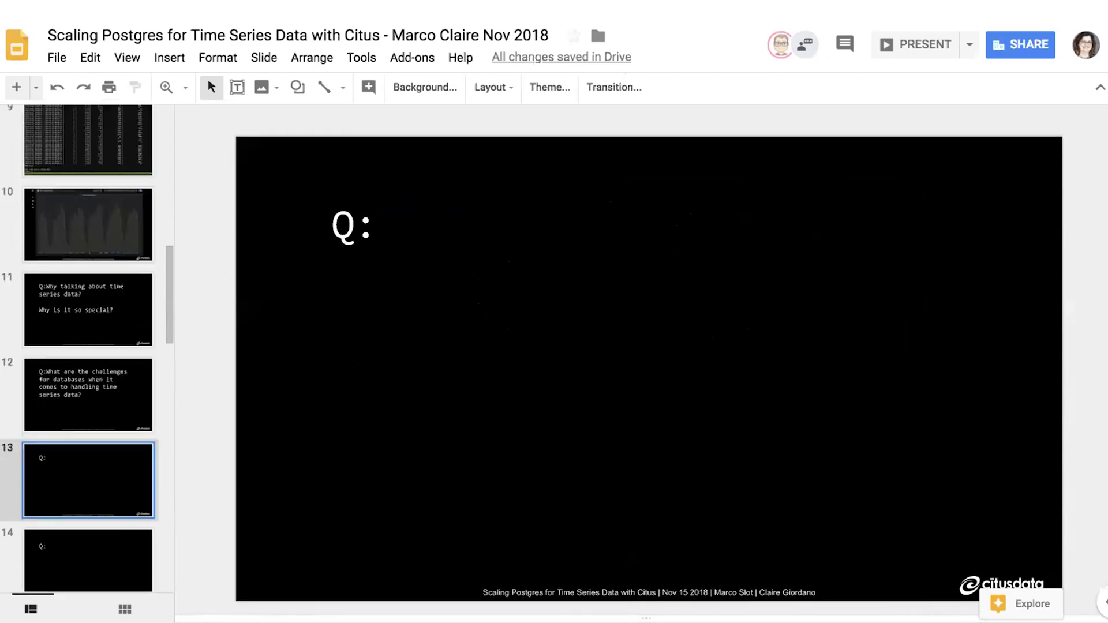
Complete slide 13's question as "Q:Are all databases good with time series data?", correcting the wording
{"action": "left_click", "coordinate": [353, 226]}
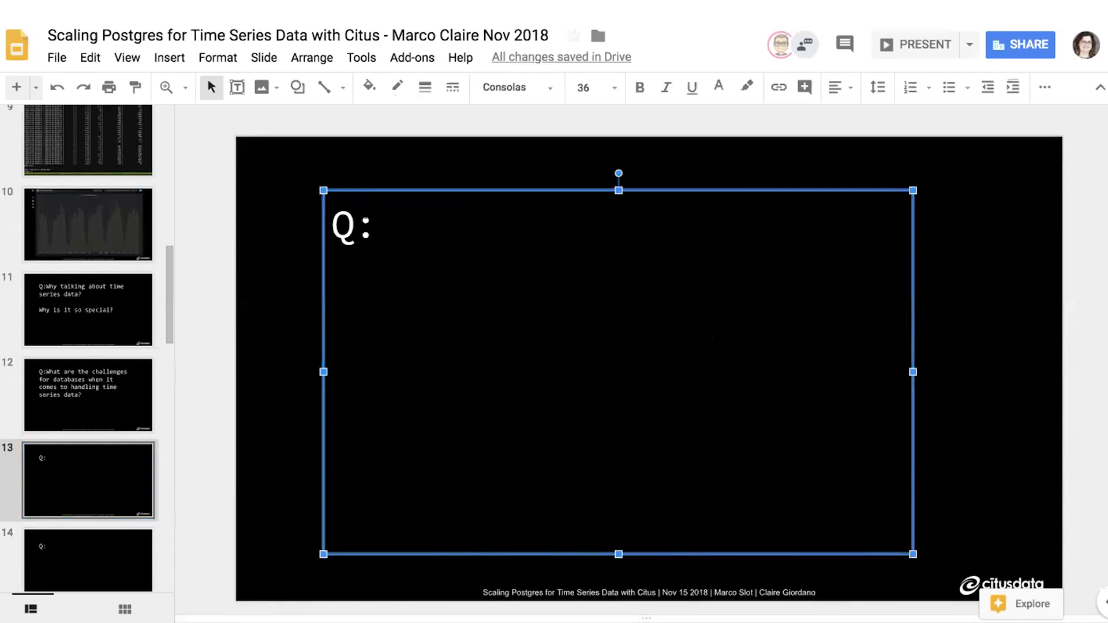
{"action": "type", "text": "Why"}
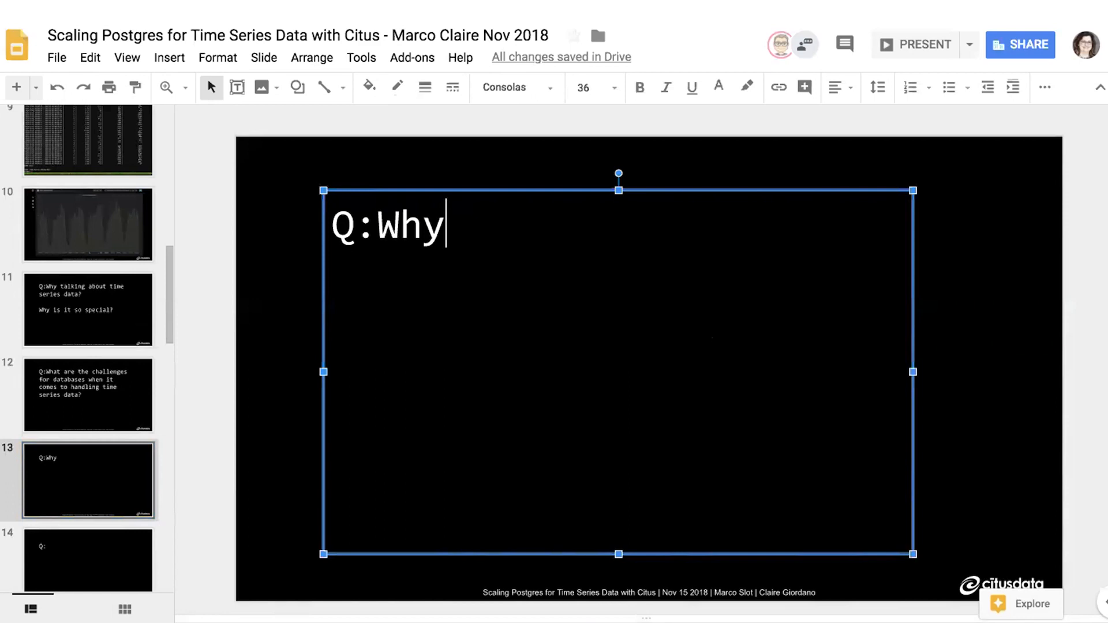
{"action": "key", "text": "BackSpace"}
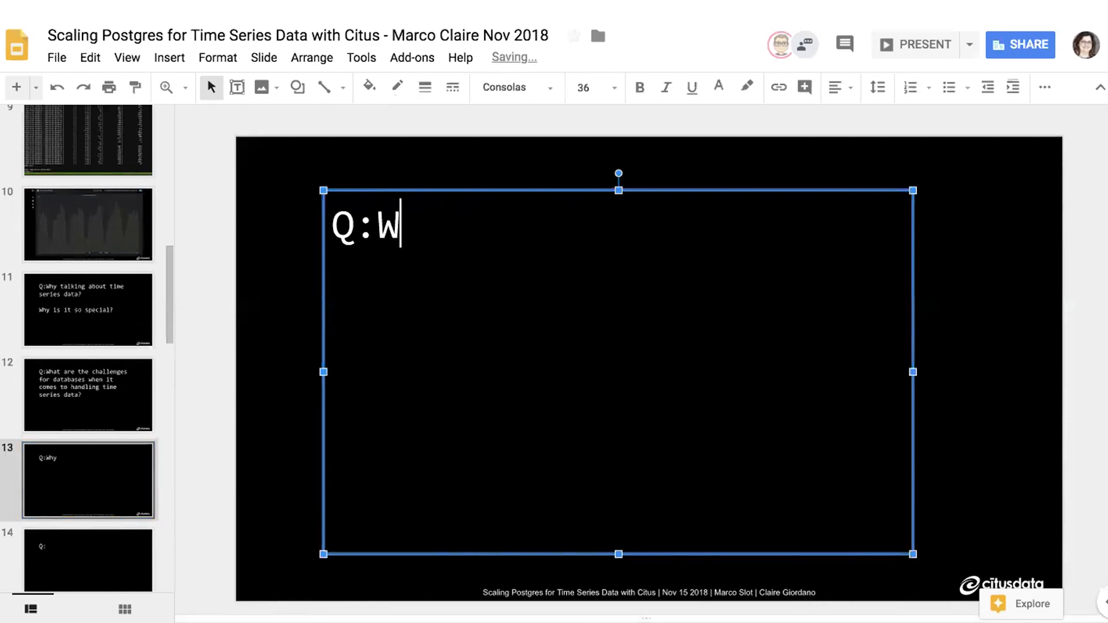
{"action": "type", "text": "Are all data"}
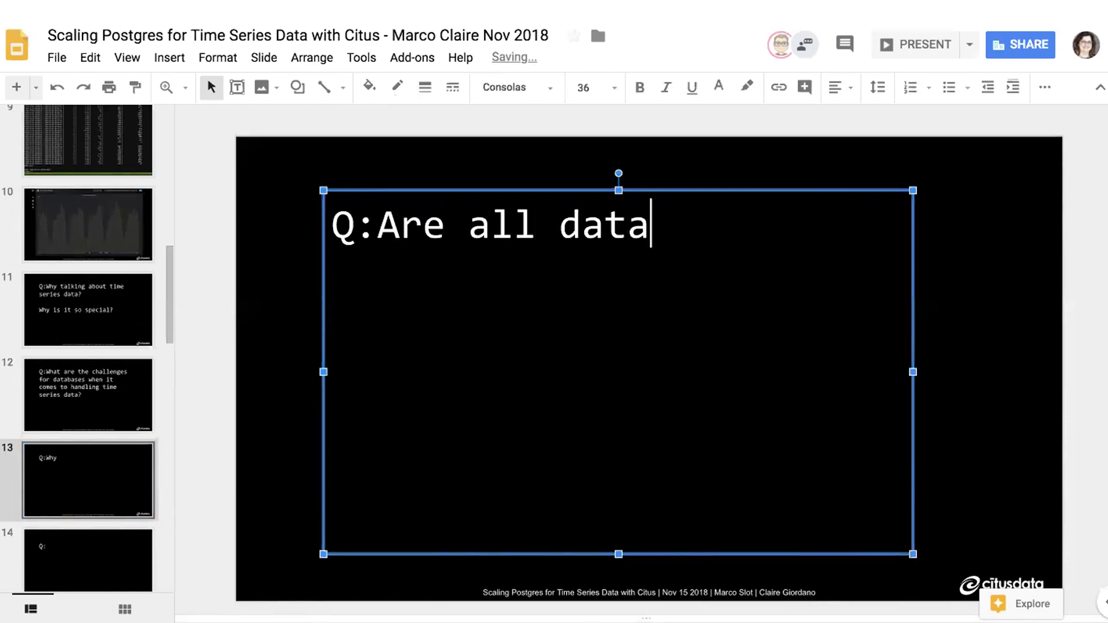
{"action": "type", "text": "bases go"}
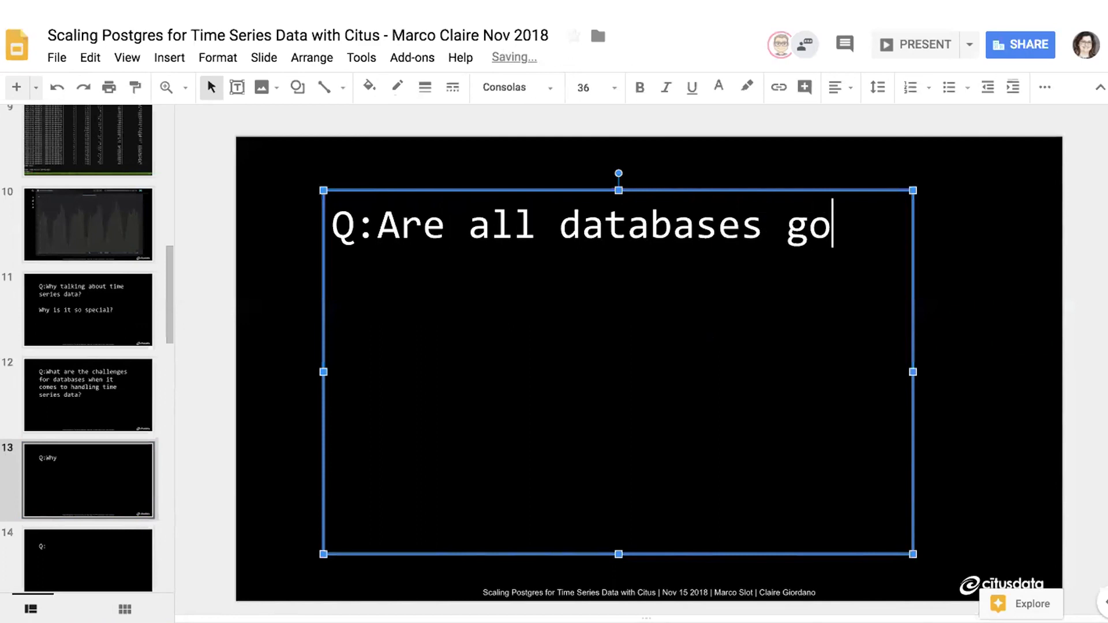
{"action": "type", "text": "od with time series database?"}
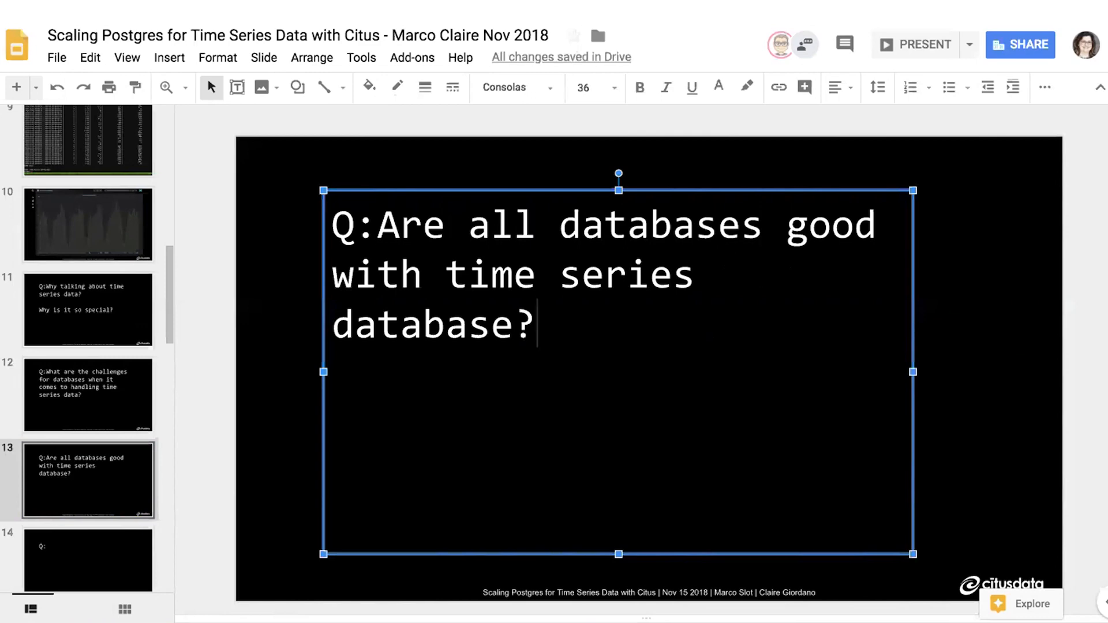
{"action": "key", "text": "Backspace"}
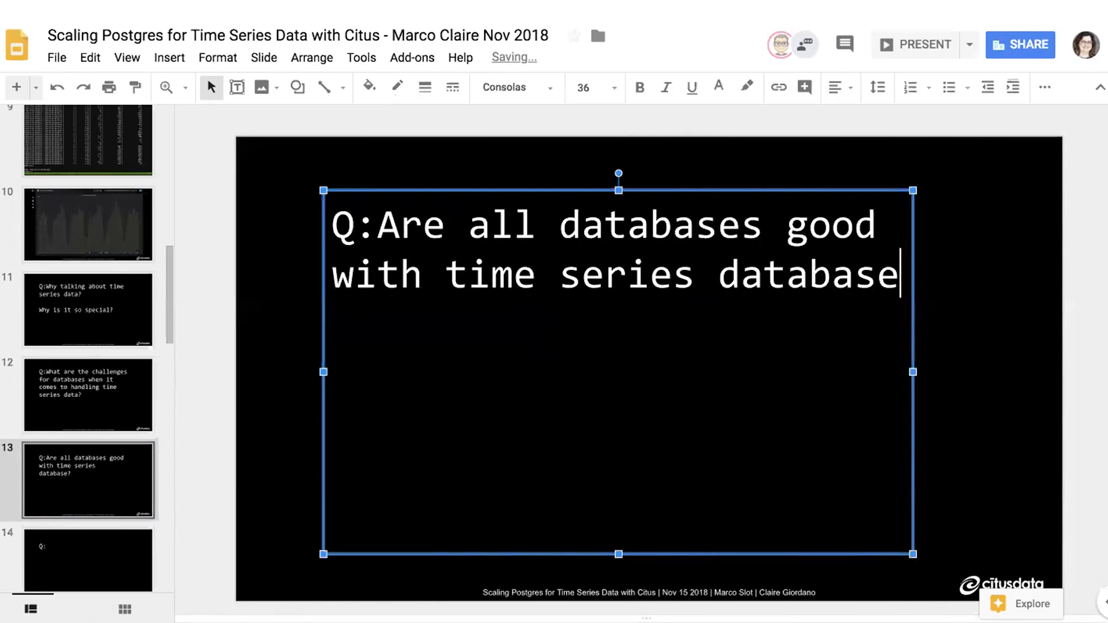
{"action": "type", "text": "data?"}
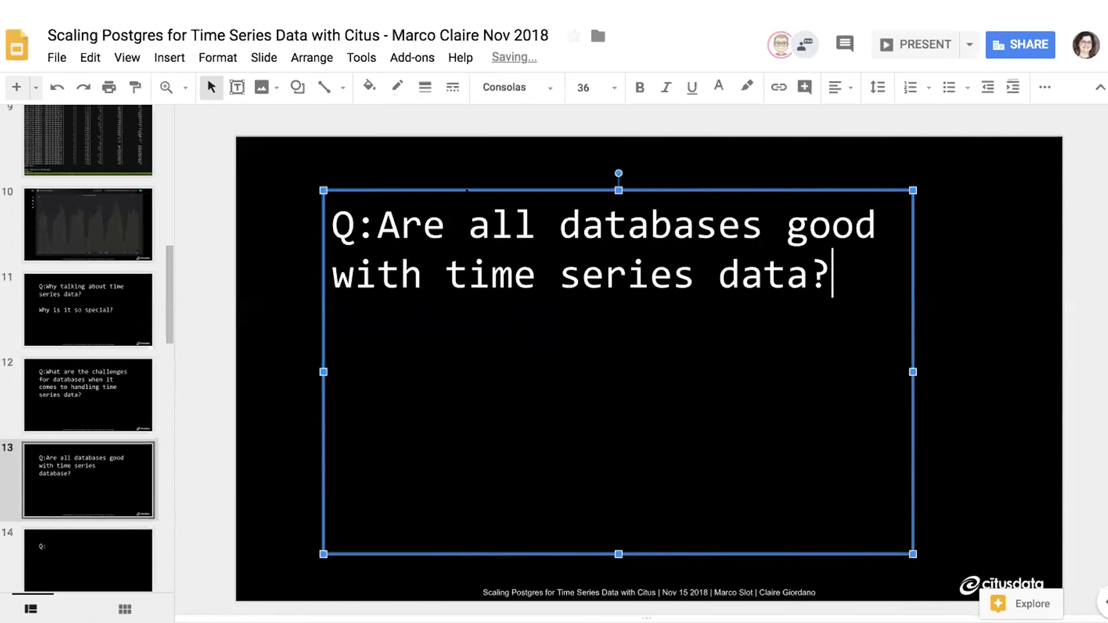
{"action": "left_click", "coordinate": [615, 459]}
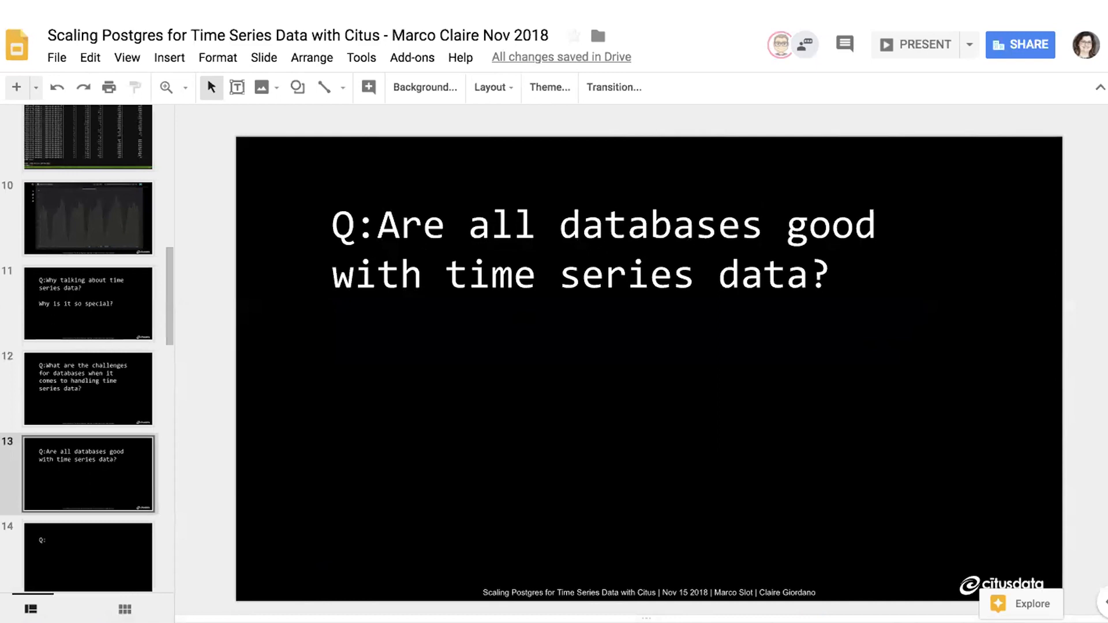
{"action": "scroll", "scroll_direction": "down", "scroll_amount": 3}
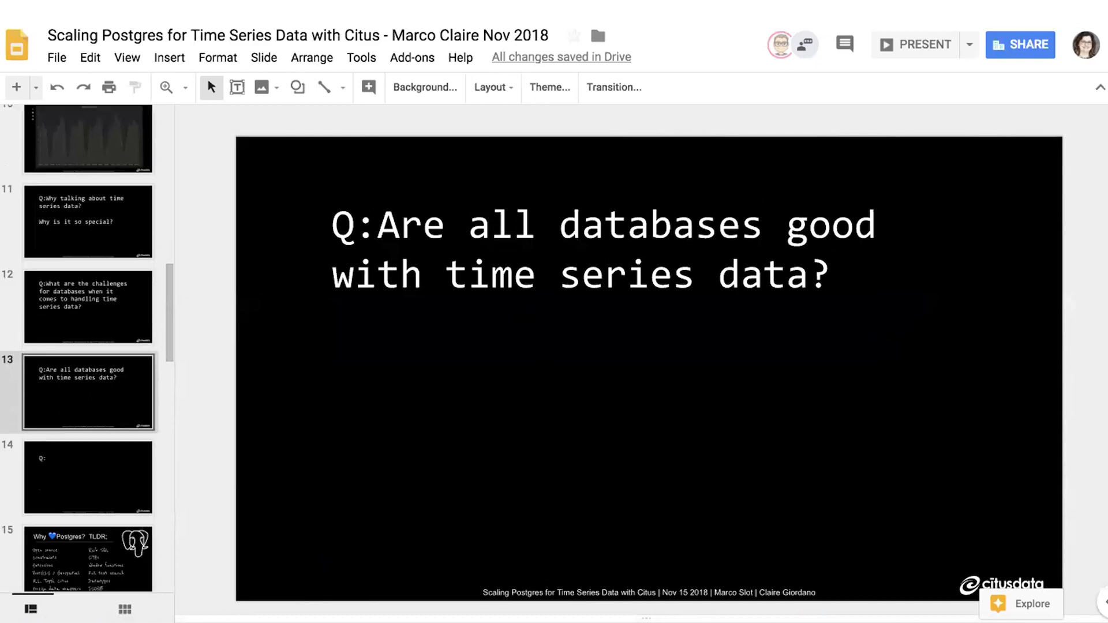
{"action": "scroll", "scroll_direction": "up", "scroll_amount": 3}
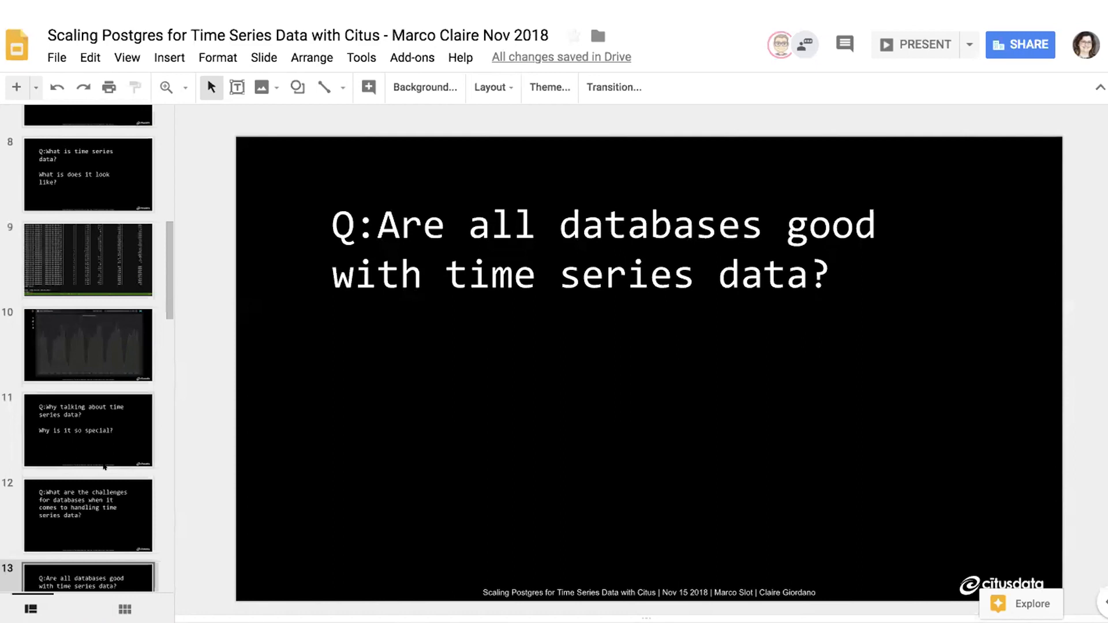
{"action": "scroll", "scroll_direction": "down", "scroll_amount": 3}
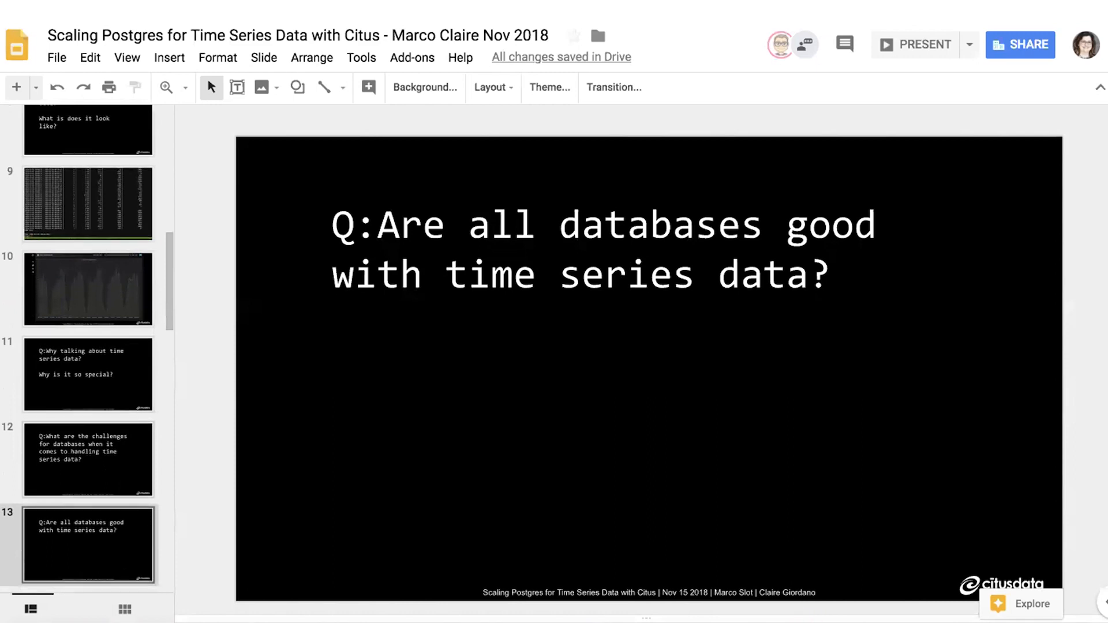
{"action": "scroll", "scroll_direction": "down", "scroll_amount": 3}
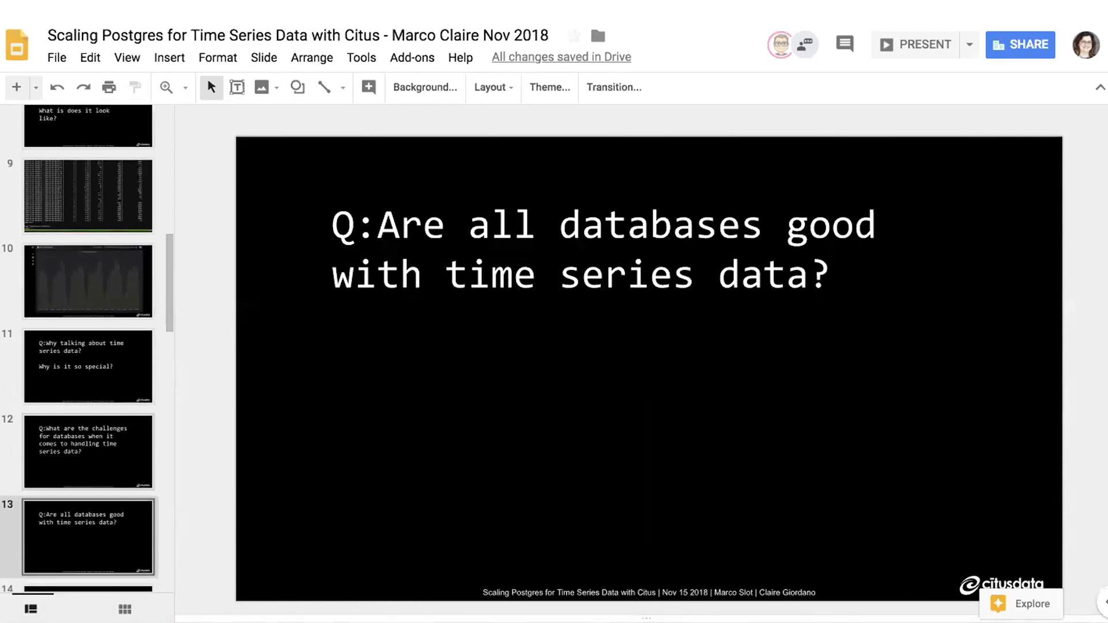
{"action": "scroll", "scroll_direction": "down", "scroll_amount": 3}
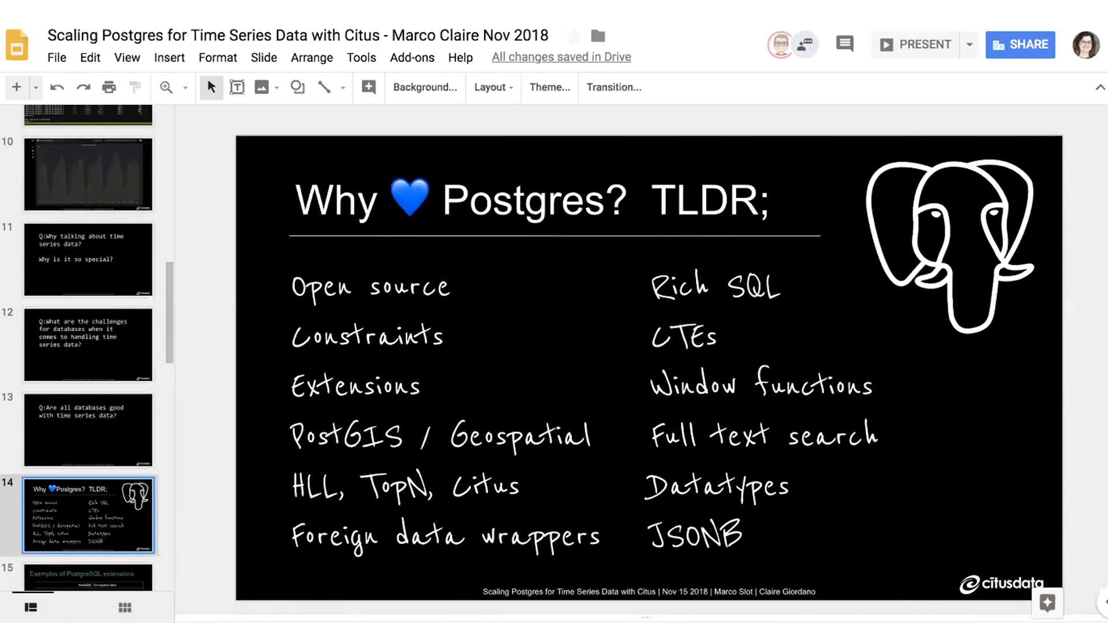
{"action": "scroll", "scroll_direction": "down", "scroll_amount": 3}
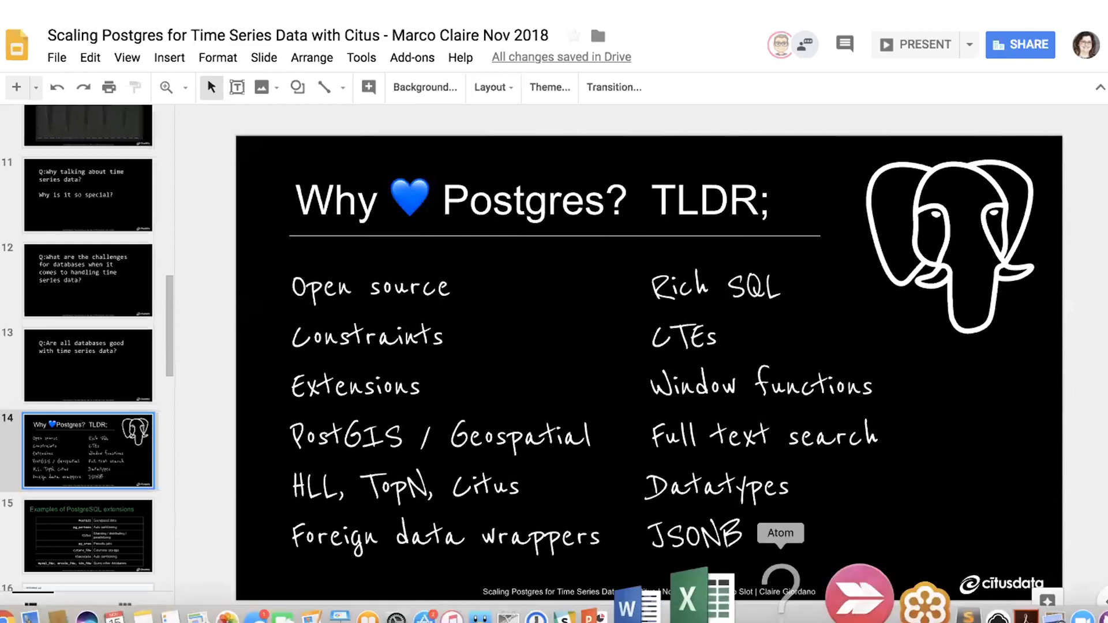
Move on through the filmstrip toward the PostgreSQL extensions and pg_partman auto-partitioning slides
{"action": "right_click", "coordinate": [793, 596]}
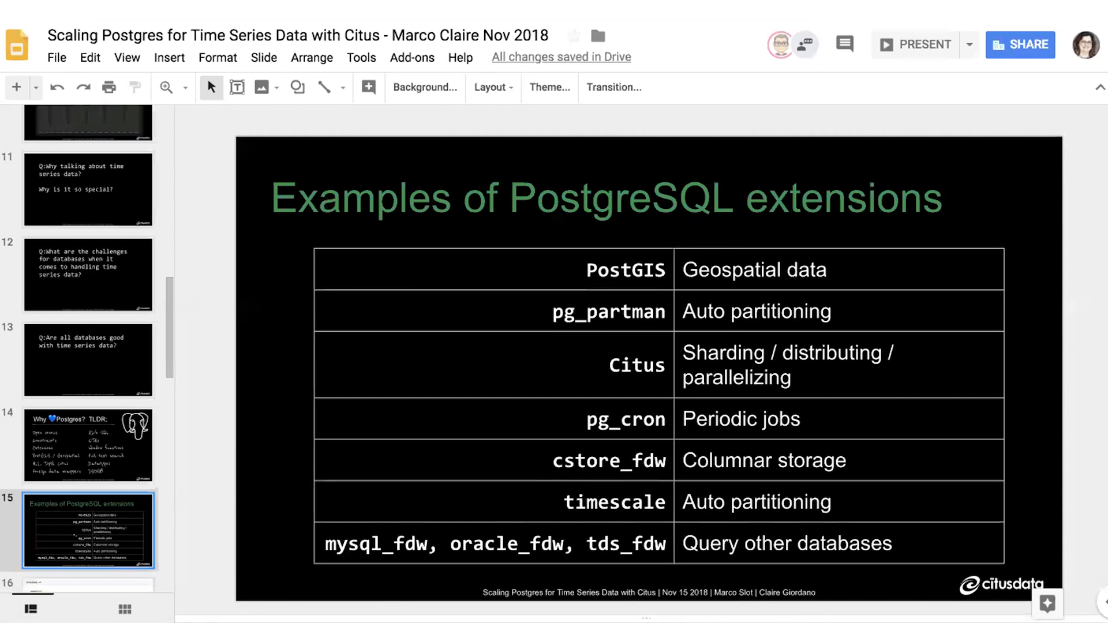
{"action": "scroll", "scroll_direction": "down", "scroll_amount": 3}
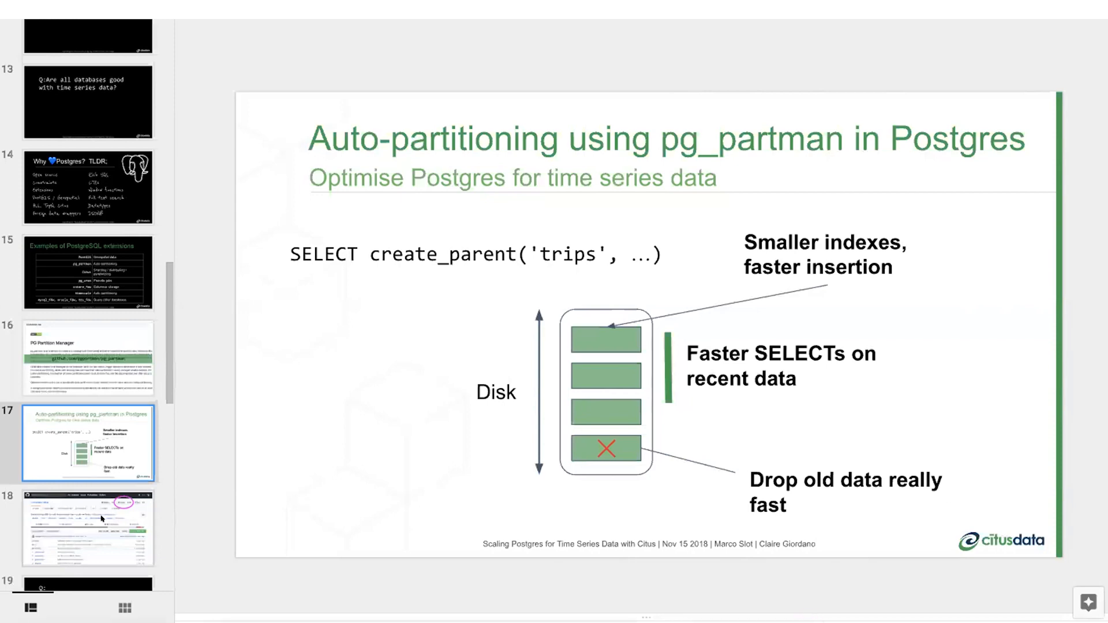
Show slide 18 with the Citus GitHub screenshot and scroll the filmstrip toward the following slides
{"action": "left_click", "coordinate": [88, 526]}
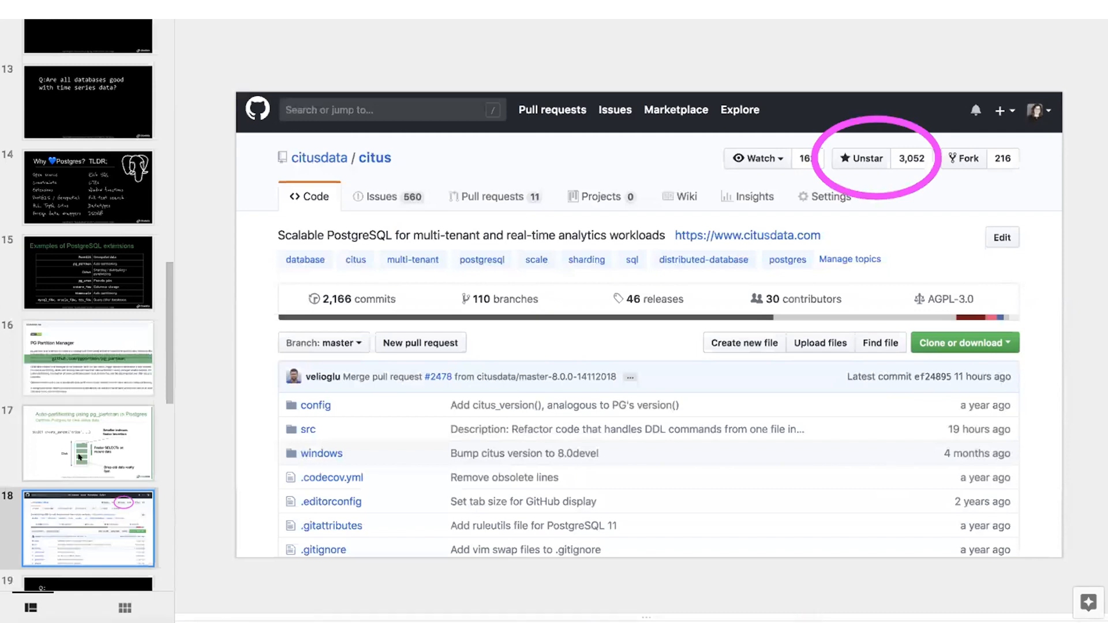
{"action": "scroll", "scroll_direction": "down", "scroll_amount": 3}
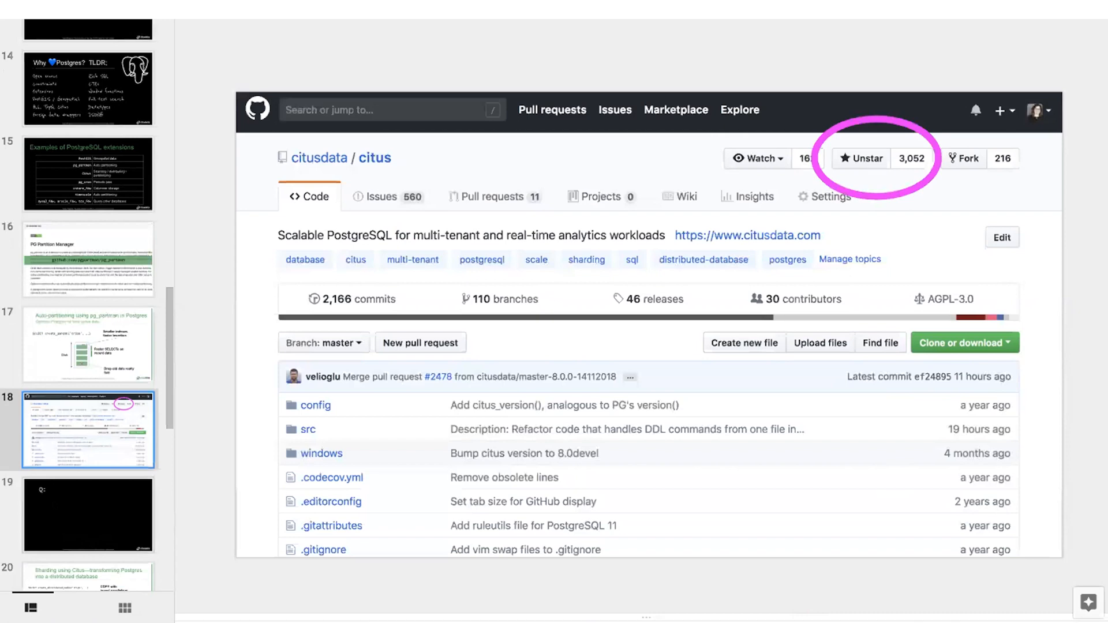
{"action": "scroll", "scroll_direction": "down", "scroll_amount": 3}
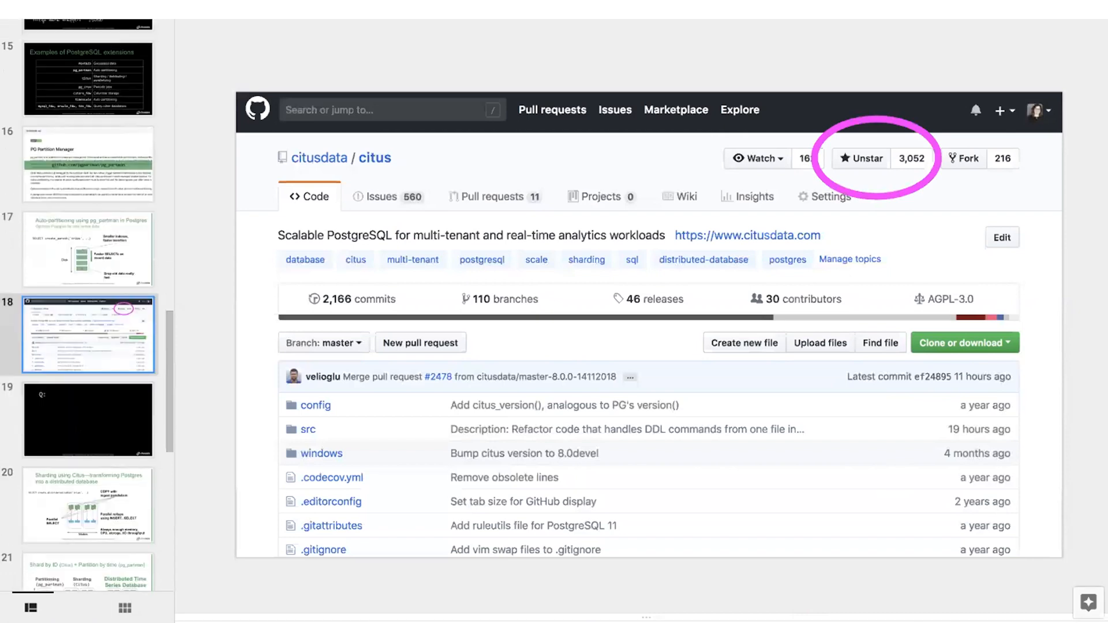
Show slide 20 explaining sharding with Citus to turn Postgres into a distributed database
{"action": "left_click", "coordinate": [88, 504]}
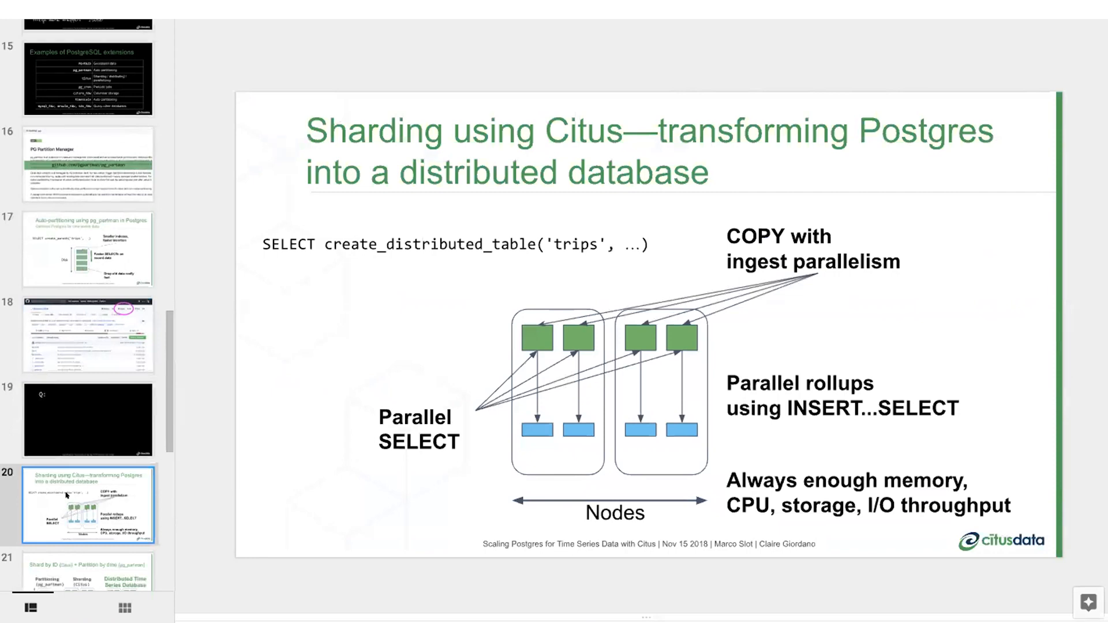
{"action": "mouse_move", "coordinate": [264, 233]}
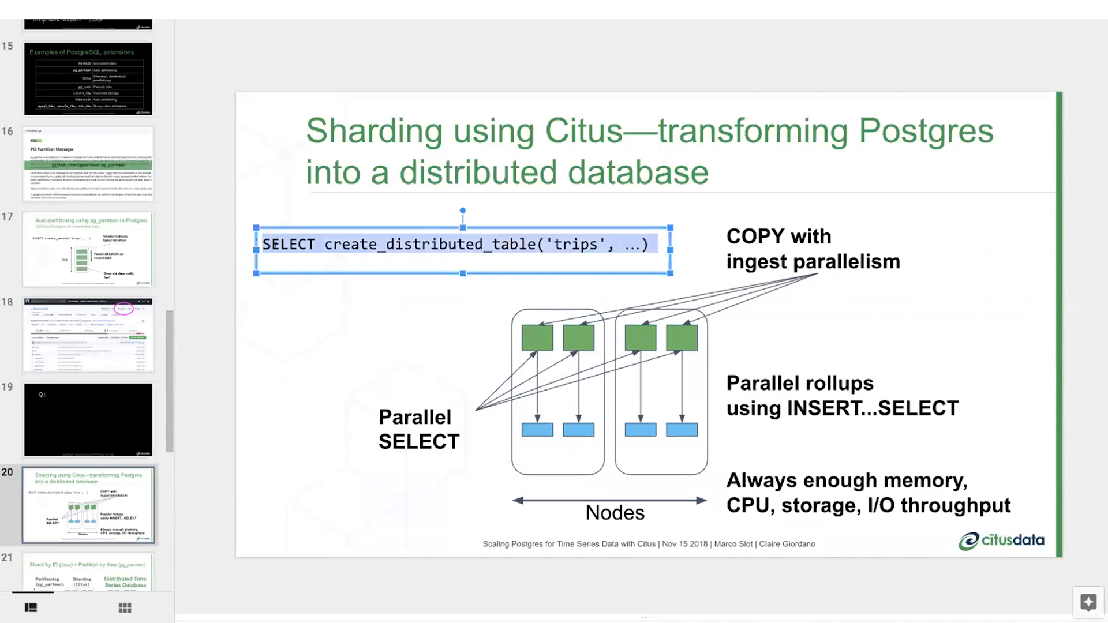
{"action": "mouse_move", "coordinate": [288, 282]}
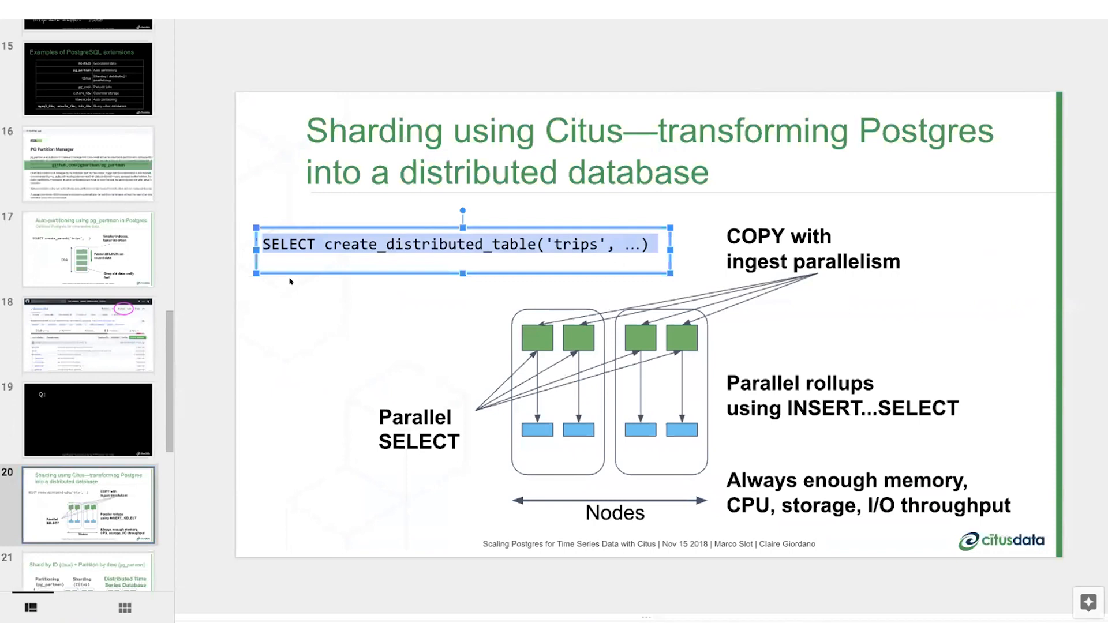
{"action": "left_click", "coordinate": [290, 281]}
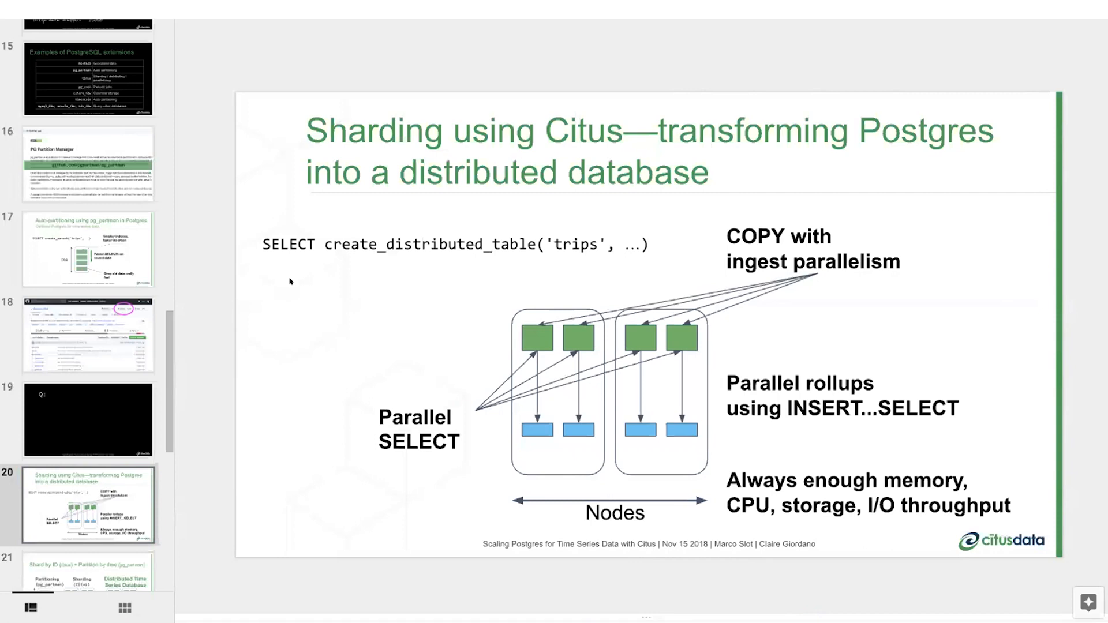
{"action": "mouse_move", "coordinate": [518, 272]}
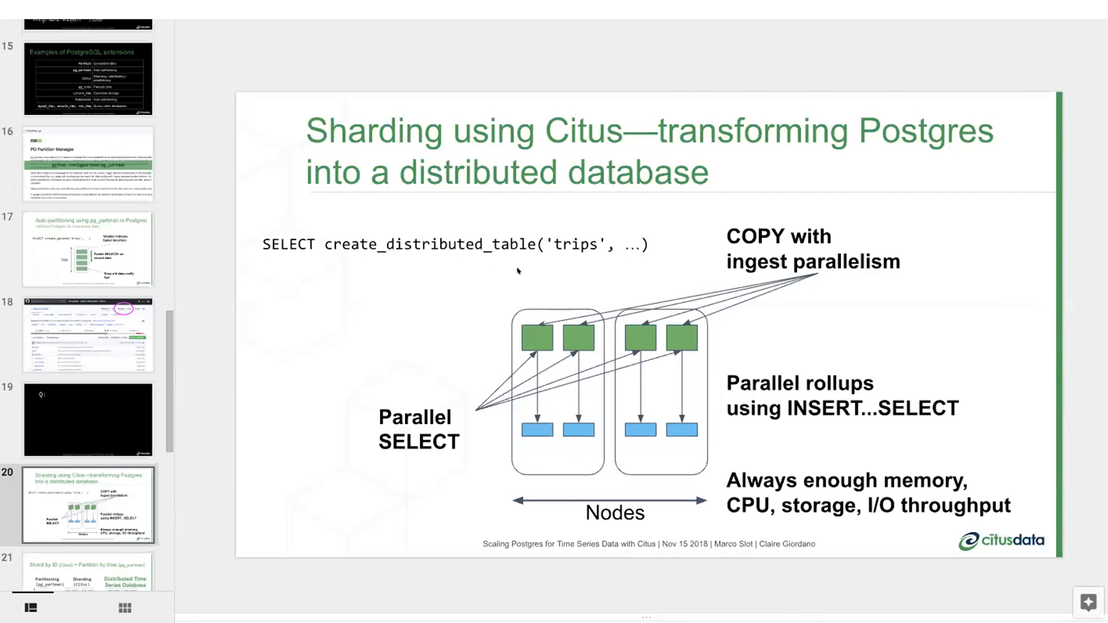
{"action": "mouse_move", "coordinate": [632, 329]}
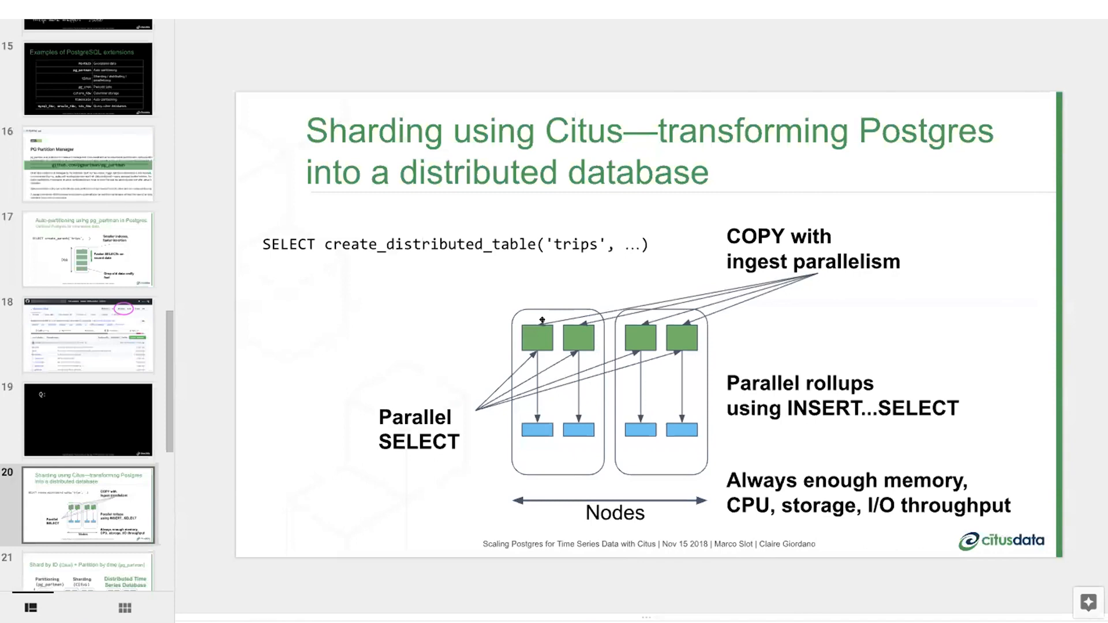
{"action": "mouse_move", "coordinate": [738, 254]}
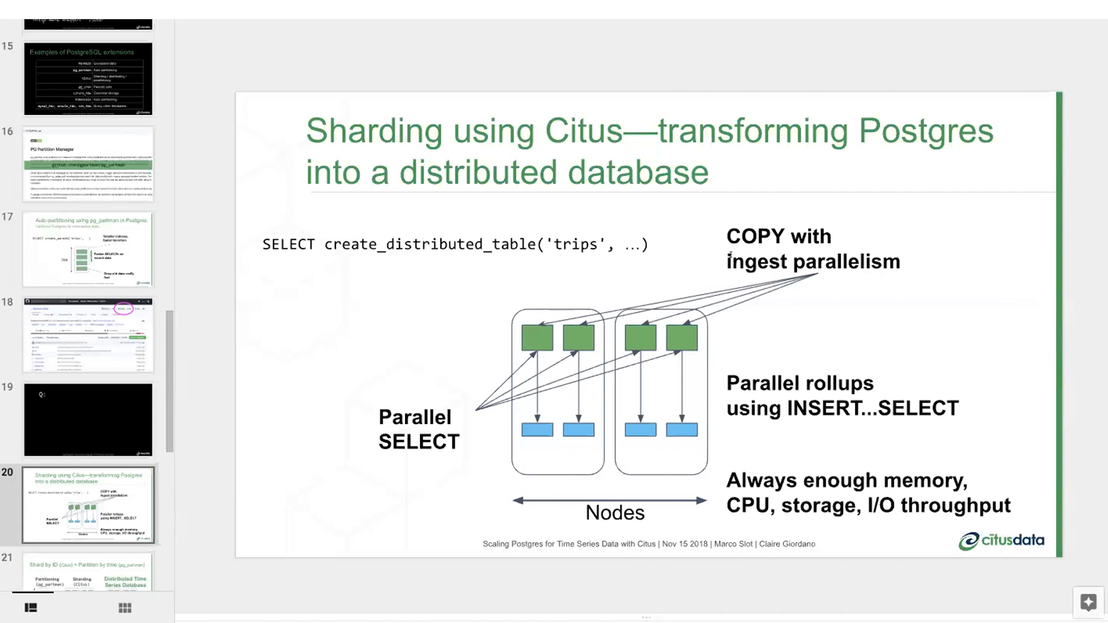
{"action": "mouse_move", "coordinate": [581, 270]}
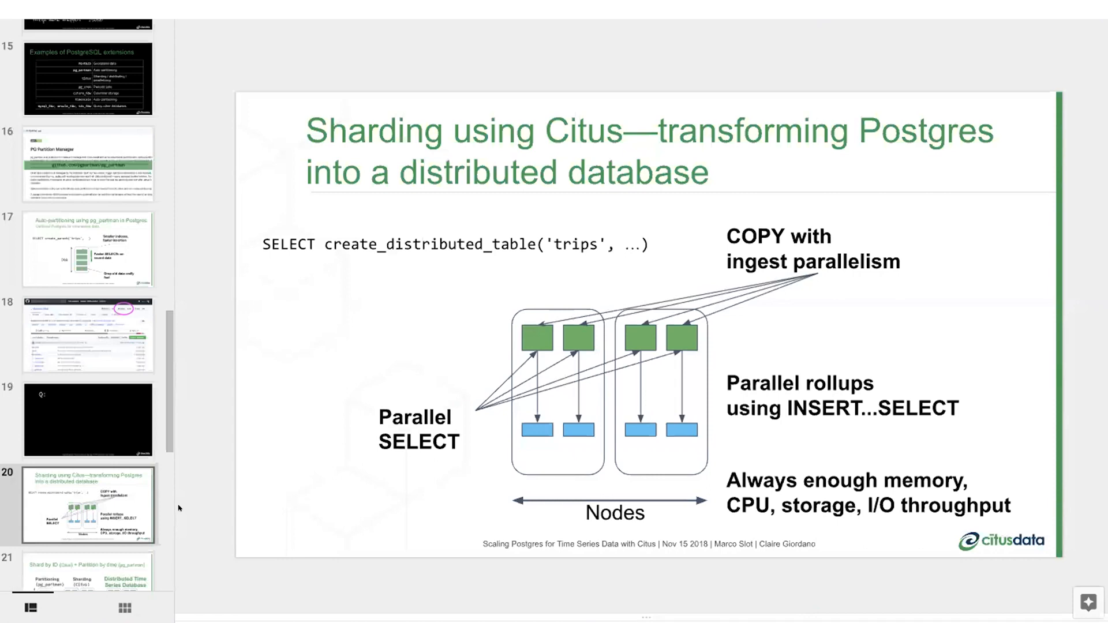
{"action": "mouse_move", "coordinate": [175, 517]}
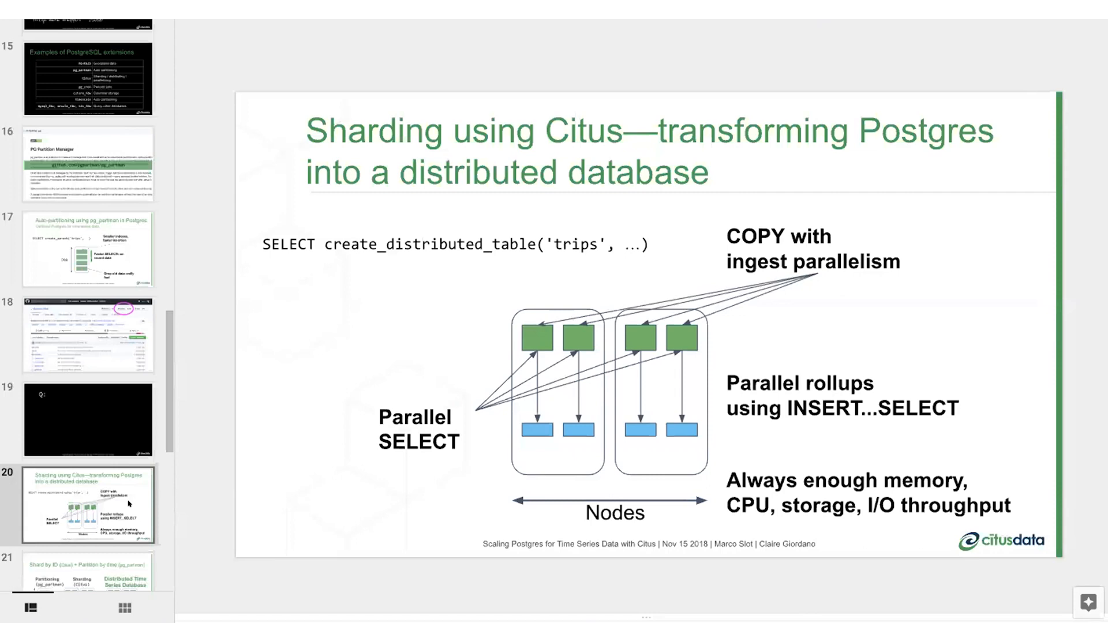
Scroll the filmstrip up to reach slide 21 combining Citus sharding by ID with pg_partman time partitioning
{"action": "scroll", "scroll_direction": "up", "scroll_amount": 3}
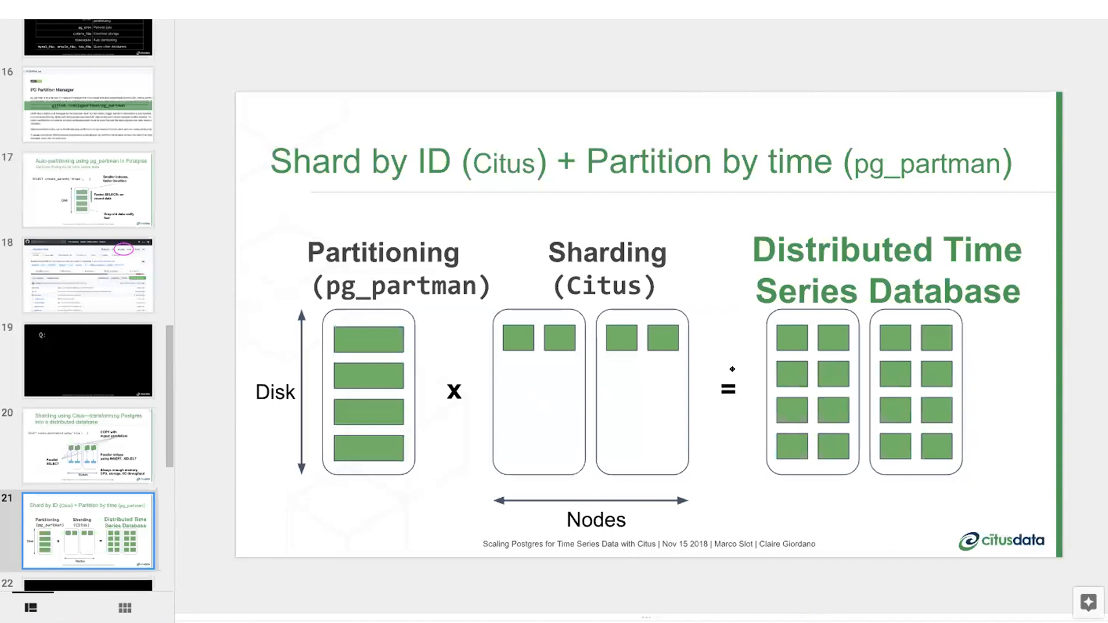
{"action": "mouse_move", "coordinate": [569, 307]}
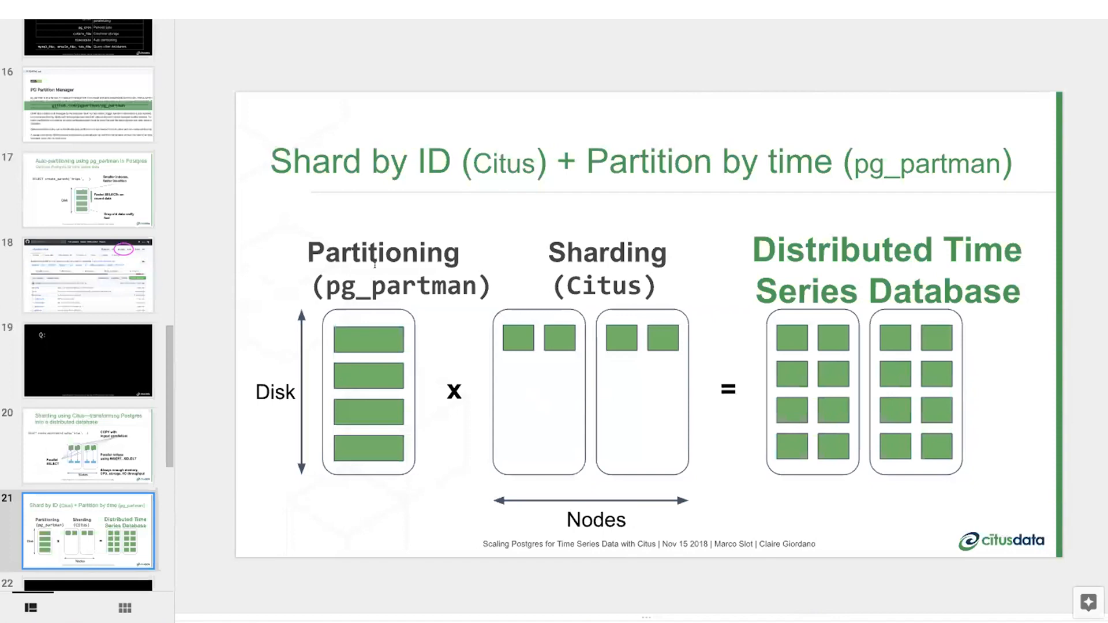
{"action": "mouse_move", "coordinate": [379, 403]}
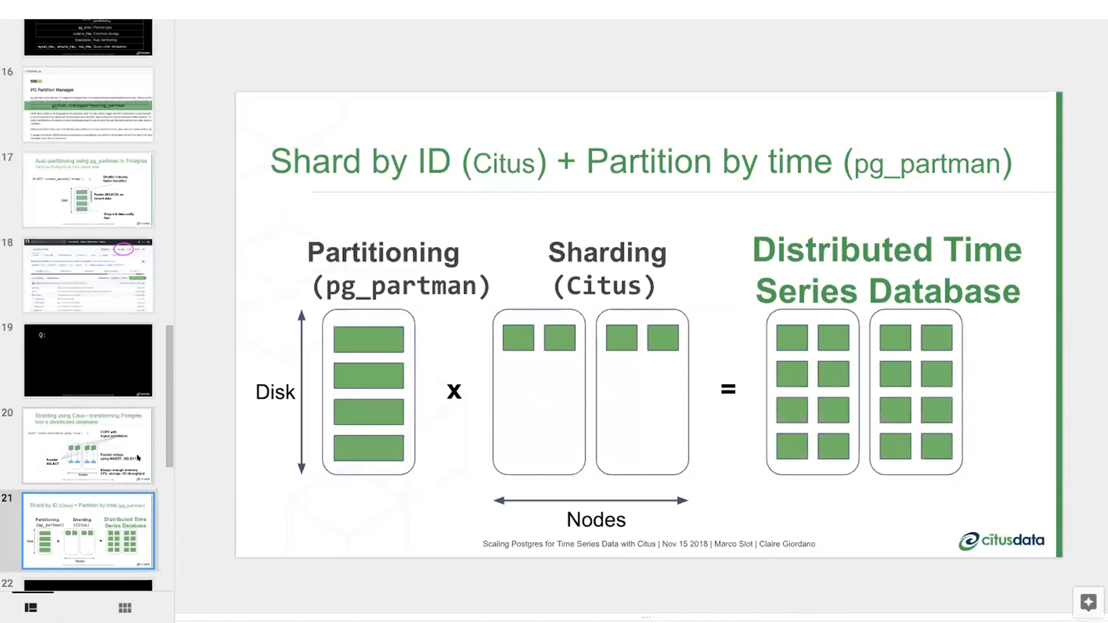
Scroll the filmstrip, then switch to the tmux terminal listing the database relations including trips
{"action": "scroll", "scroll_direction": "down", "scroll_amount": 3}
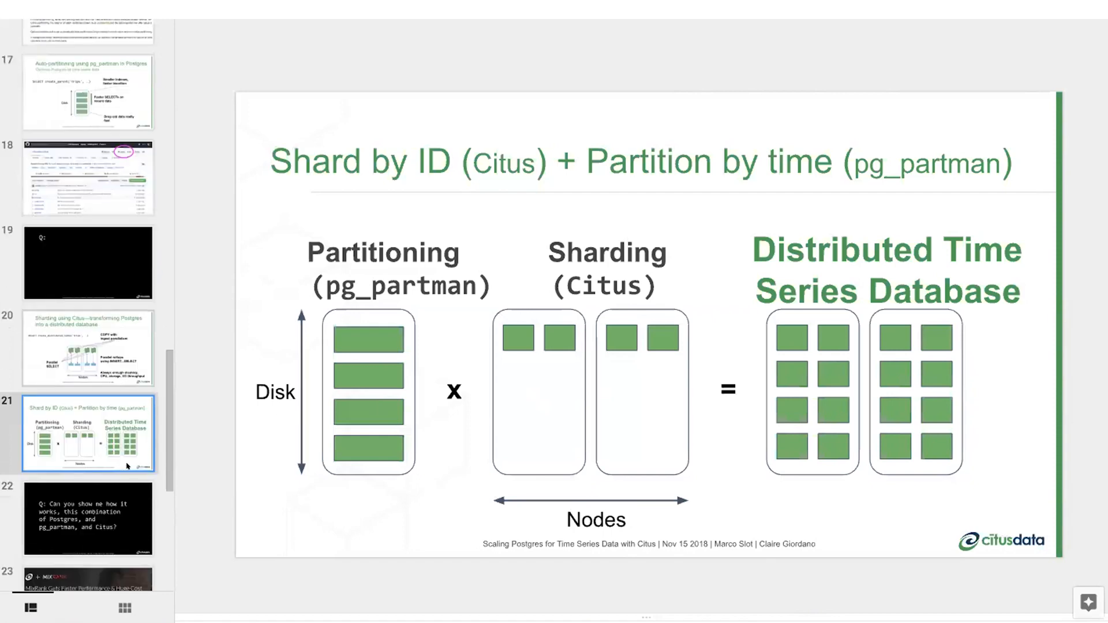
{"action": "scroll", "scroll_direction": "up", "scroll_amount": 3}
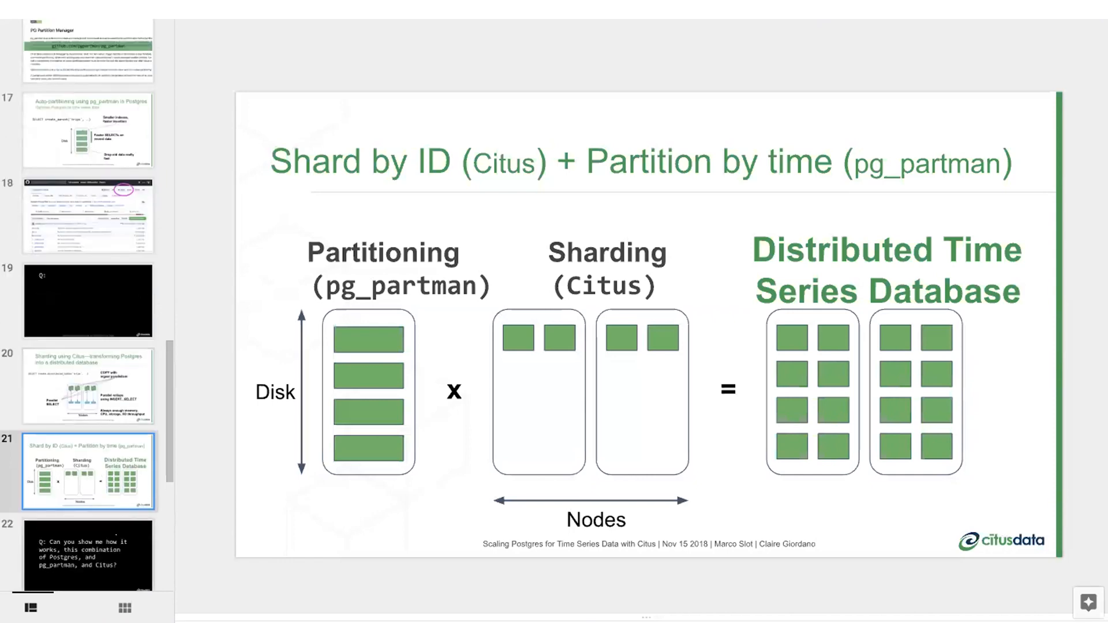
{"action": "left_click", "coordinate": [88, 555]}
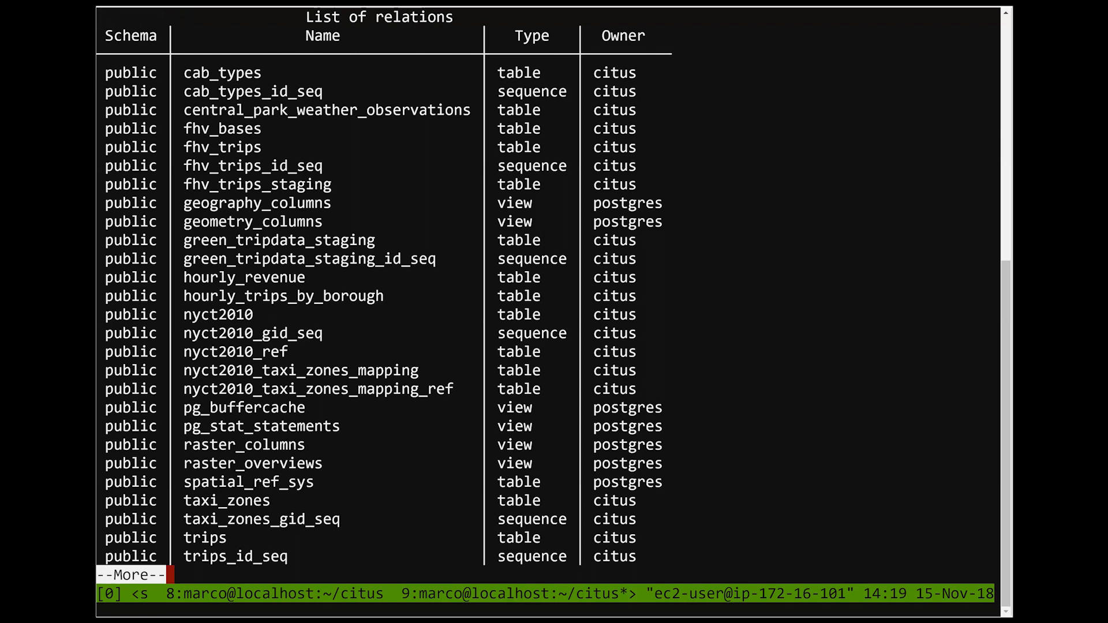
List the relations and page to the monthly trips partitions from 2017_01 to 2018_04, pointing out February 2017
{"action": "key", "text": "q"}
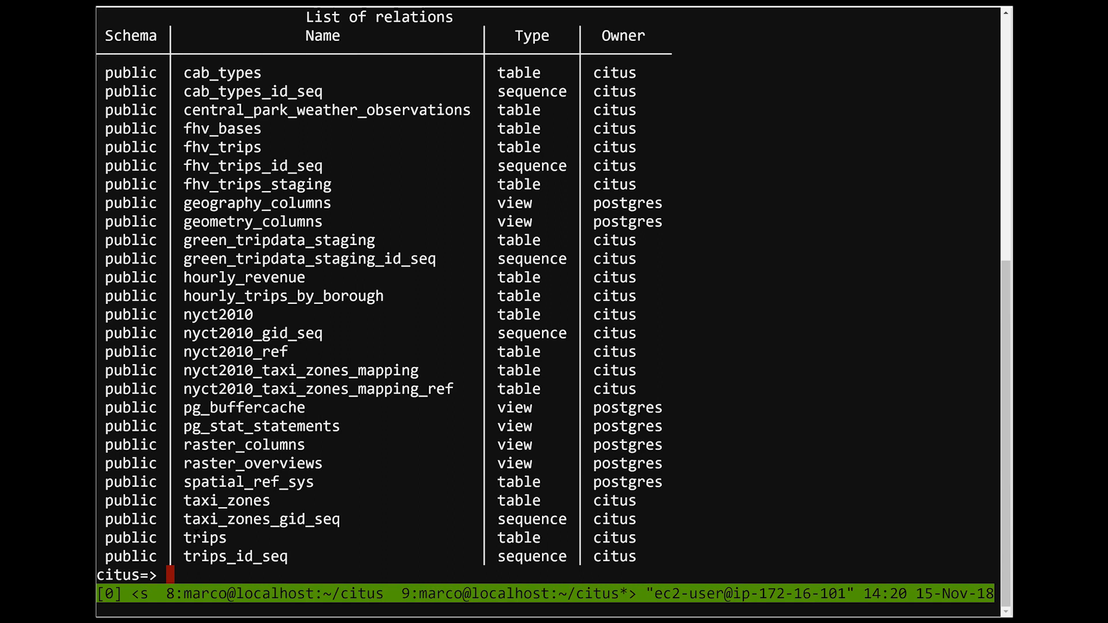
{"action": "double_click", "coordinate": [206, 537]}
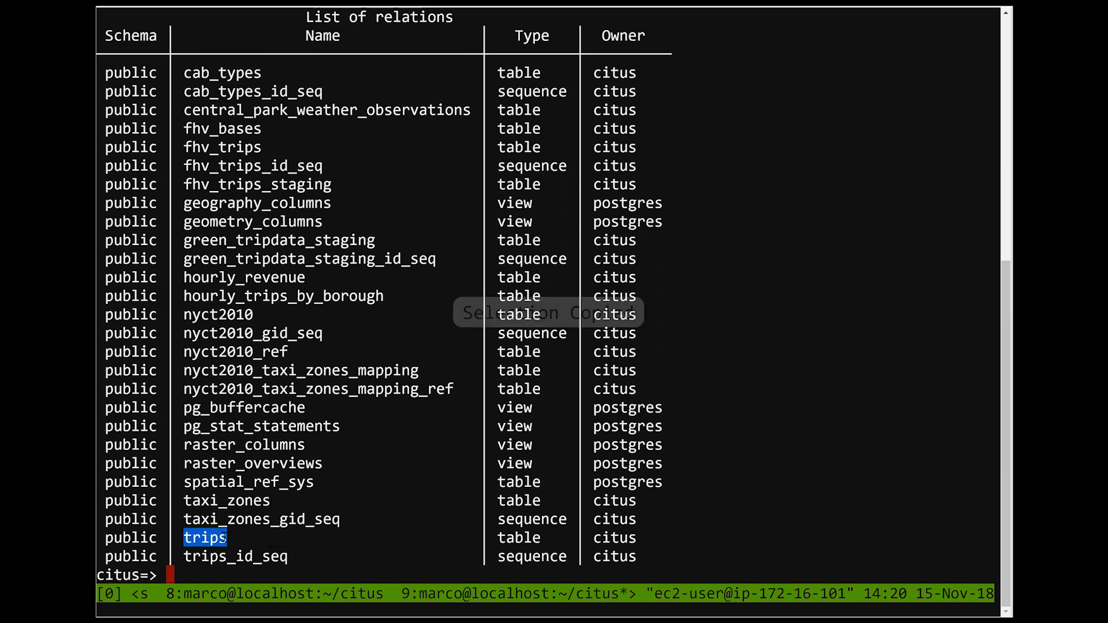
{"action": "scroll", "scroll_direction": "down", "scroll_amount": 3}
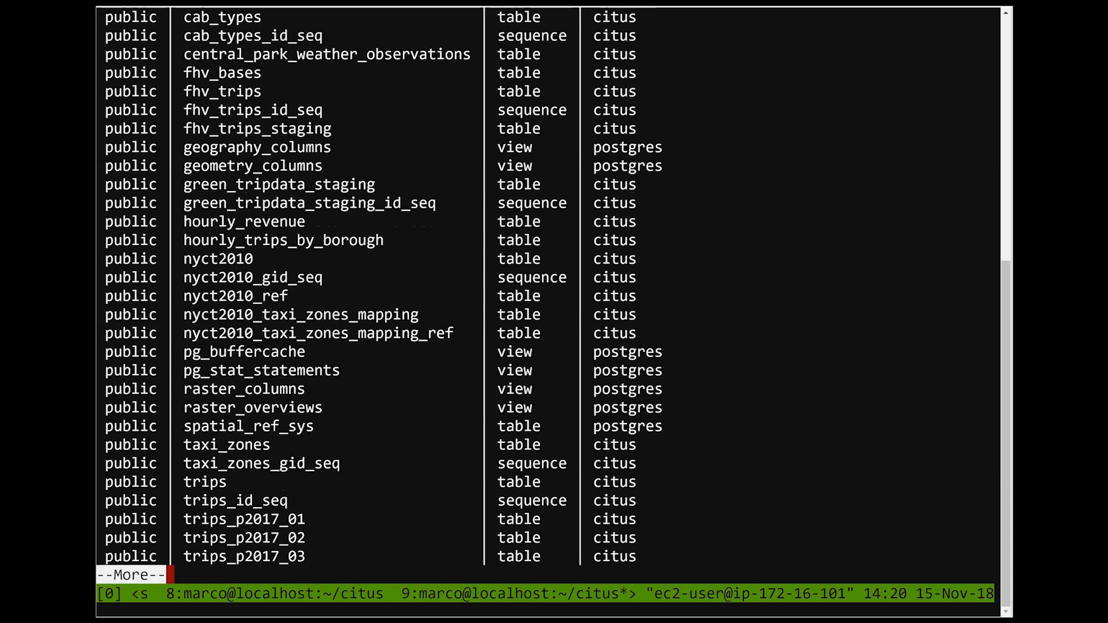
{"action": "scroll", "scroll_direction": "down", "scroll_amount": 3}
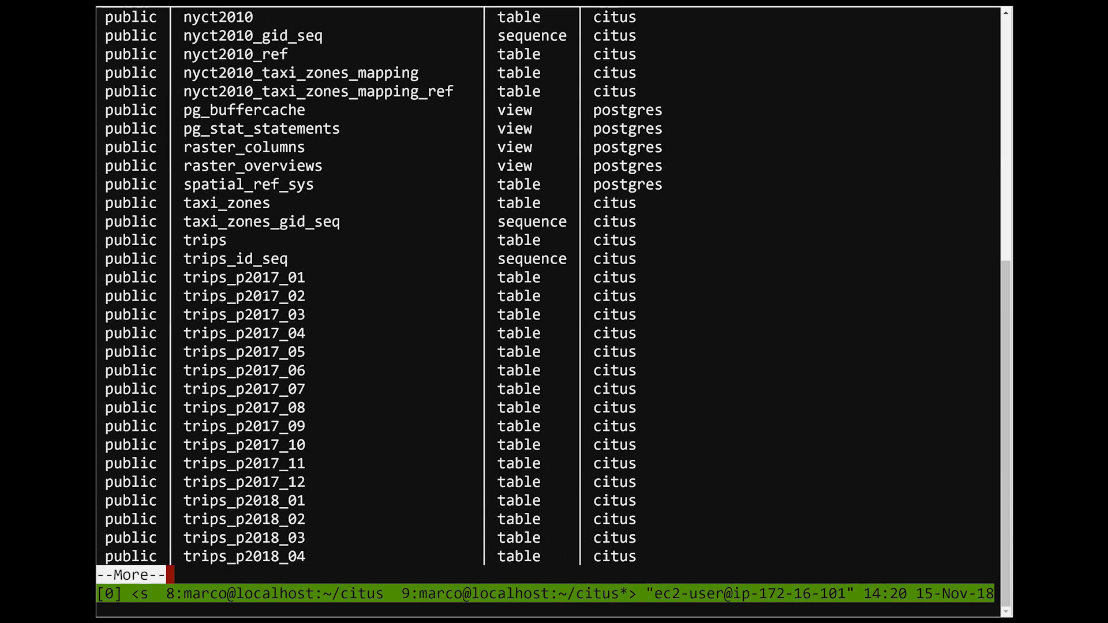
{"action": "double_click", "coordinate": [205, 240]}
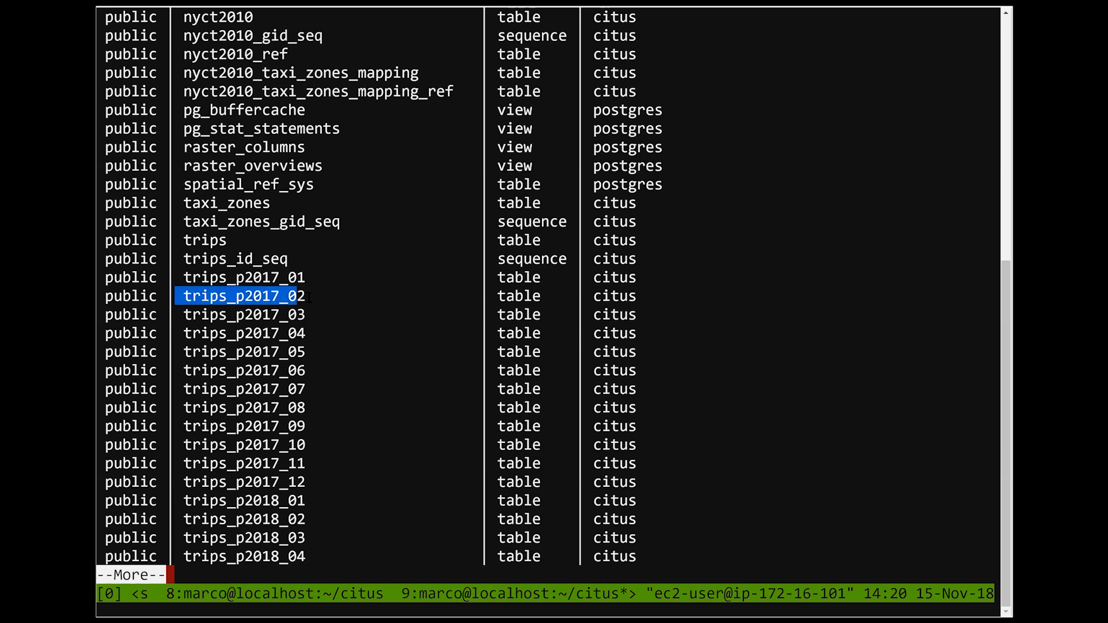
{"action": "left_click", "coordinate": [242, 295]}
{"action": "type", "text": "create_par"}
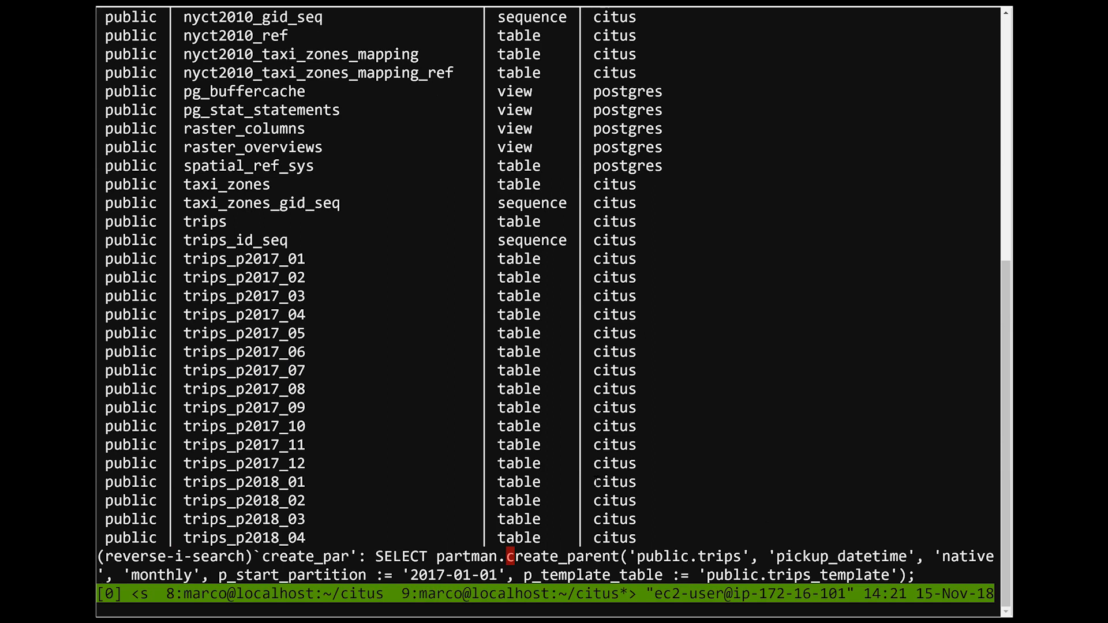
Point out parts of the recalled pg_partman create_parent command that made the partitions
{"action": "double_click", "coordinate": [160, 574]}
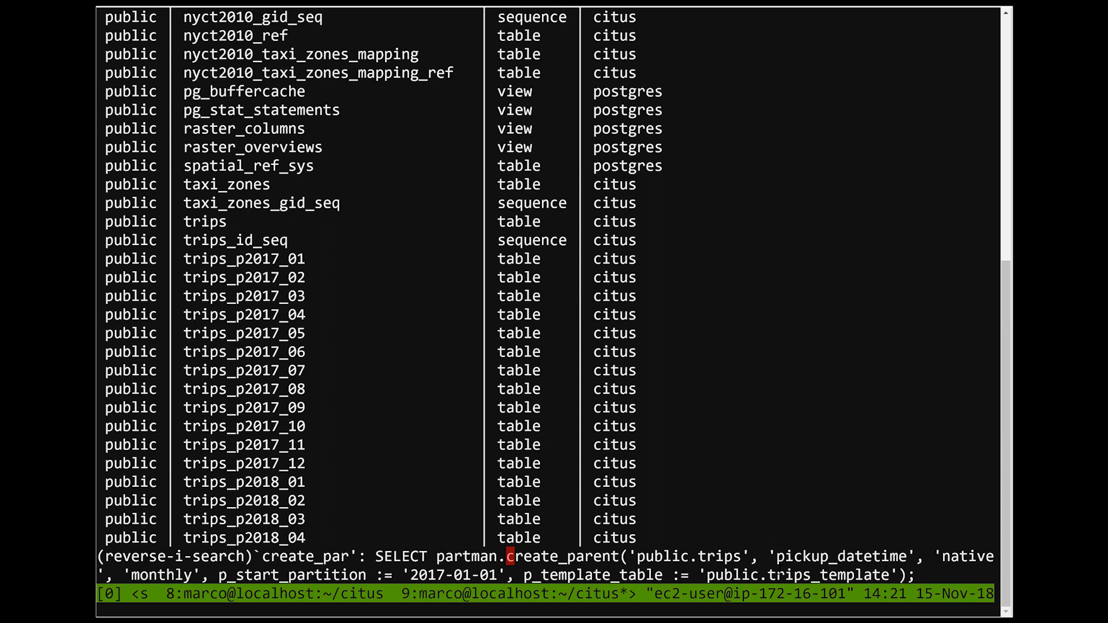
{"action": "double_click", "coordinate": [794, 575]}
{"action": "type", "text": "\\d public.trips_template"}
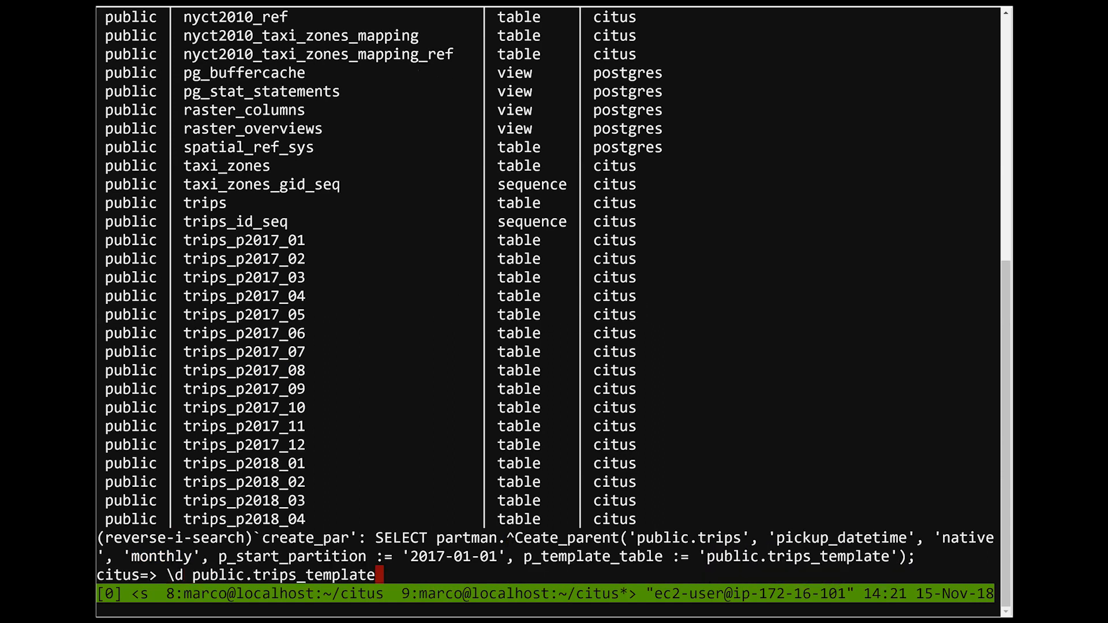
Show trips_template's columns and four indexes, then recall the master_get_active_worker_nodes() query
{"action": "key", "text": "Return"}
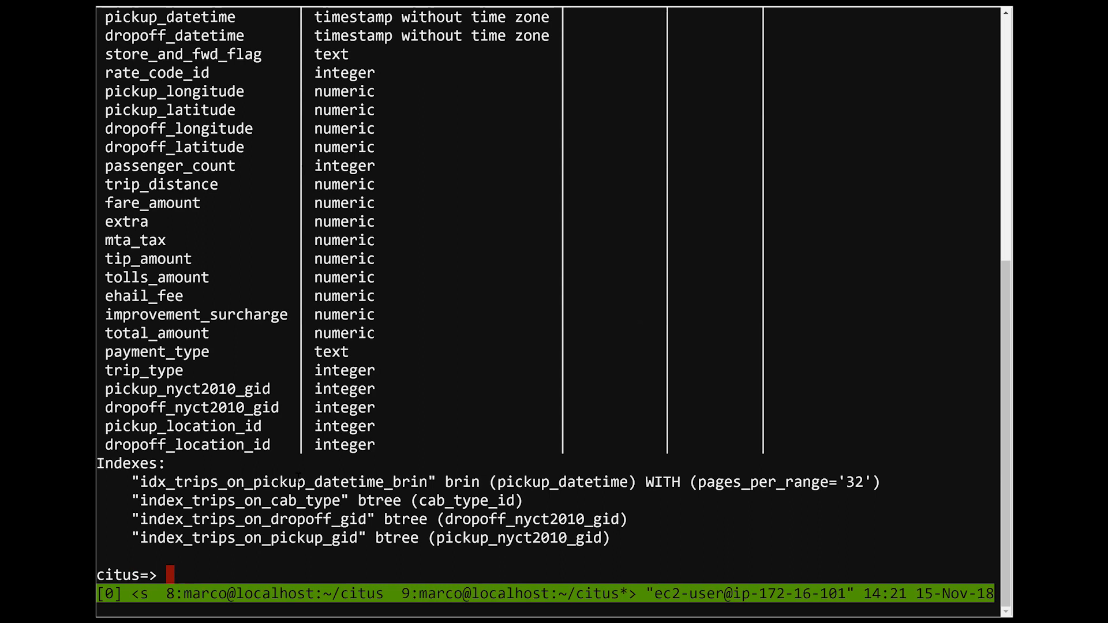
{"action": "key", "text": "ctrl+r"}
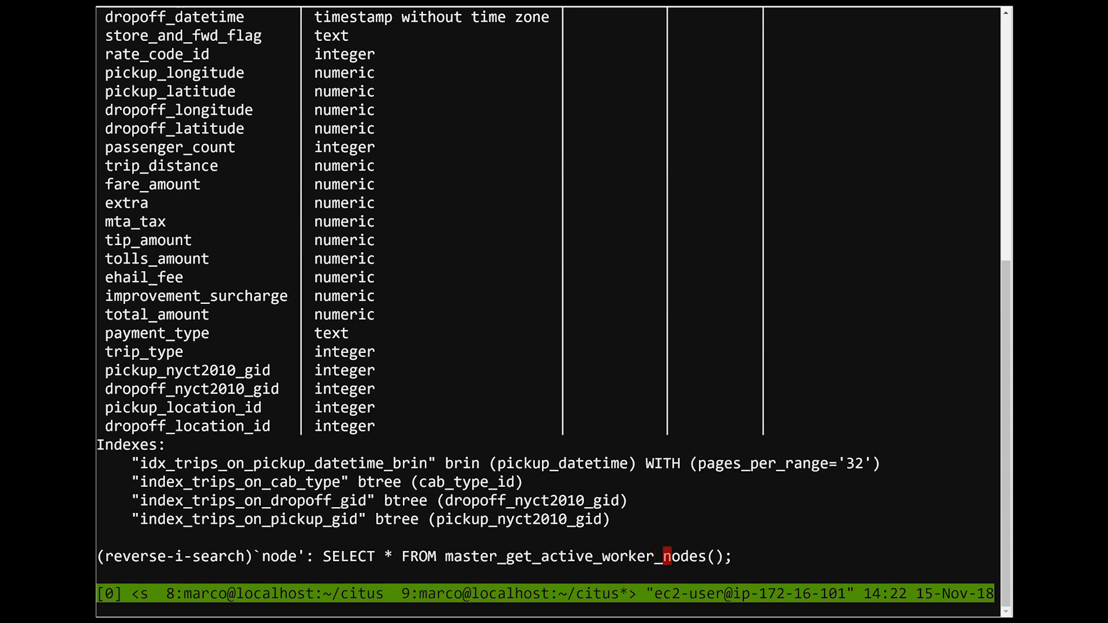
List the eight active worker nodes on port 5432, then search history with 'distri' for create_distributed_table('trips', 'id')
{"action": "key", "text": "Return"}
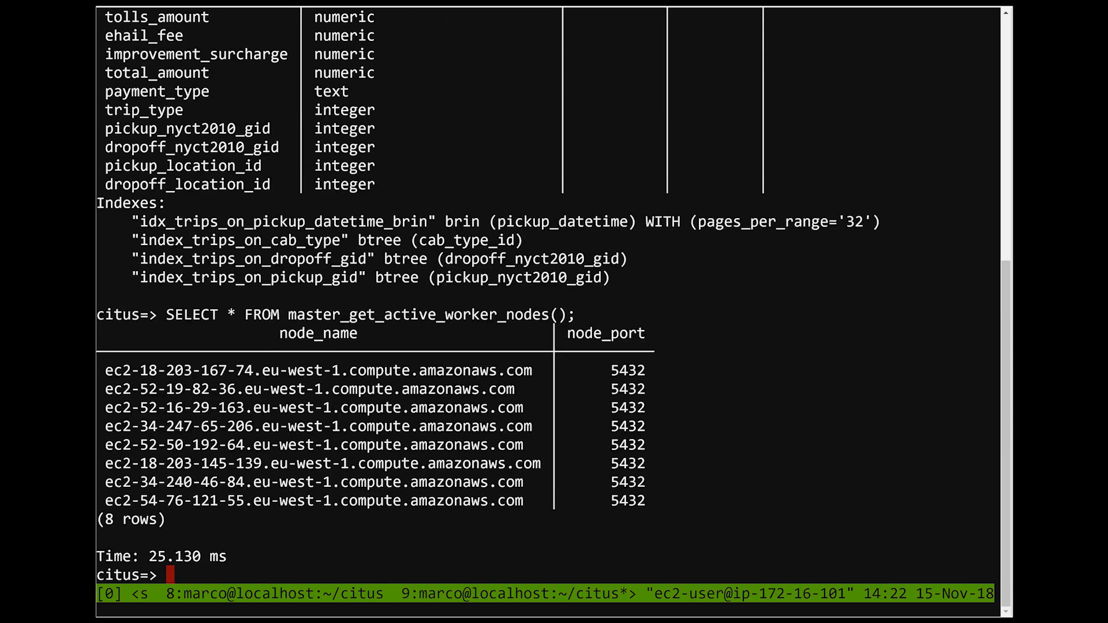
{"action": "double_click", "coordinate": [318, 369]}
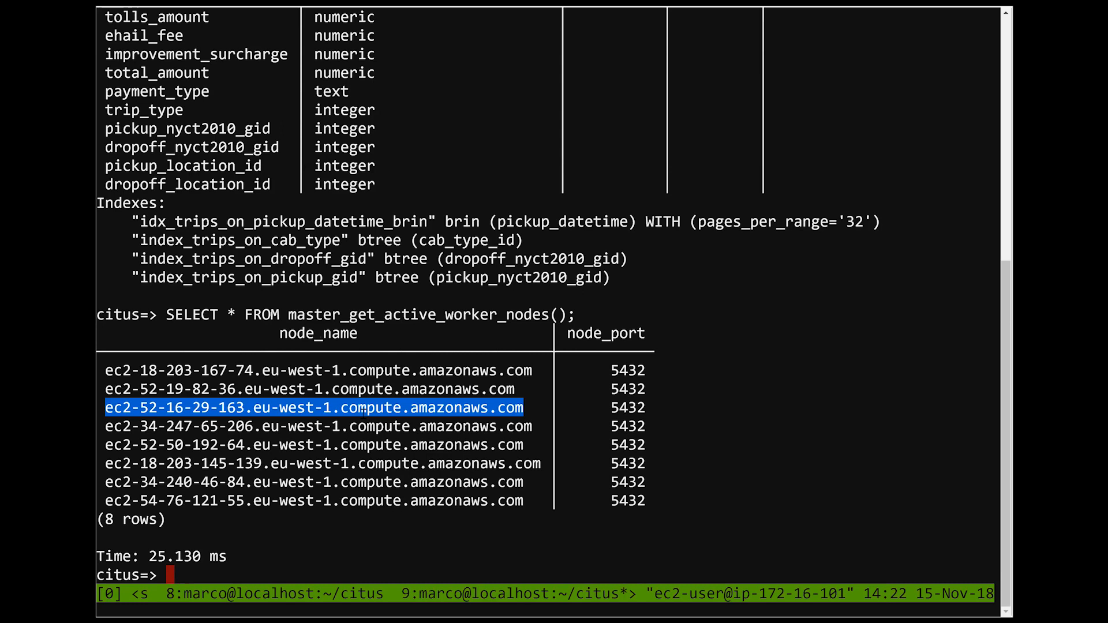
{"action": "key", "text": "ctrl+r"}
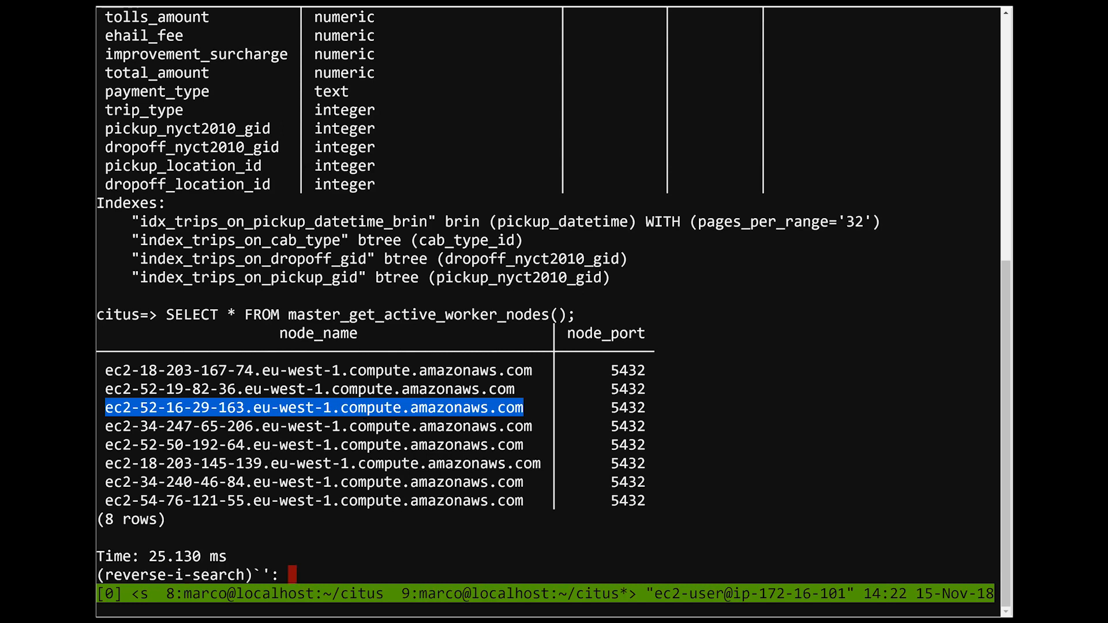
{"action": "type", "text": "dist"}
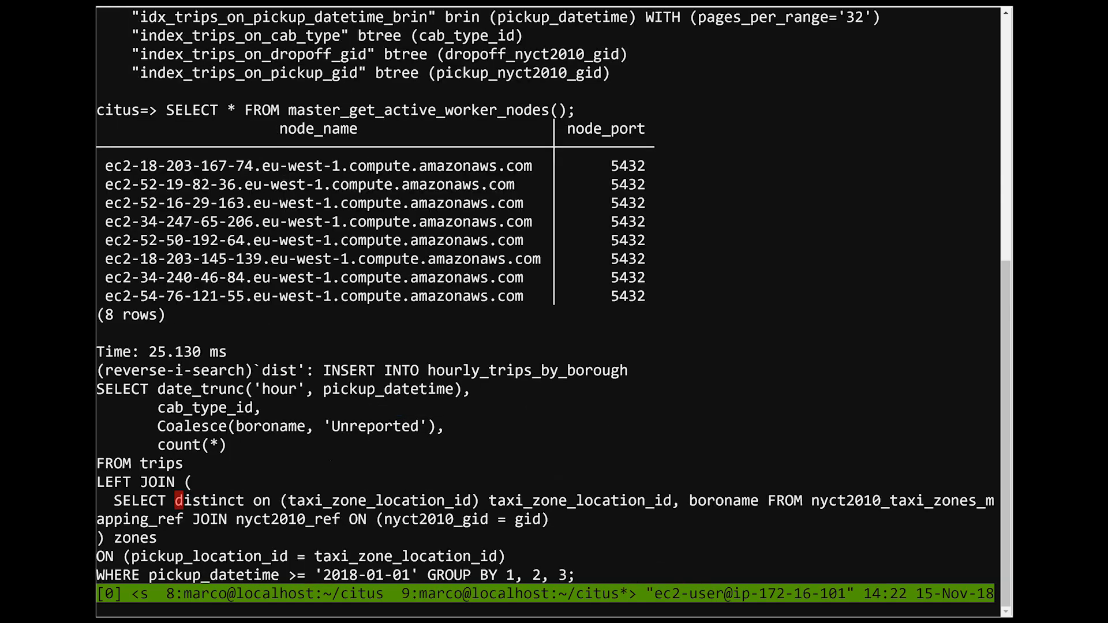
{"action": "type", "text": "ri"}
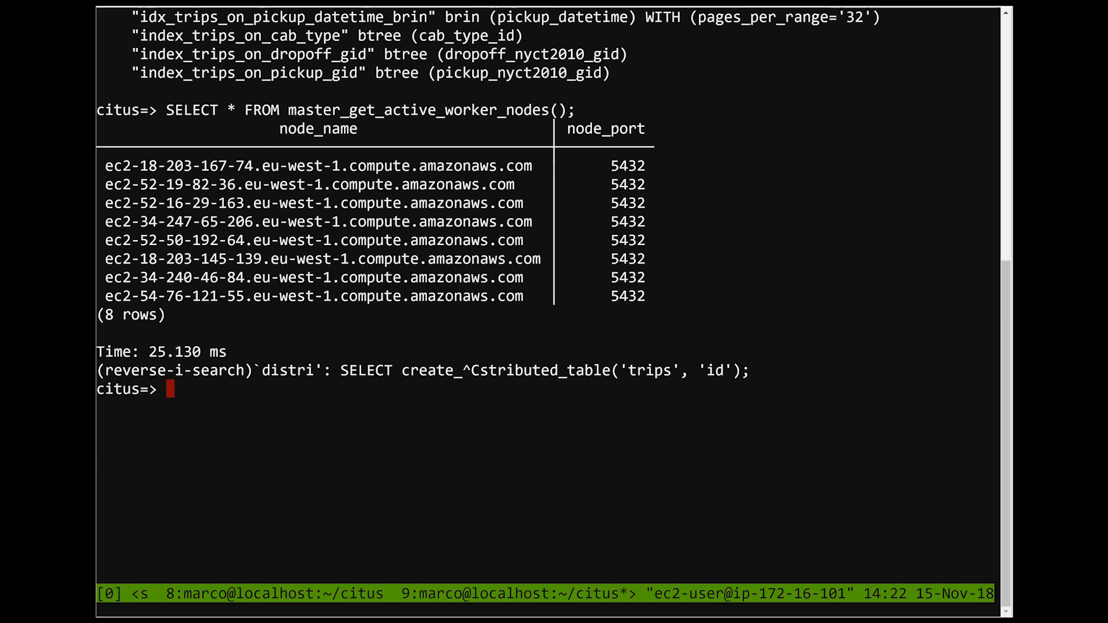
Run SELECT count(*) FROM trips, returning 183,899,568 rows in about 840 ms
{"action": "type", "text": "SELECT count("}
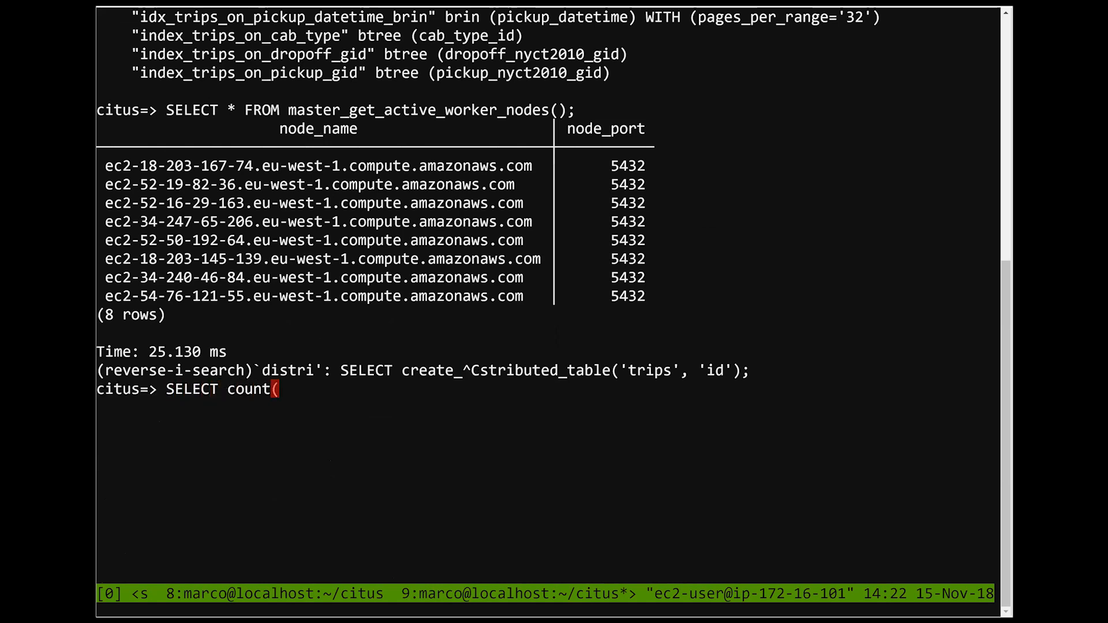
{"action": "type", "text": "(*) FROM trips;"}
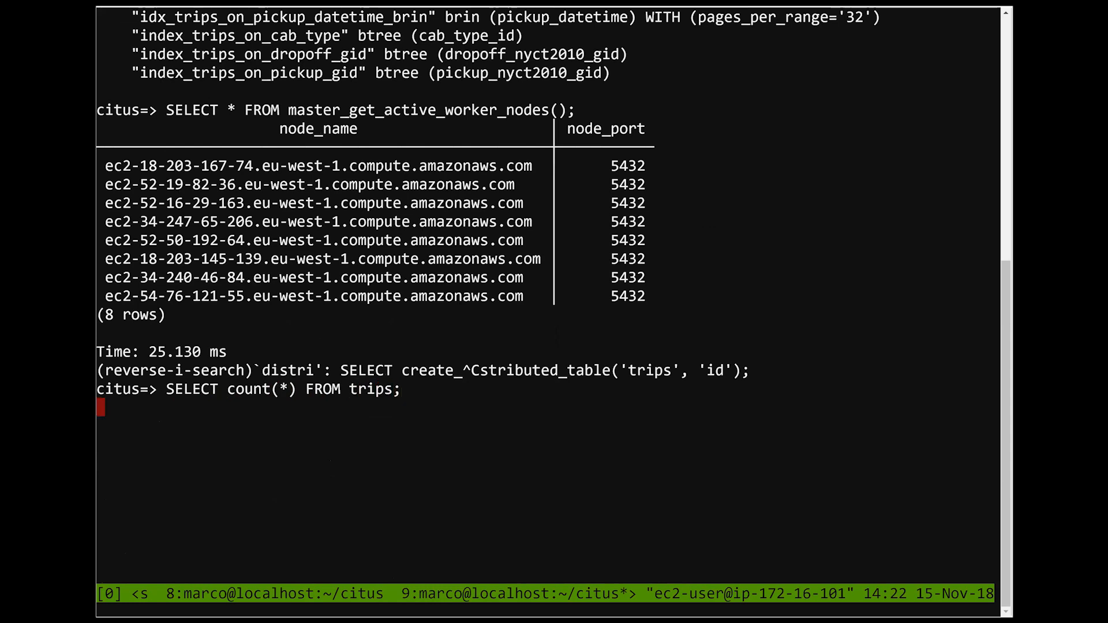
{"action": "key", "text": "Return"}
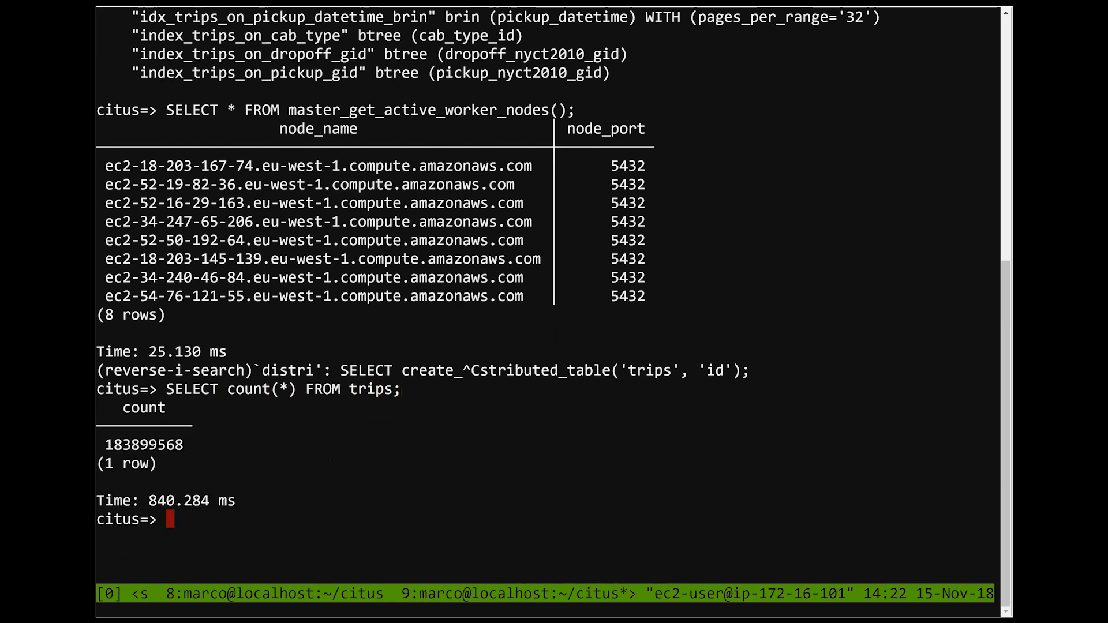
{"action": "double_click", "coordinate": [142, 444]}
{"action": "type", "text": "EXPLAIN SELECT count(*) FROM trips;"}
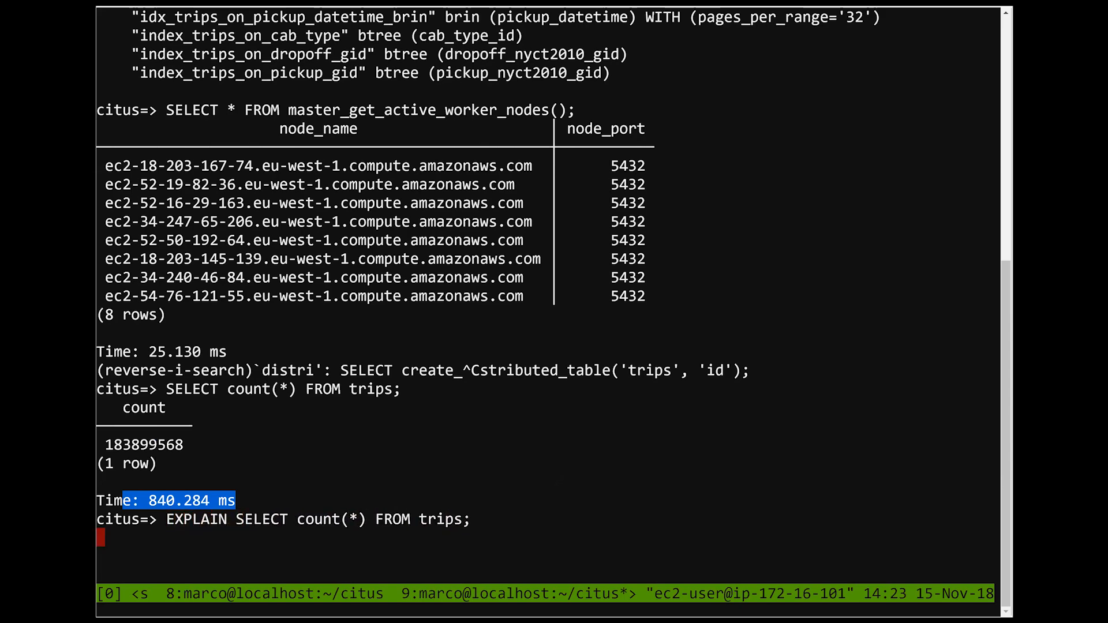
Run EXPLAIN on the trips count, showing 32 Citus tasks scanning partitions in parallel
{"action": "key", "text": "Return"}
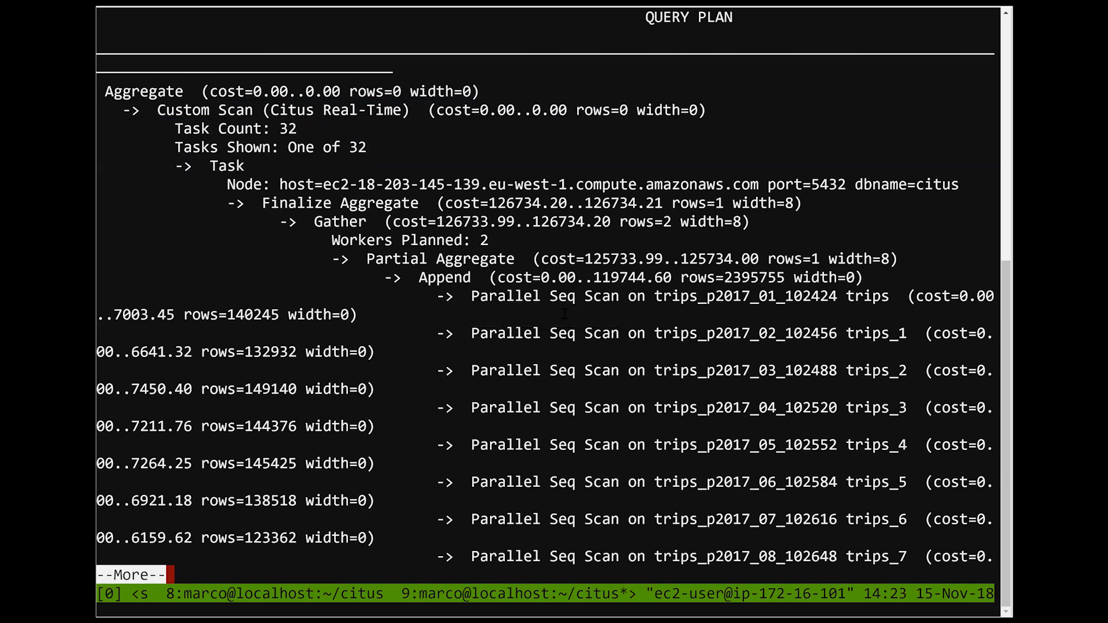
{"action": "double_click", "coordinate": [287, 128]}
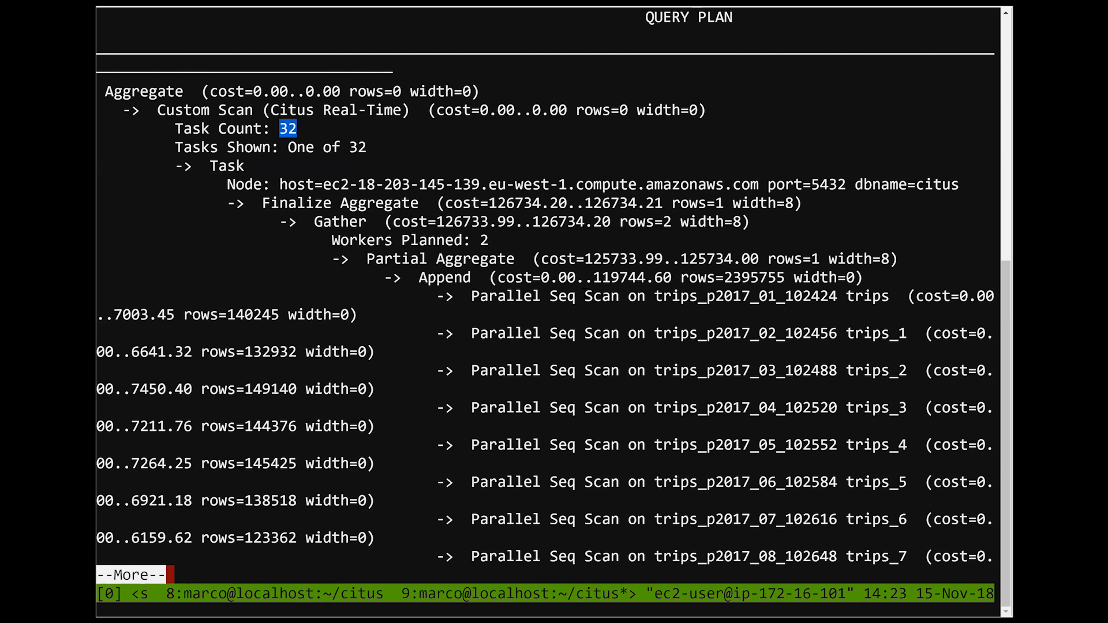
{"action": "key", "text": "q"}
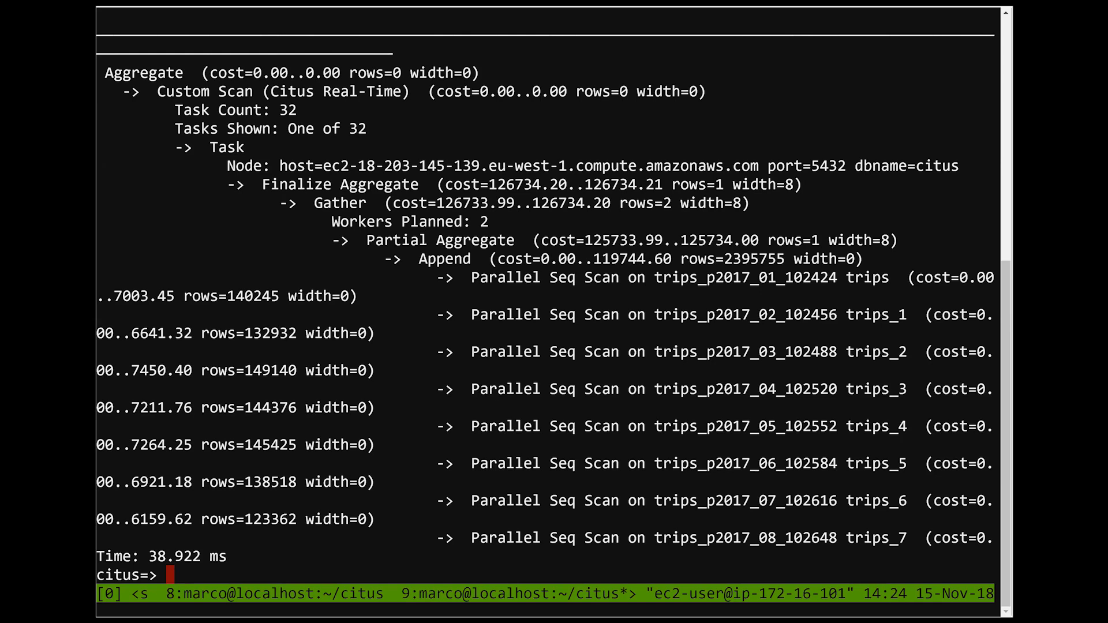
{"action": "key", "text": "ctrl+r"}
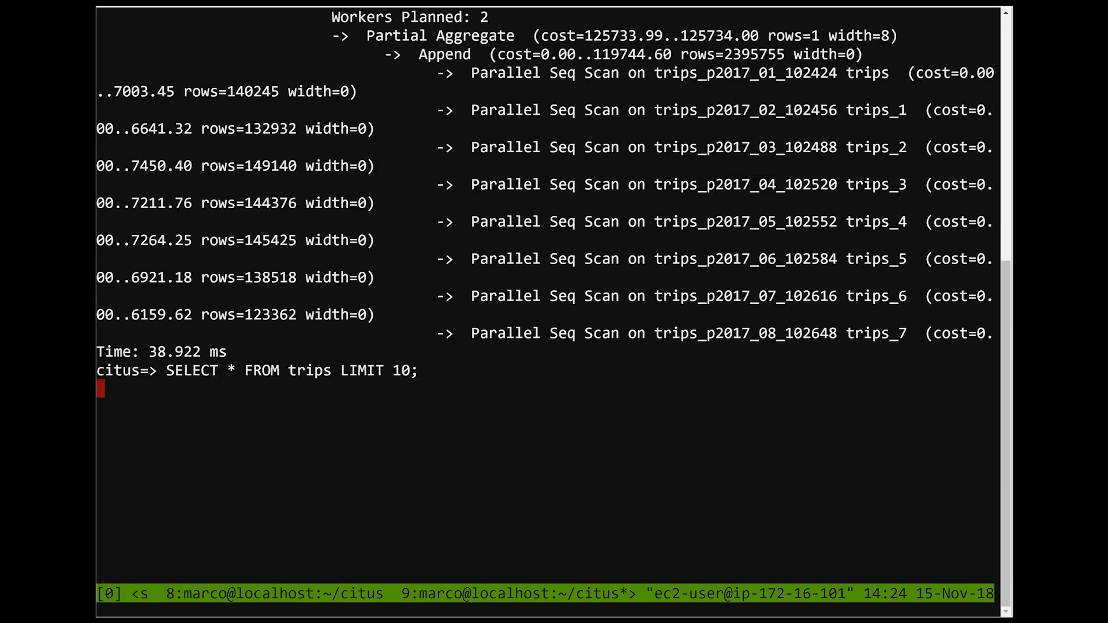
Run SELECT * FROM trips LIMIT 10 to fetch ten sample rows
{"action": "key", "text": "Return"}
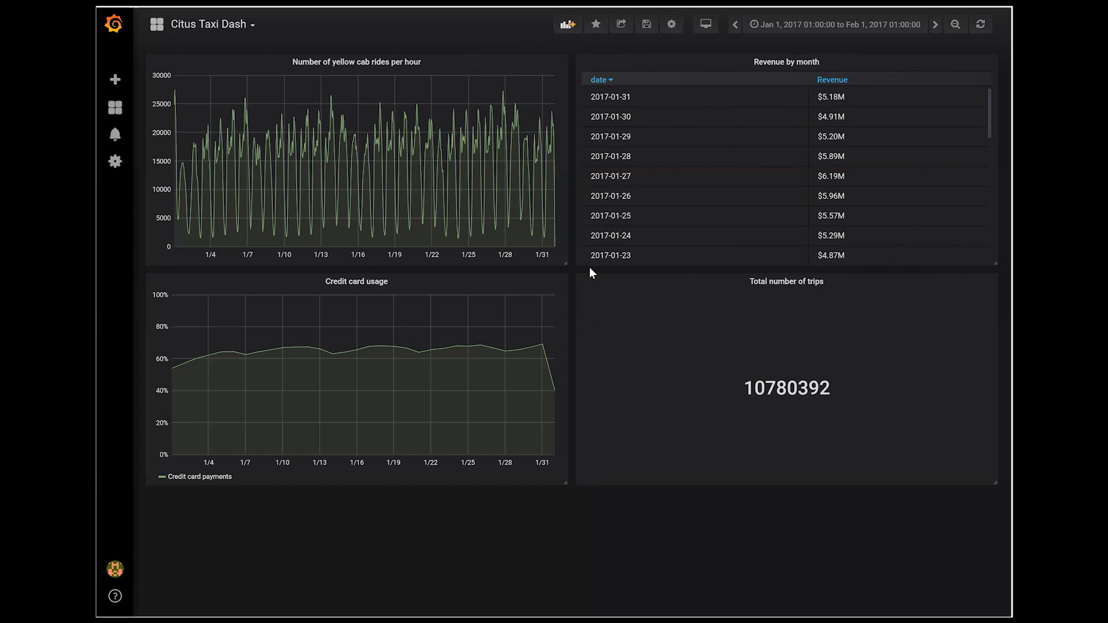
{"action": "mouse_move", "coordinate": [447, 151]}
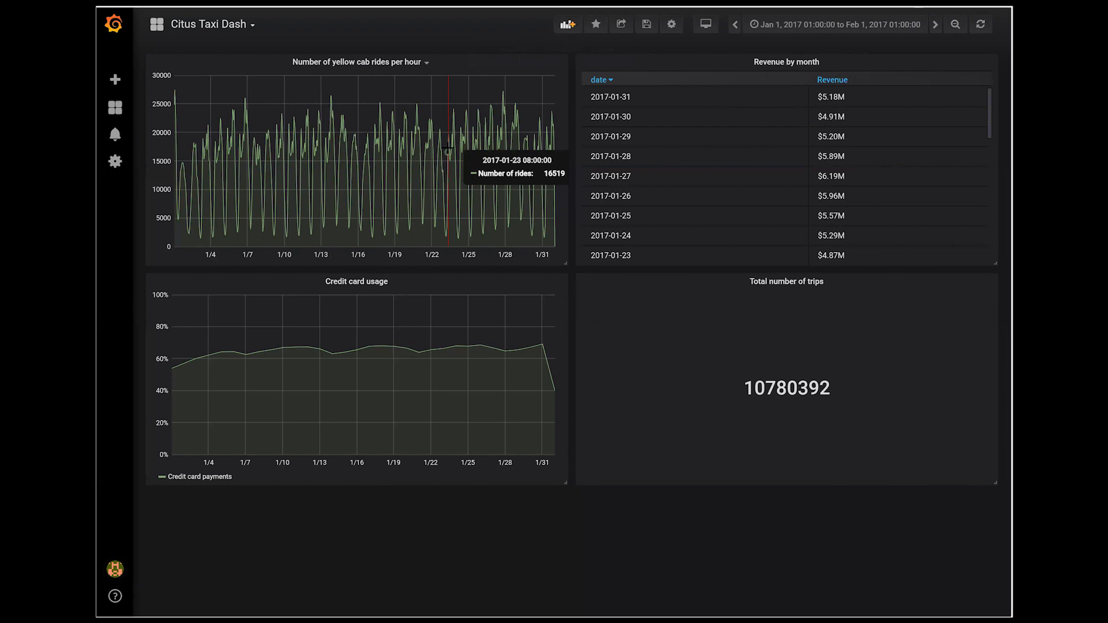
{"action": "mouse_move", "coordinate": [470, 243]}
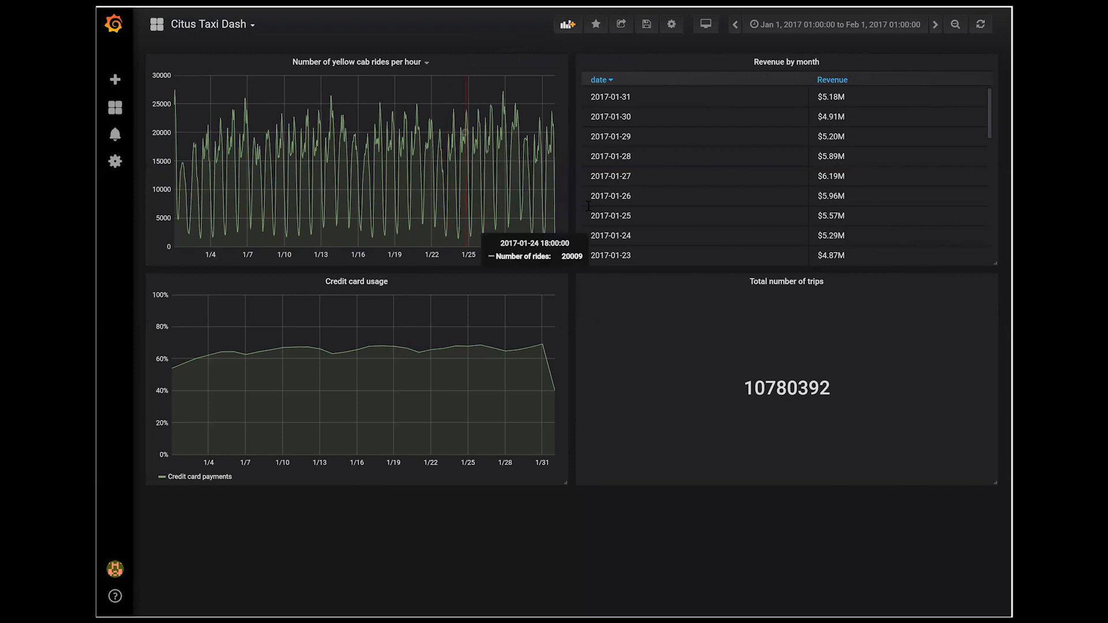
{"action": "mouse_move", "coordinate": [346, 149]}
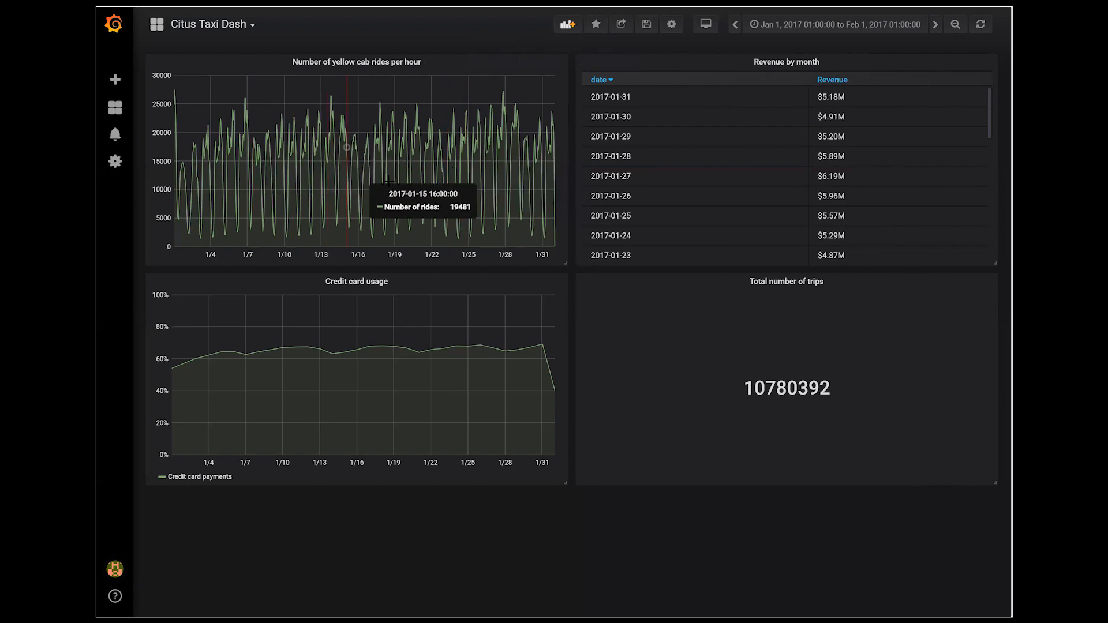
{"action": "mouse_move", "coordinate": [637, 327]}
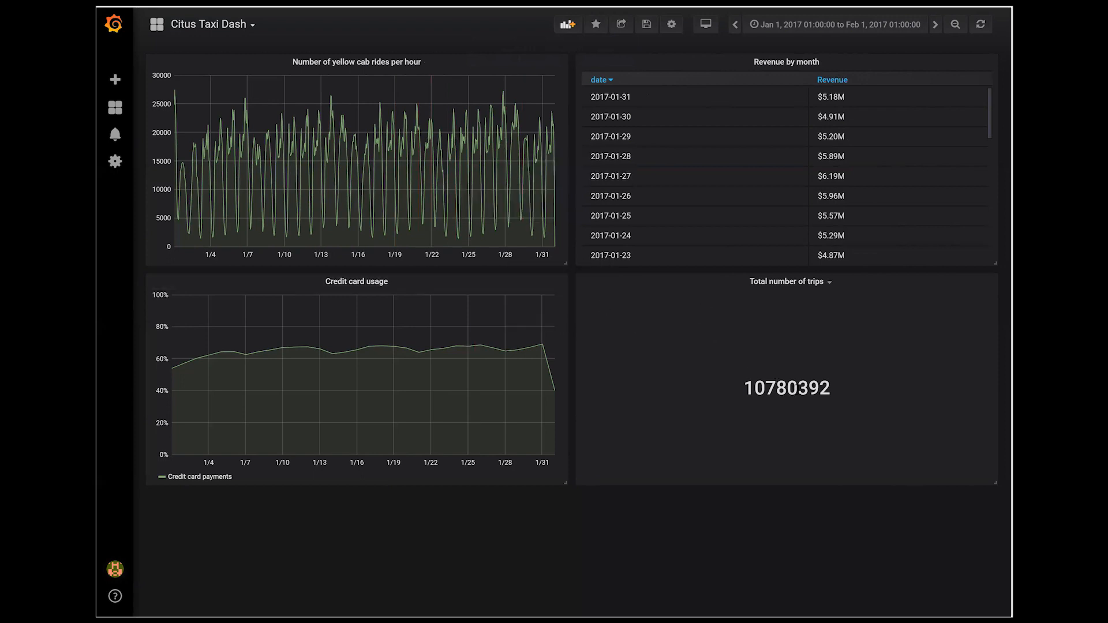
{"action": "mouse_move", "coordinate": [838, 51]}
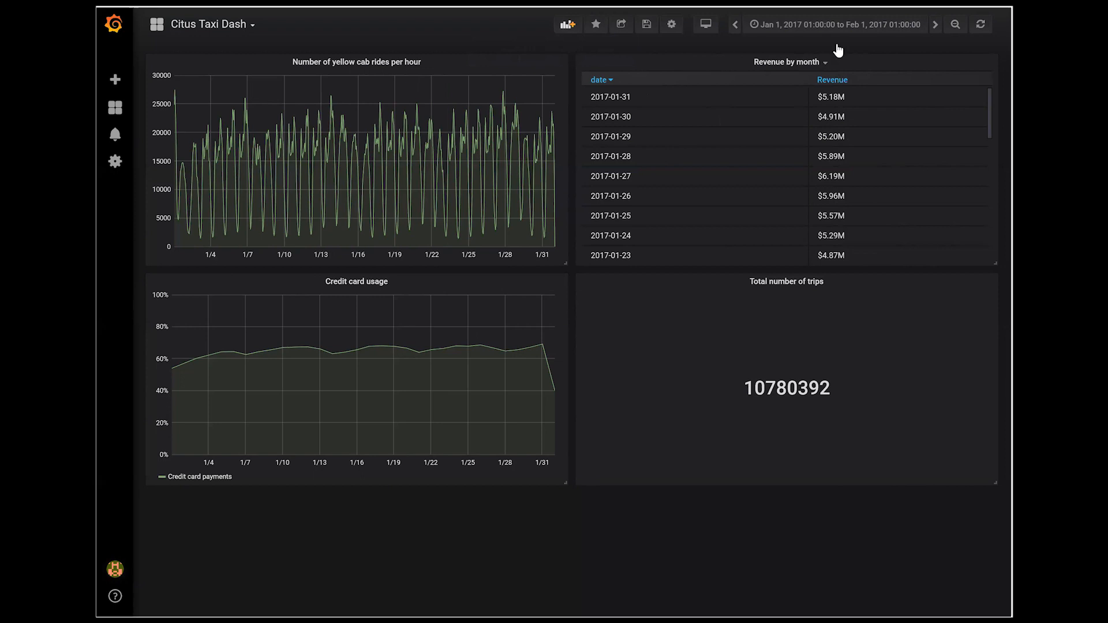
{"action": "mouse_move", "coordinate": [572, 220]}
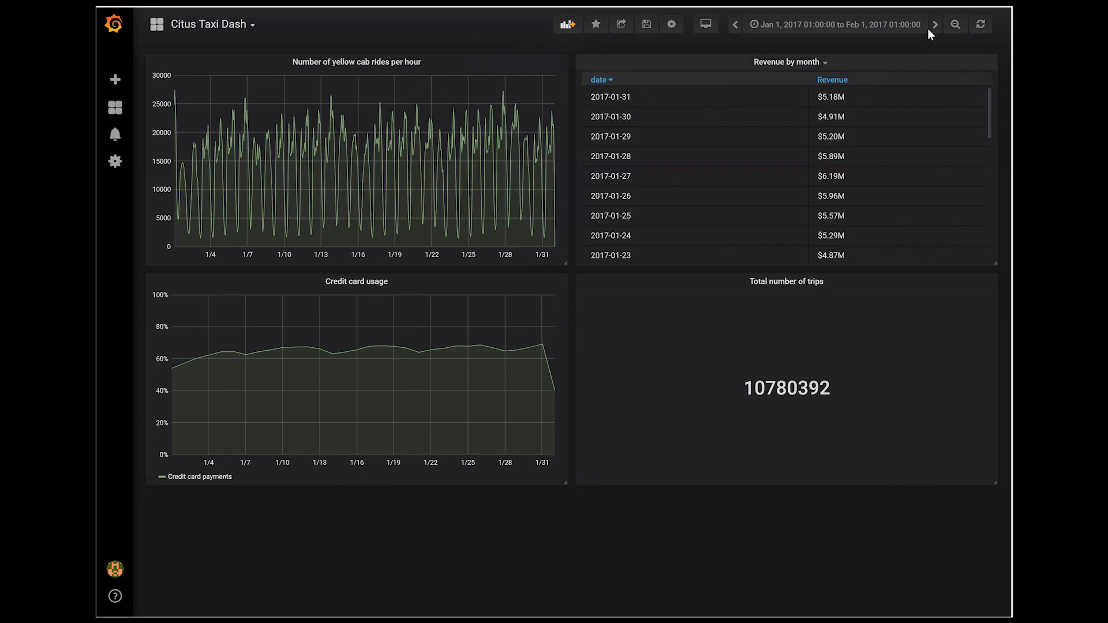
Shift the Citus Taxi Dash forward to Feb 16–Mar 19, 2017, then choose the last-year quick range
{"action": "left_click", "coordinate": [935, 24]}
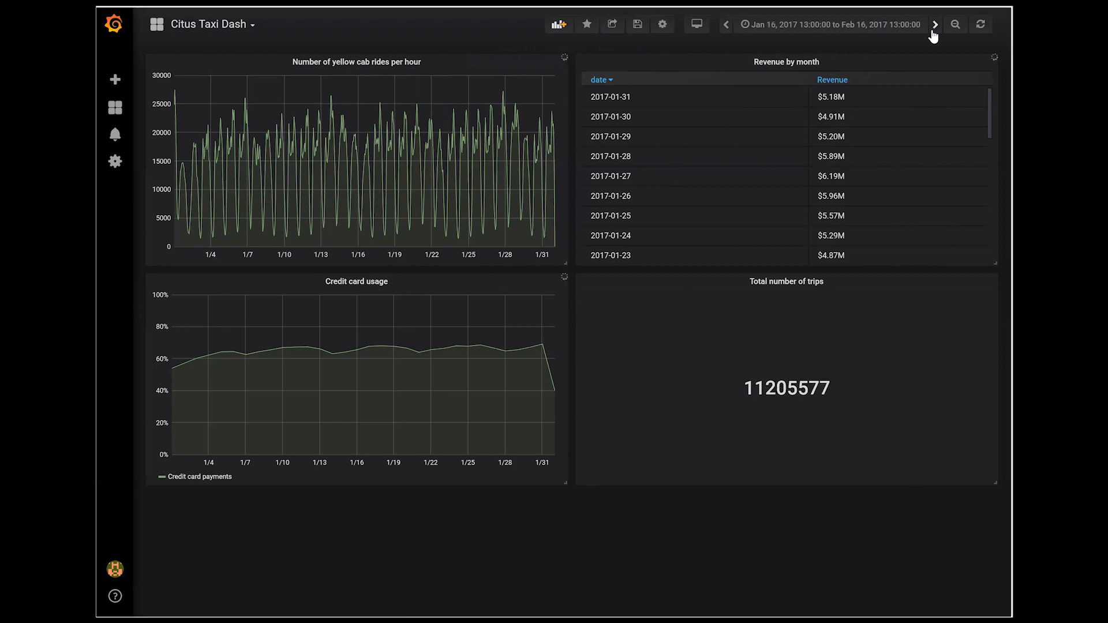
{"action": "left_click", "coordinate": [935, 24]}
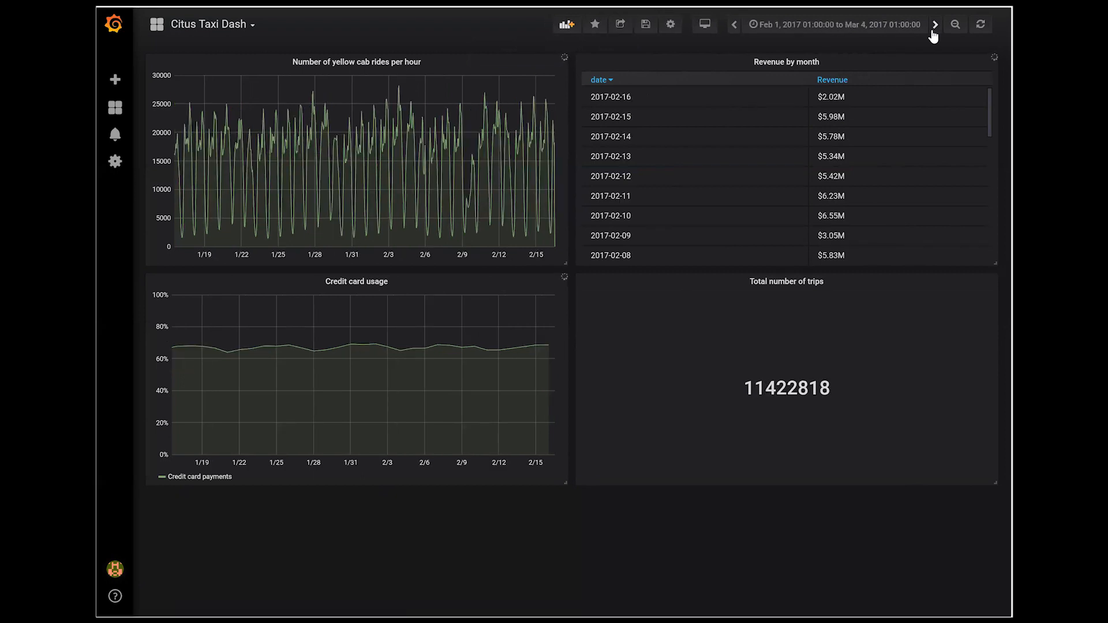
{"action": "left_click", "coordinate": [934, 25]}
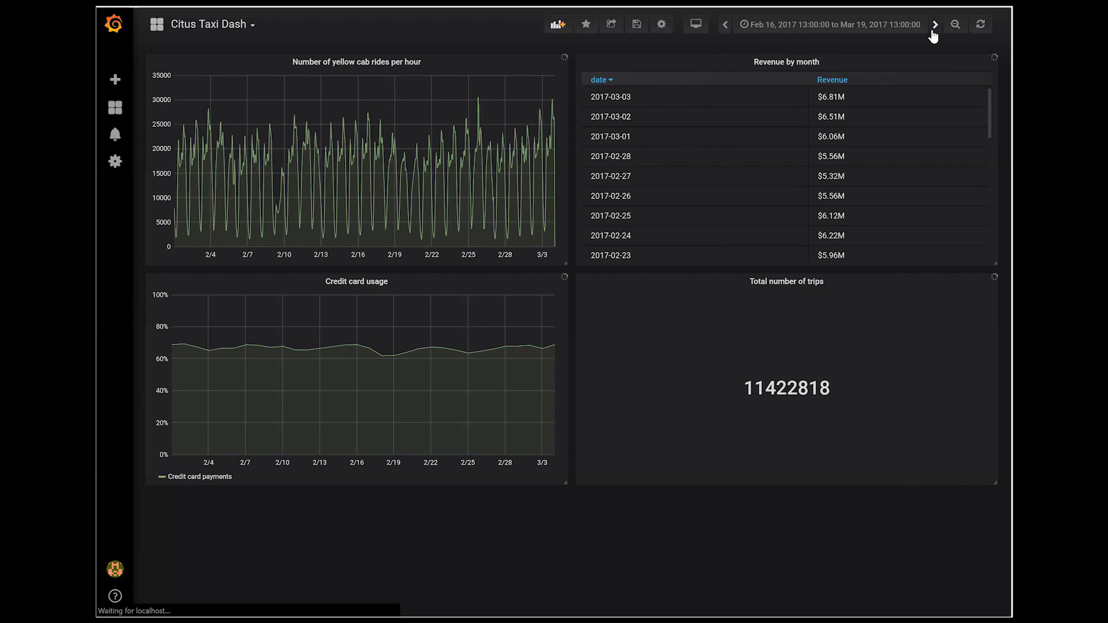
{"action": "left_click", "coordinate": [934, 24]}
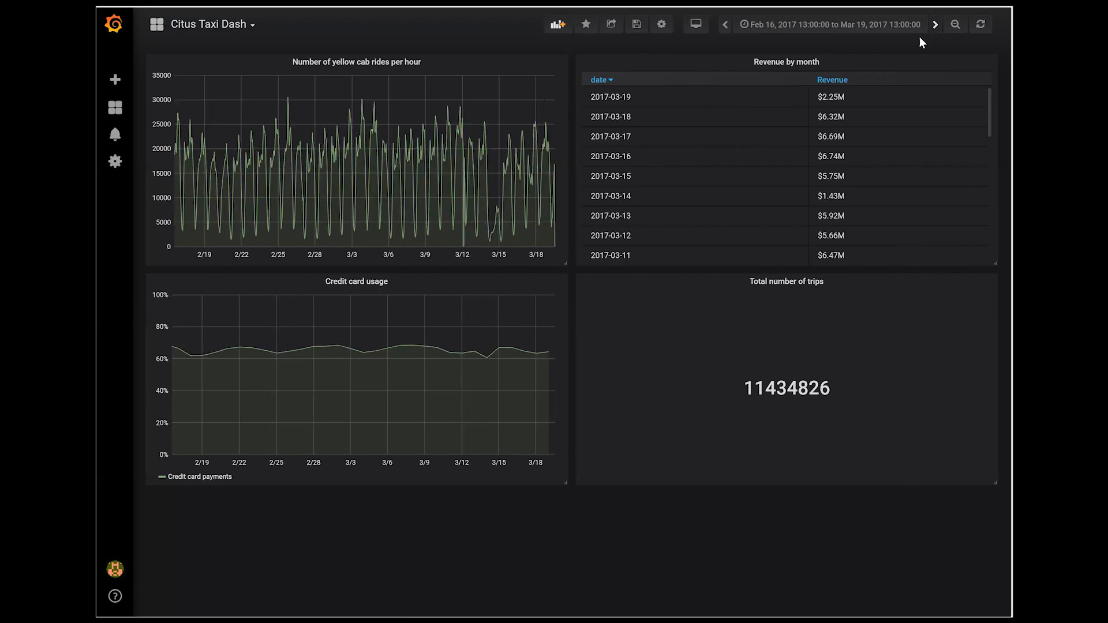
{"action": "left_click", "coordinate": [830, 25]}
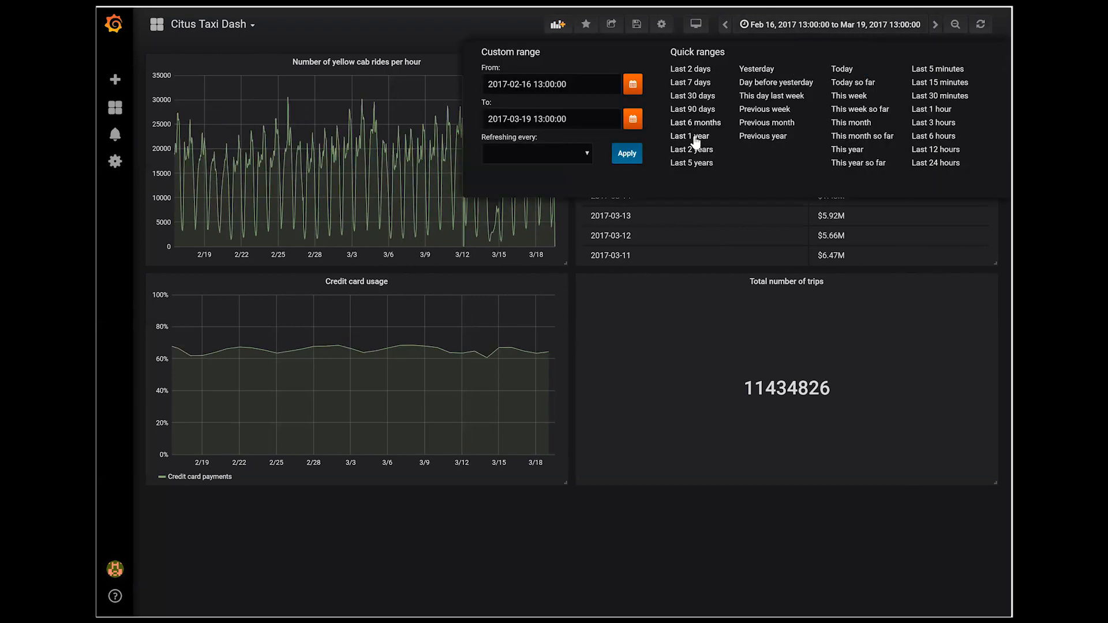
{"action": "left_click", "coordinate": [688, 136]}
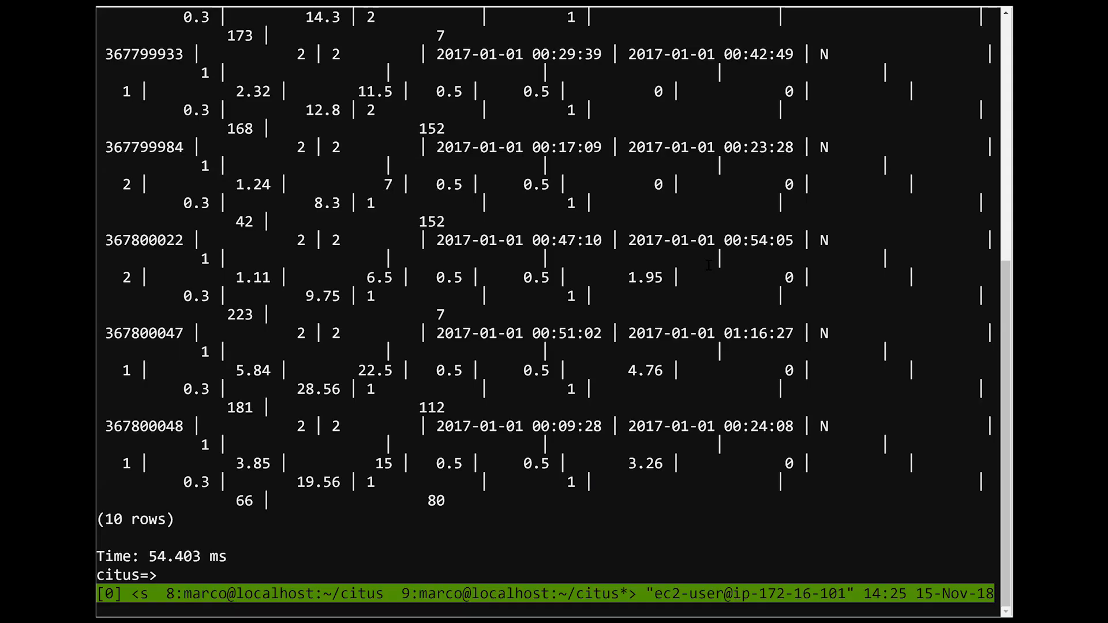
Recall and run the query summing 2018-onward trips in hourly_trips_by_borough
{"action": "key", "text": "ctrl+r"}
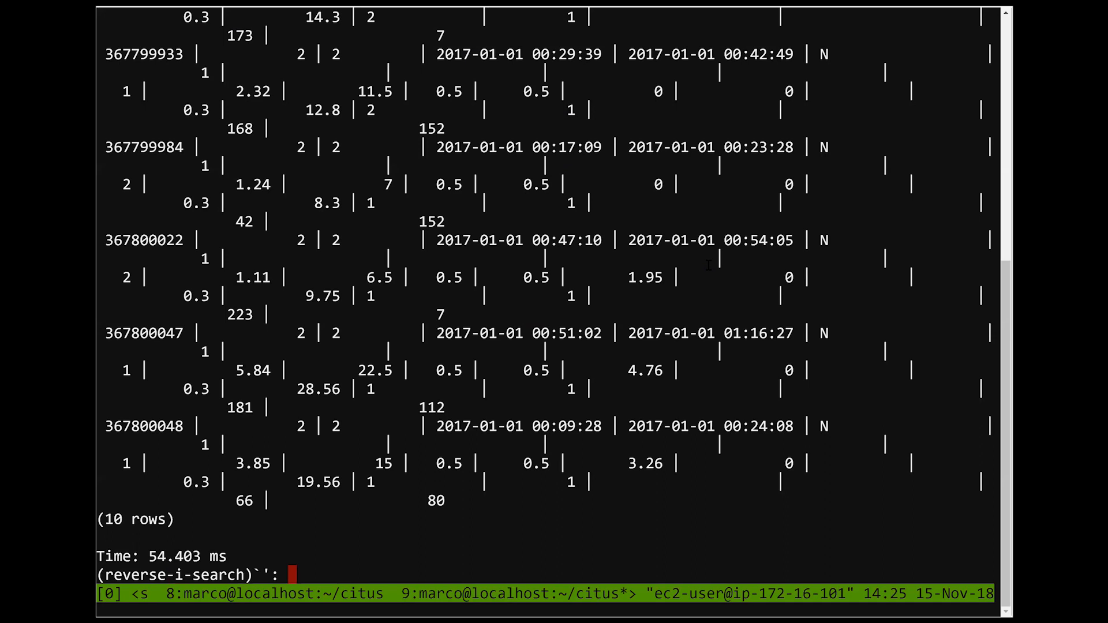
{"action": "type", "text": "20"}
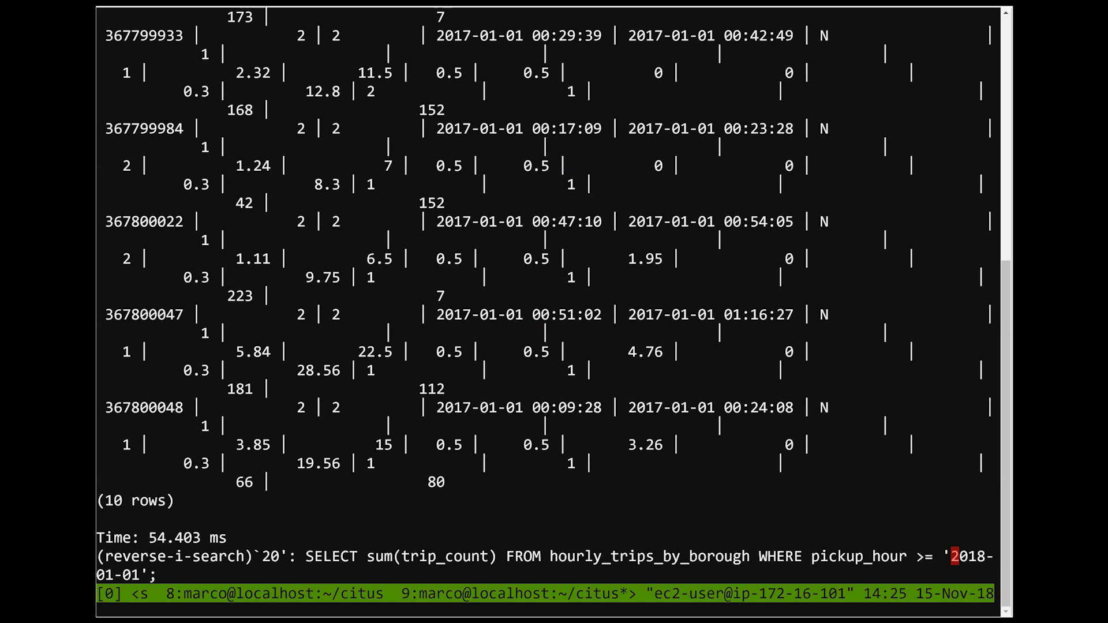
{"action": "key", "text": "Return"}
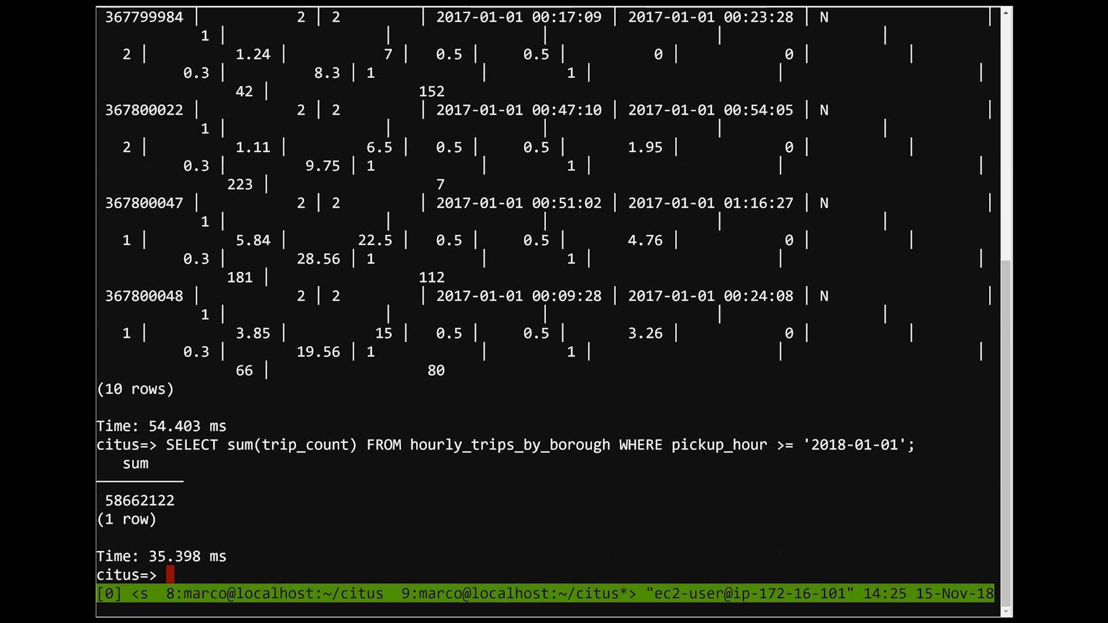
List the earliest 20 hourly_trips_by_borough rows, highlighting Manhattan's 19,025 trips
{"action": "key", "text": "ctrl+r"}
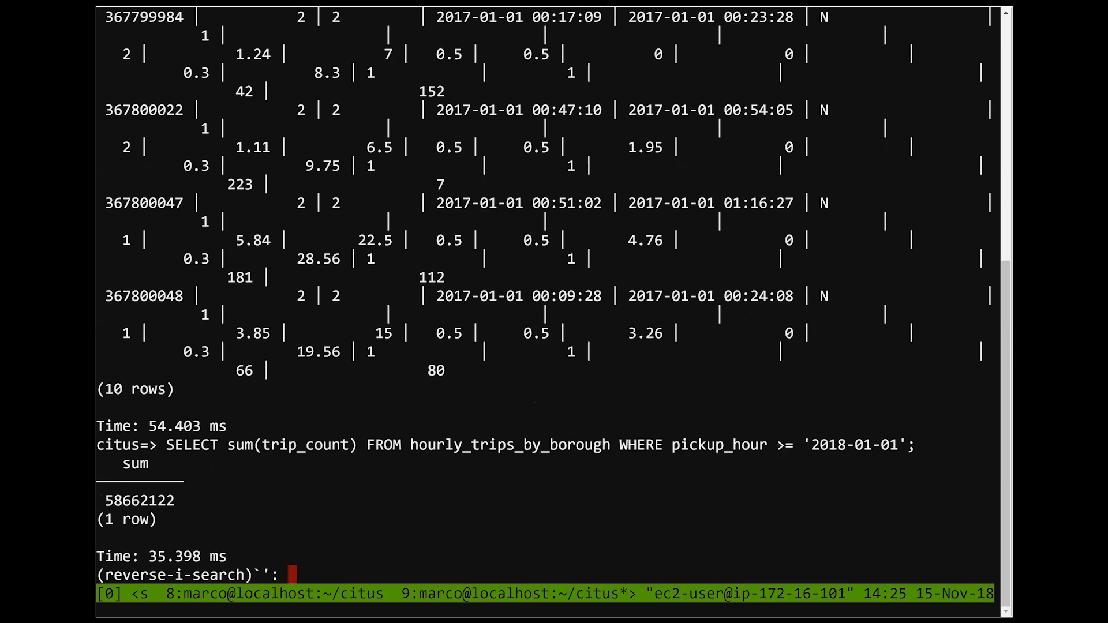
{"action": "type", "text": "LIMIT 20"}
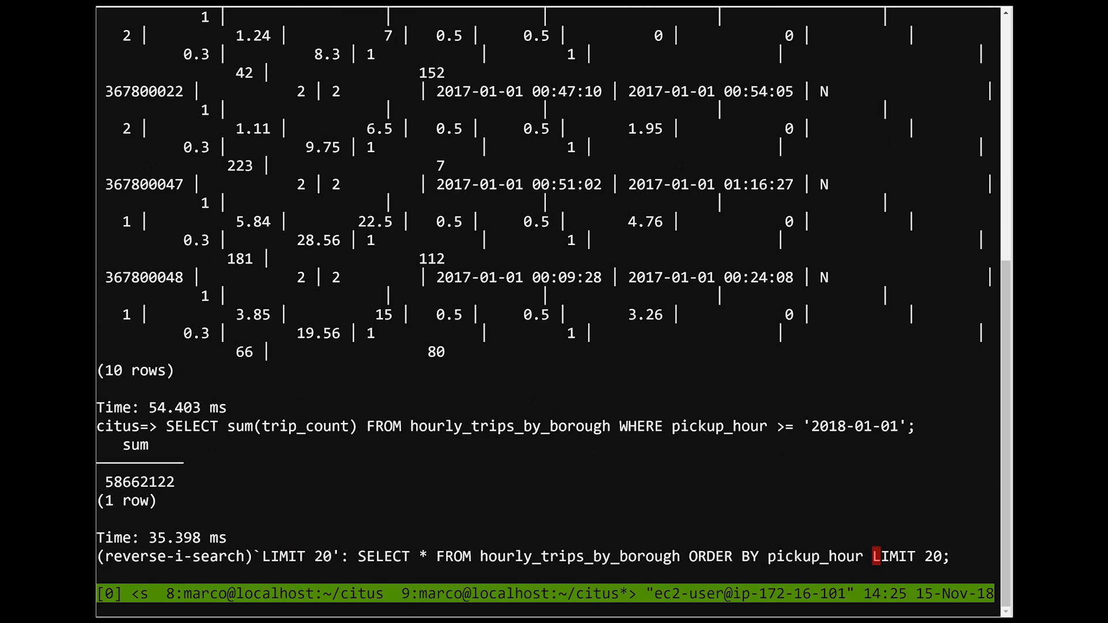
{"action": "key", "text": "Return"}
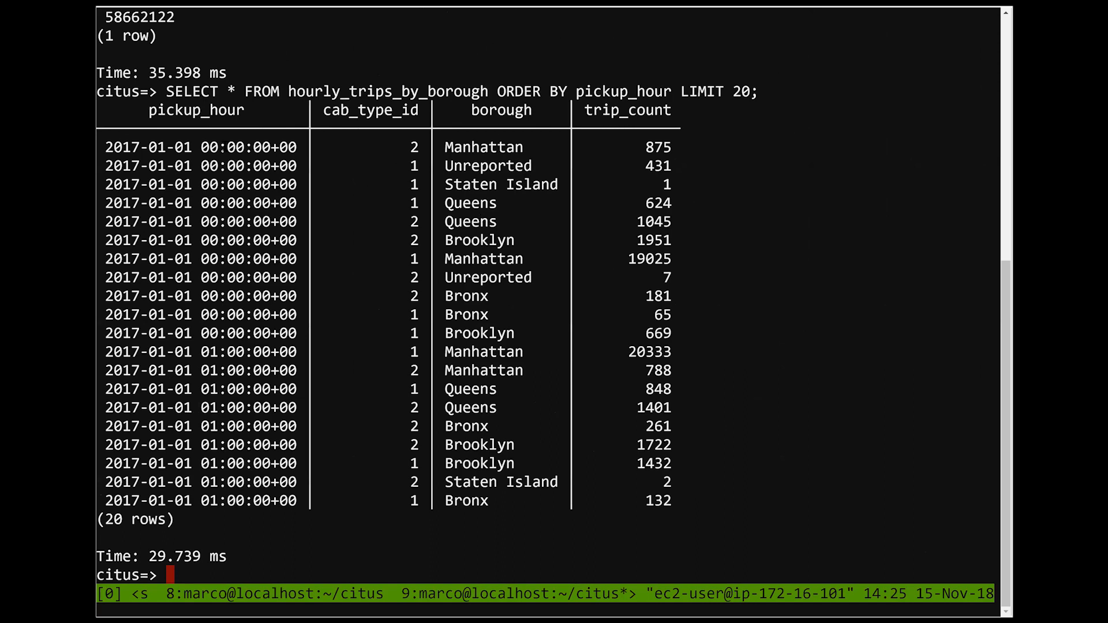
{"action": "double_click", "coordinate": [198, 147]}
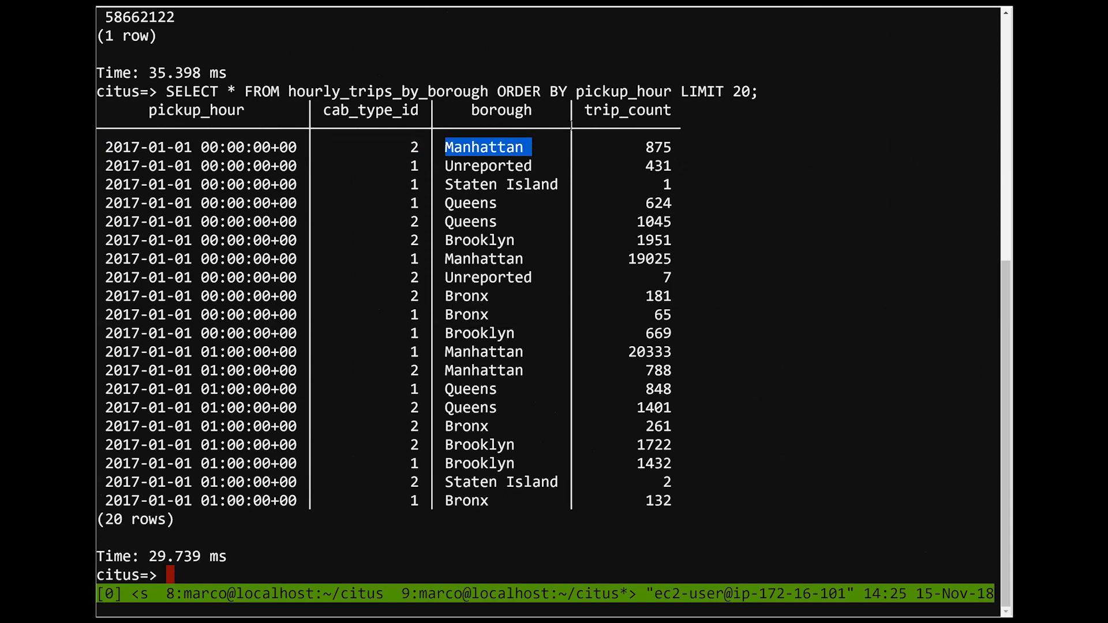
{"action": "left_click", "coordinate": [484, 257]}
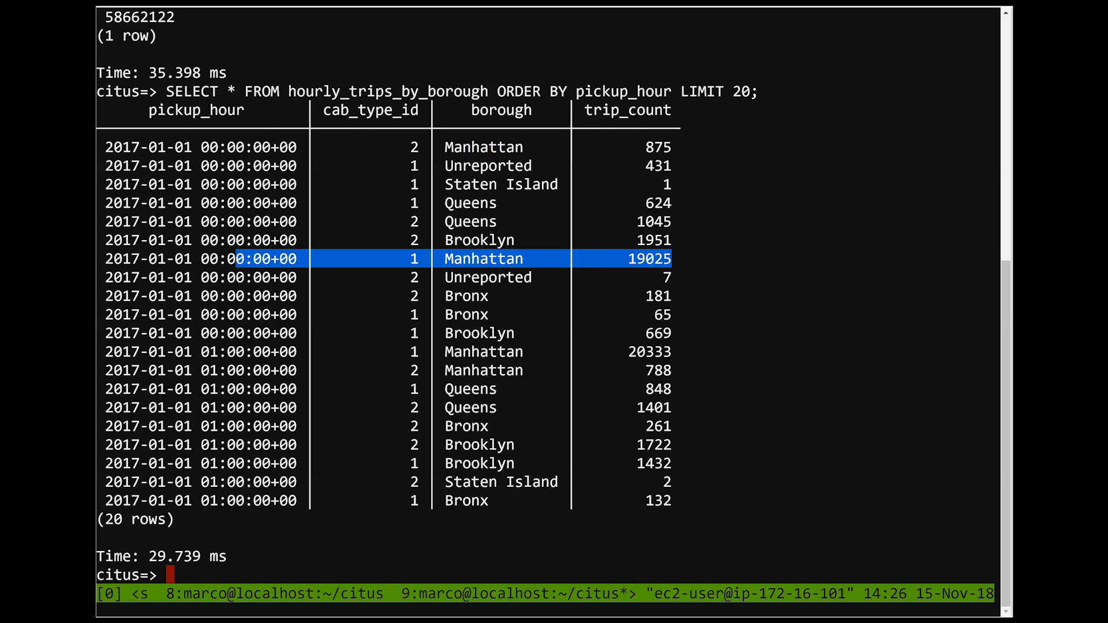
Delete the 45,725 rollup rows dated 2018-01-01 onward from hourly_trips_by_borough
{"action": "key", "text": "ctrl+r"}
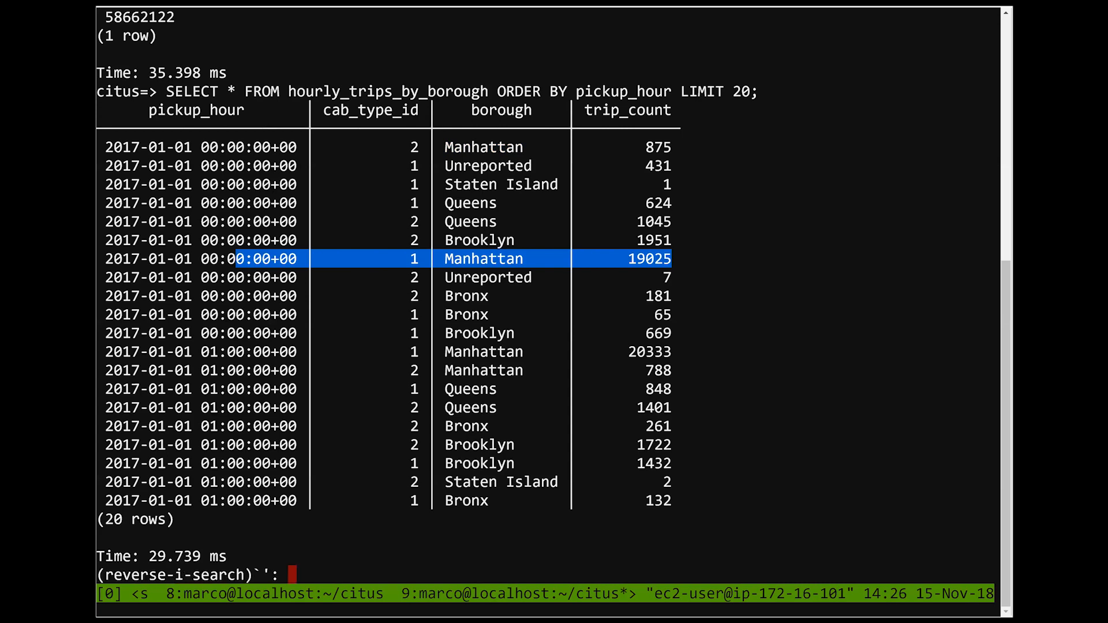
{"action": "type", "text": "DELETE"}
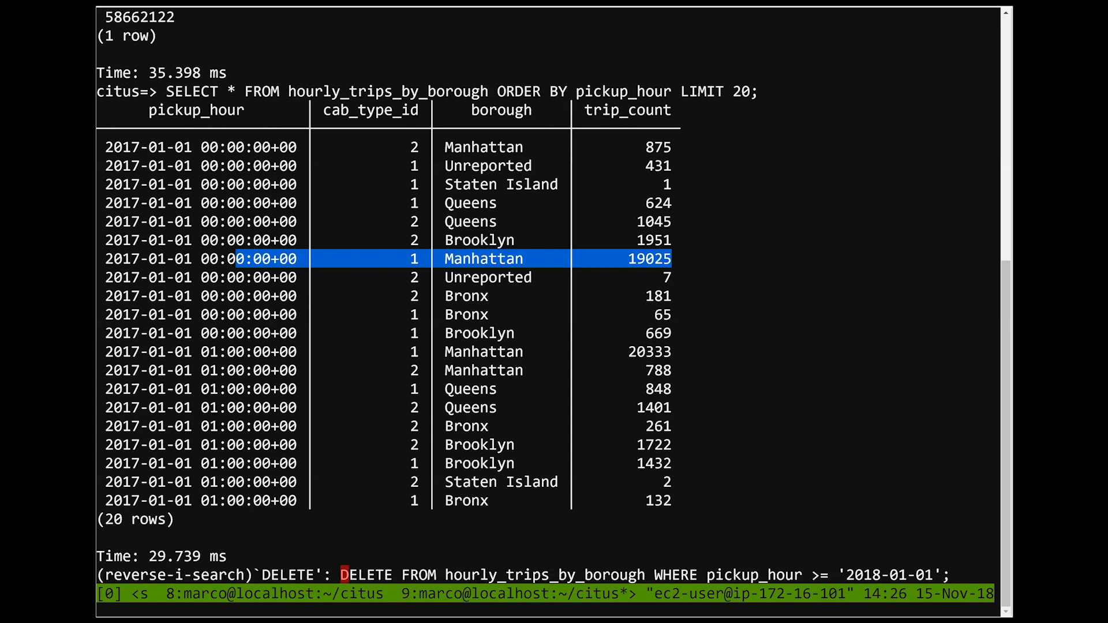
{"action": "key", "text": "Return"}
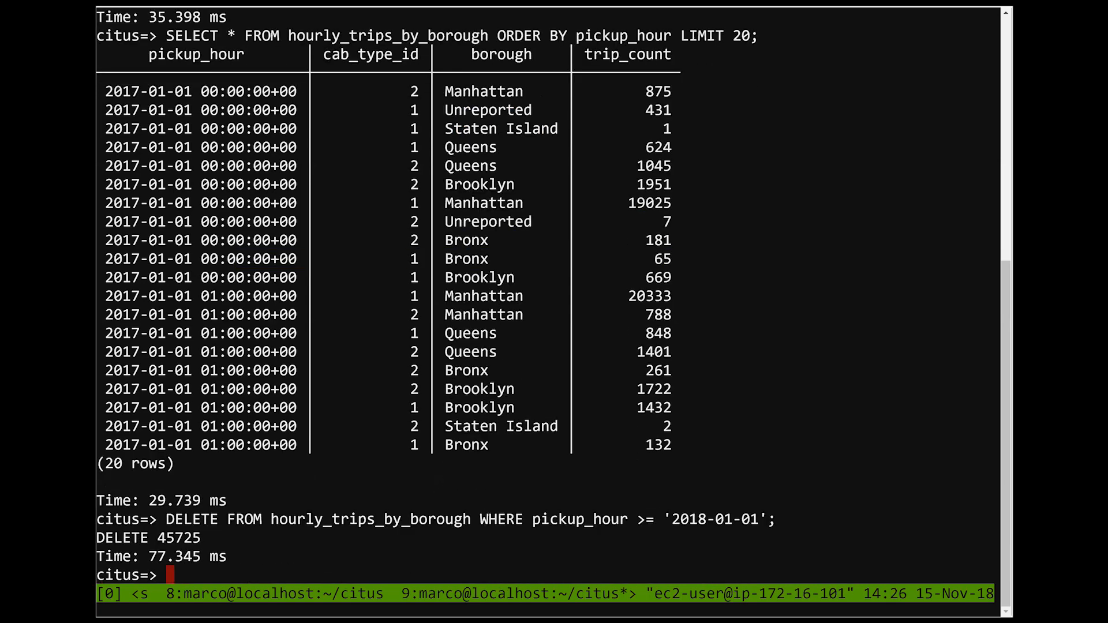
{"action": "mouse_move", "coordinate": [234, 266]}
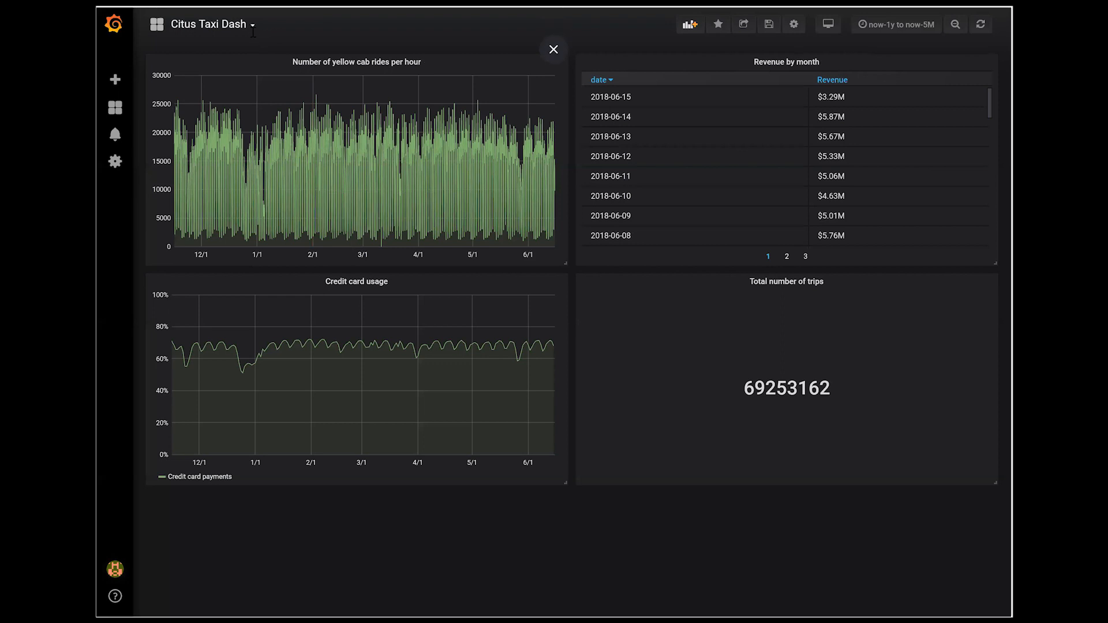
Switch Grafana to the Citus Rollup Taxi Dash, whose hourly rides now stop at January 1
{"action": "left_click", "coordinate": [895, 25]}
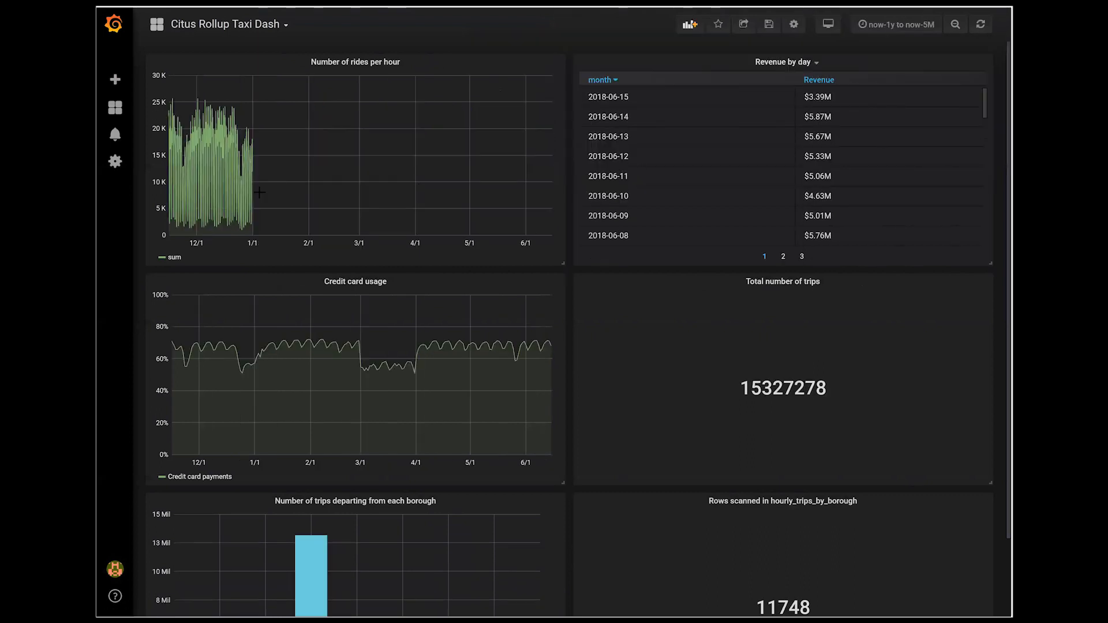
{"action": "mouse_move", "coordinate": [410, 231]}
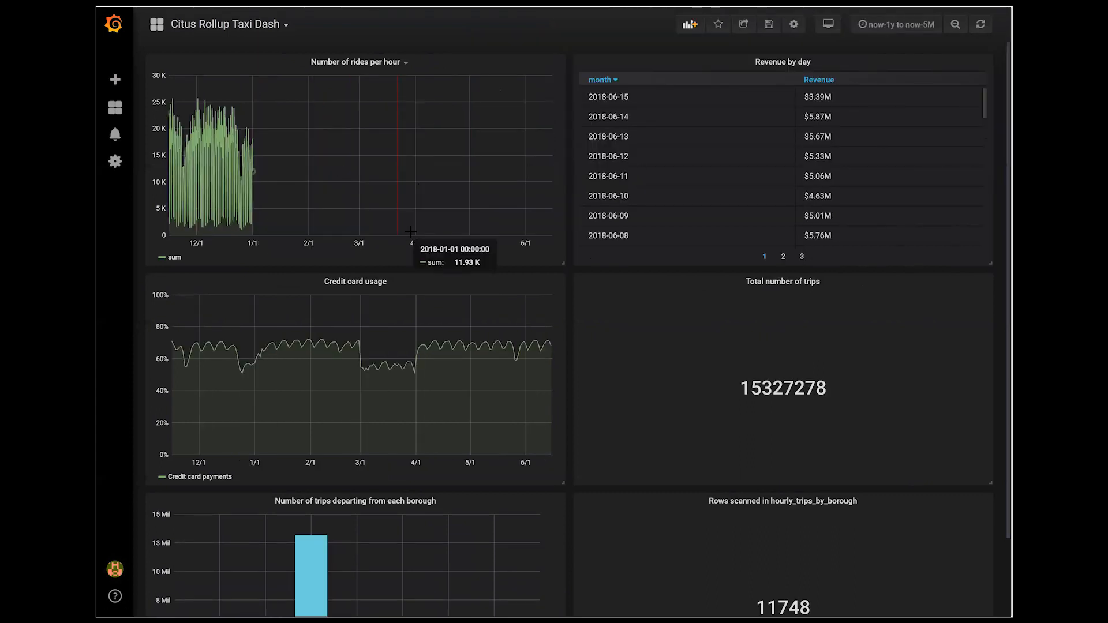
{"action": "mouse_move", "coordinate": [399, 237]}
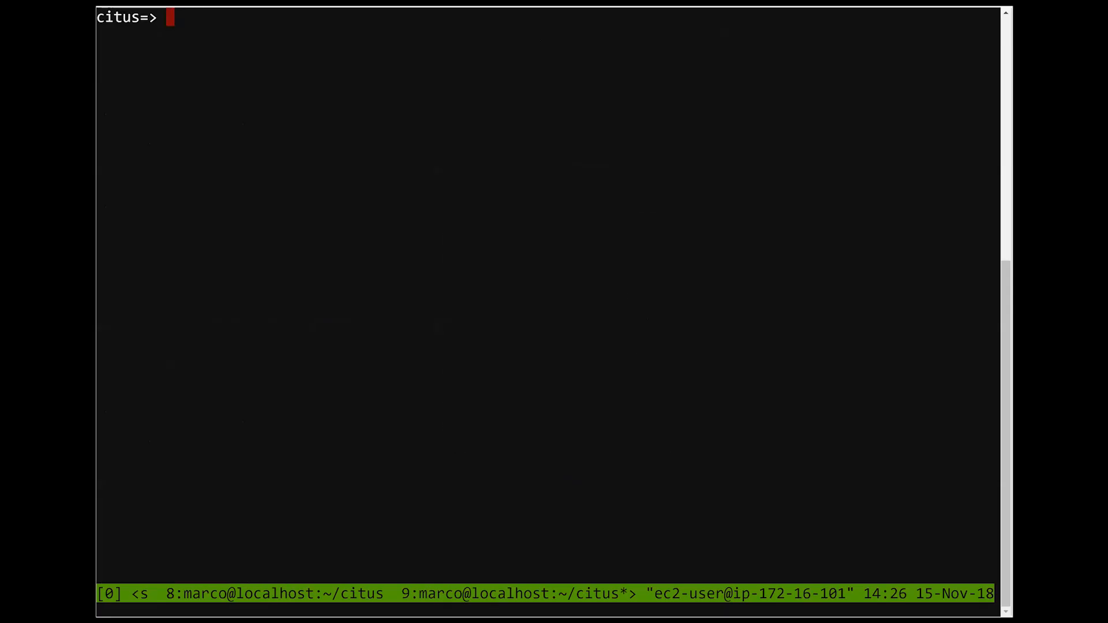
Recall the INSERT INTO hourly_trips_by_borough query that rebuilds the 2018-onward rollup
{"action": "key", "text": "ctrl+r"}
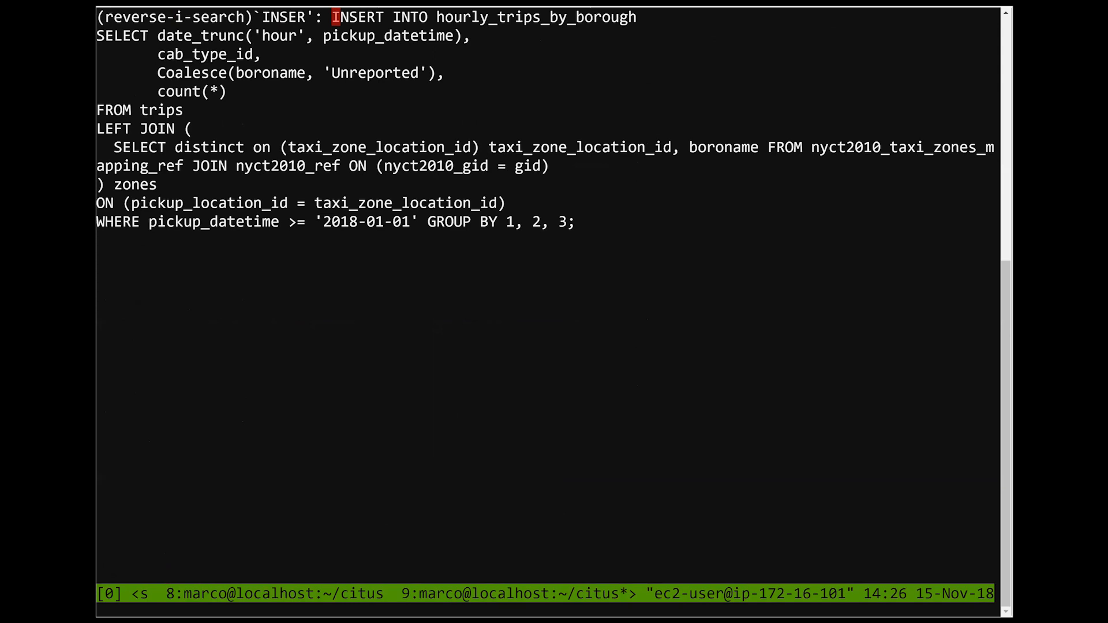
{"action": "key", "text": "Return"}
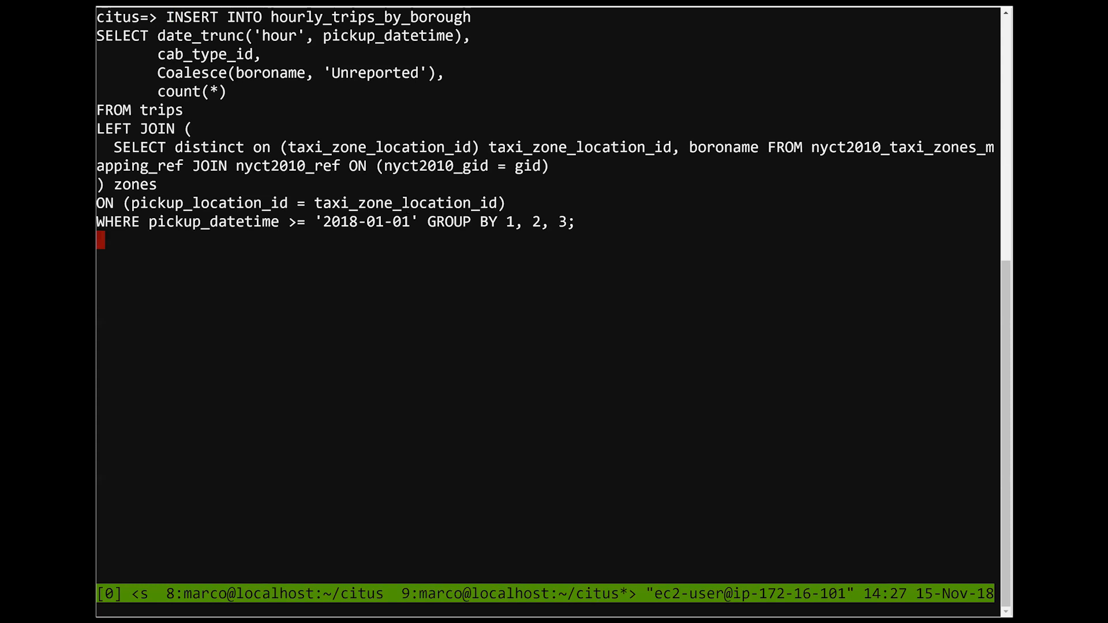
Run the rollup INSERT restoring 45,725 rows, then recall a count of trips from 2018 onward
{"action": "key", "text": "Return"}
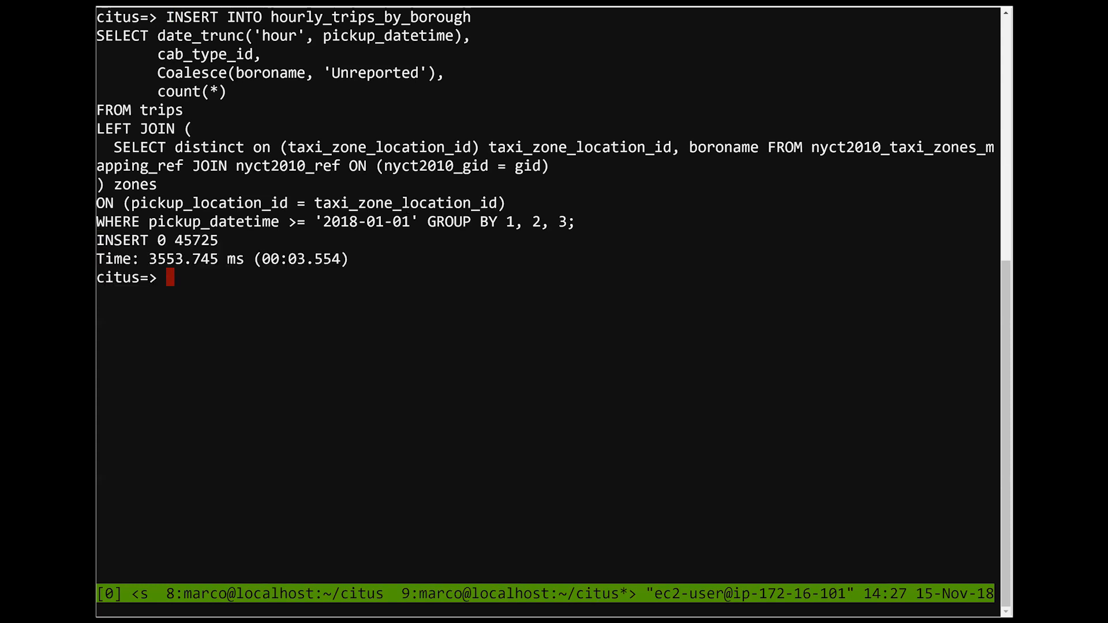
{"action": "key", "text": "ctrl+r"}
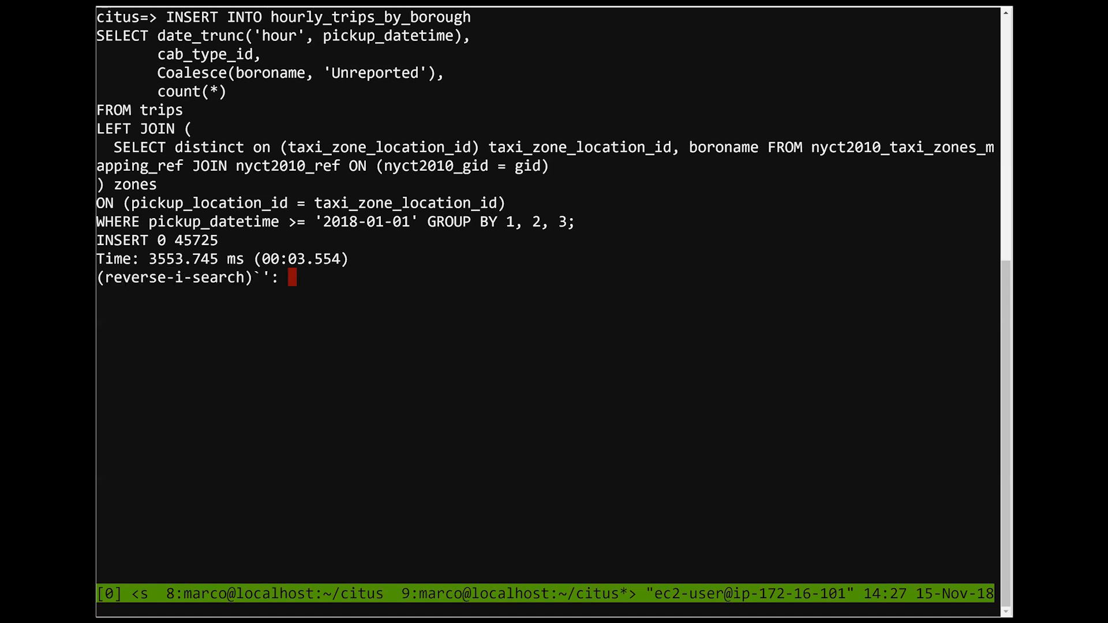
{"action": "type", "text": "trips WHERE pickup_datetime >= '2018-01-01'; -- recent data"}
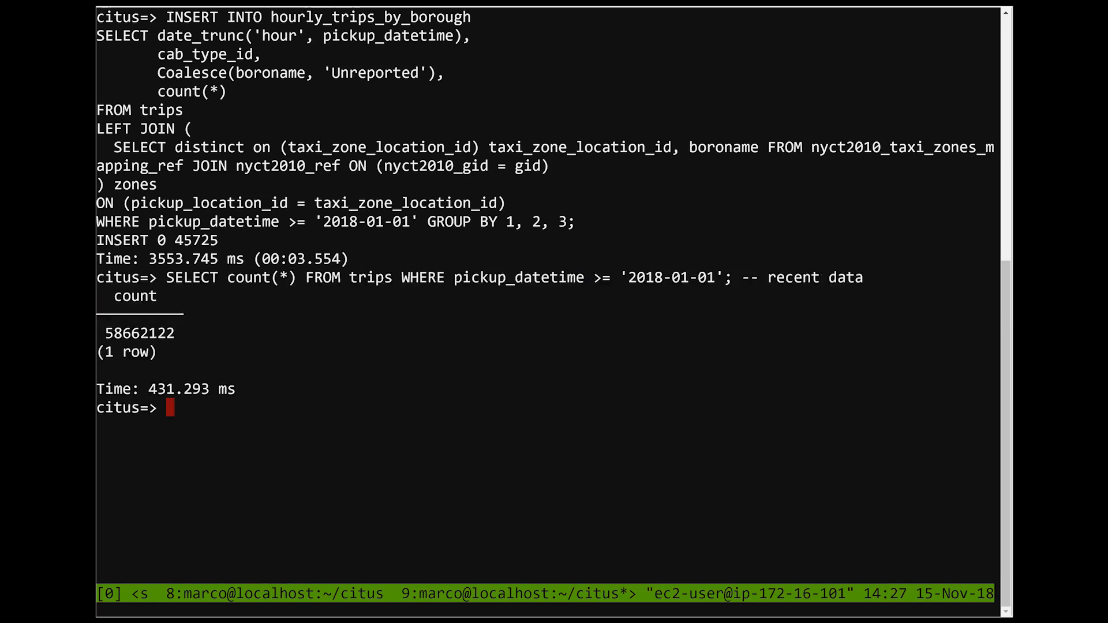
{"action": "key", "text": "ctrl+r"}
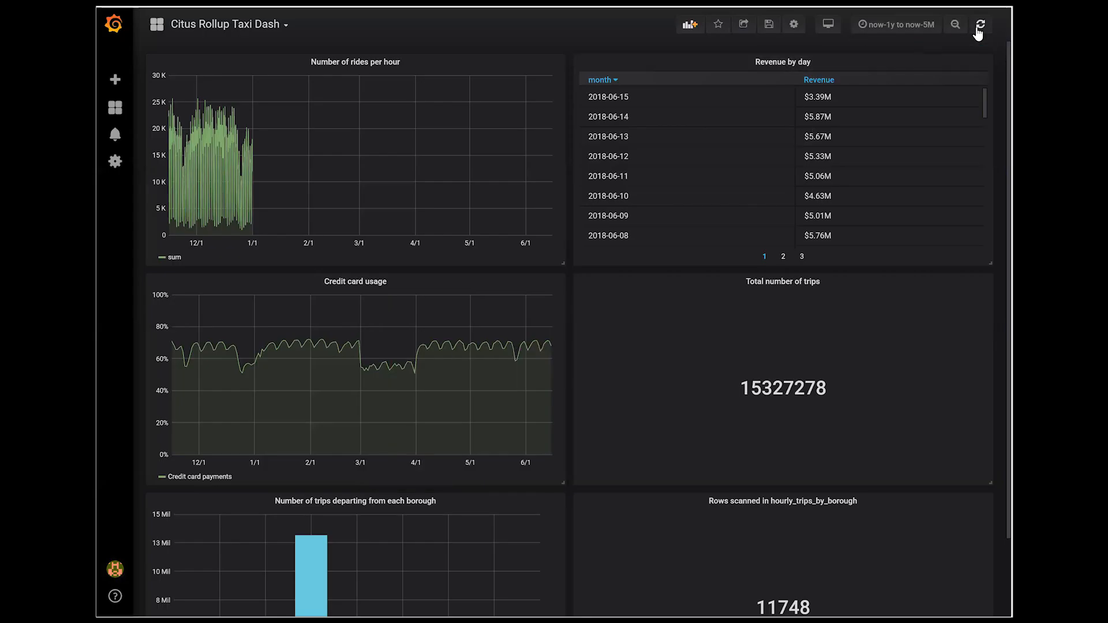
Refresh the rollup dashboard and widen its range to now-2y to now-5M, showing 179,160,693 trips
{"action": "left_click", "coordinate": [981, 25]}
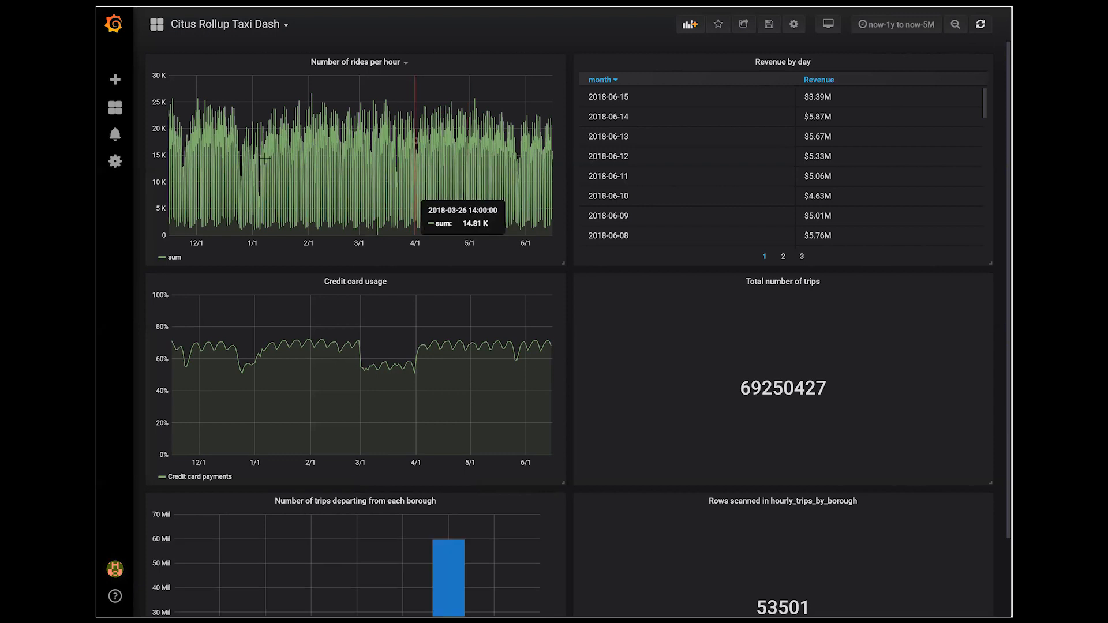
{"action": "mouse_move", "coordinate": [888, 43]}
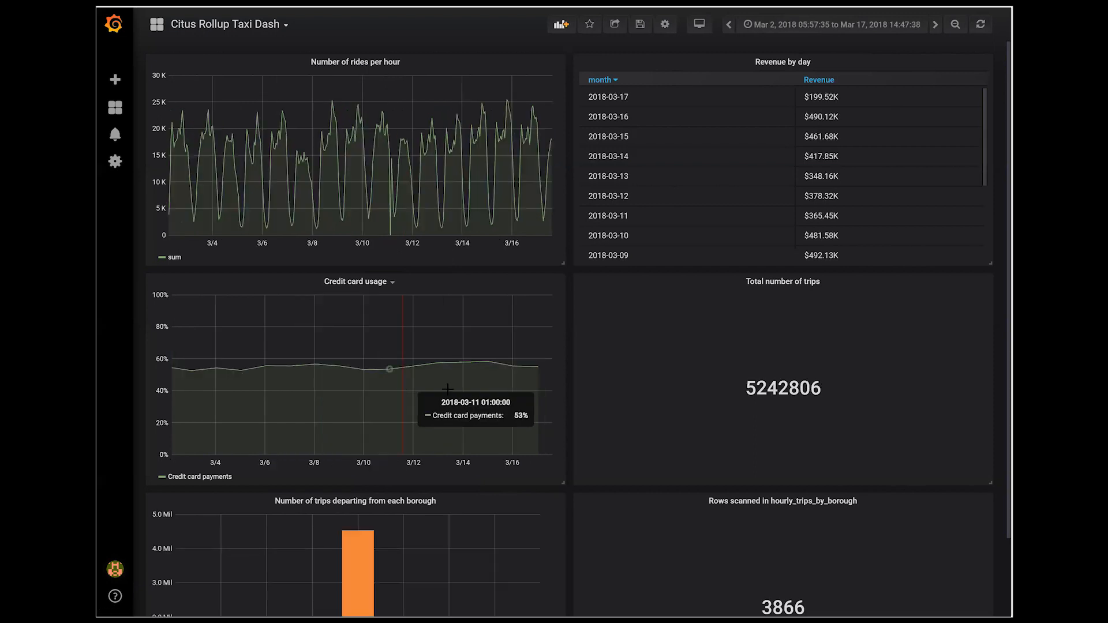
{"action": "mouse_move", "coordinate": [752, 236]}
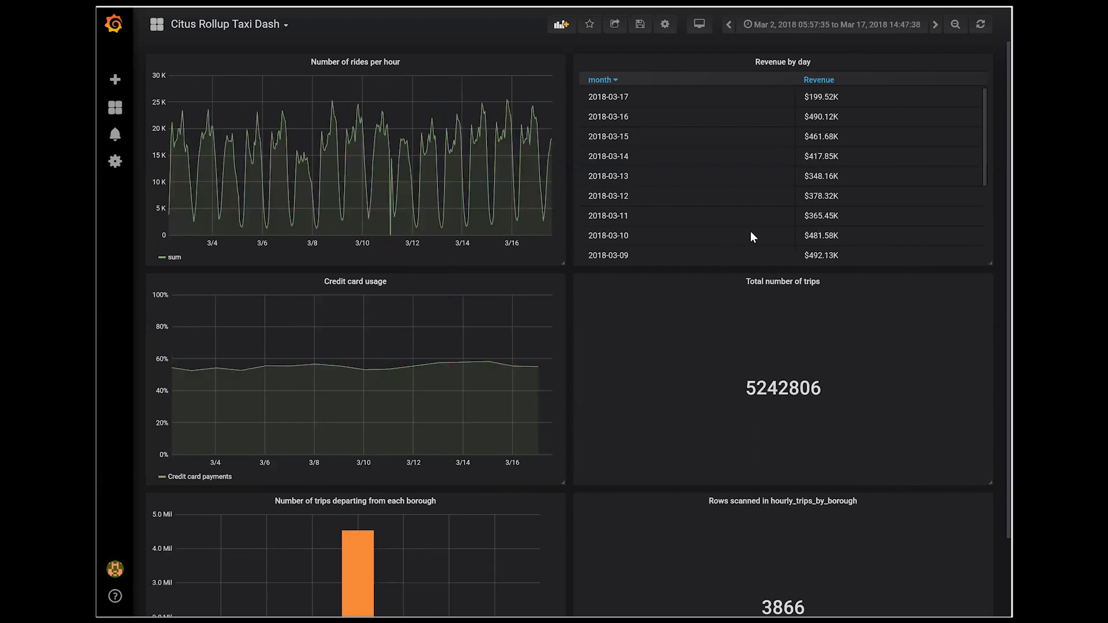
{"action": "mouse_move", "coordinate": [785, 343]}
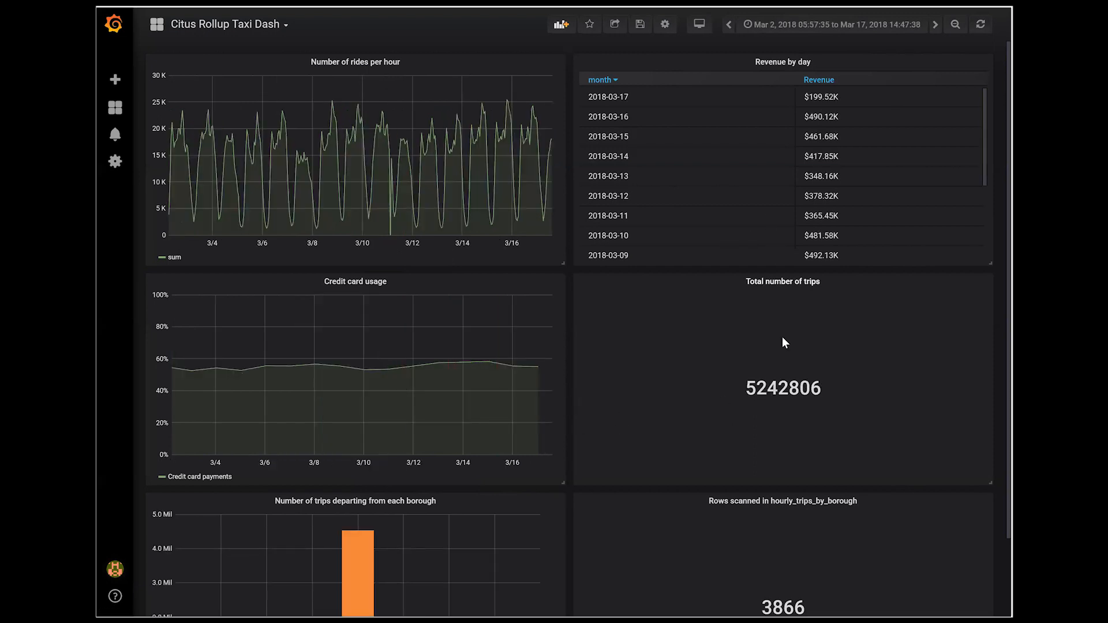
{"action": "scroll", "scroll_direction": "down", "scroll_amount": 3}
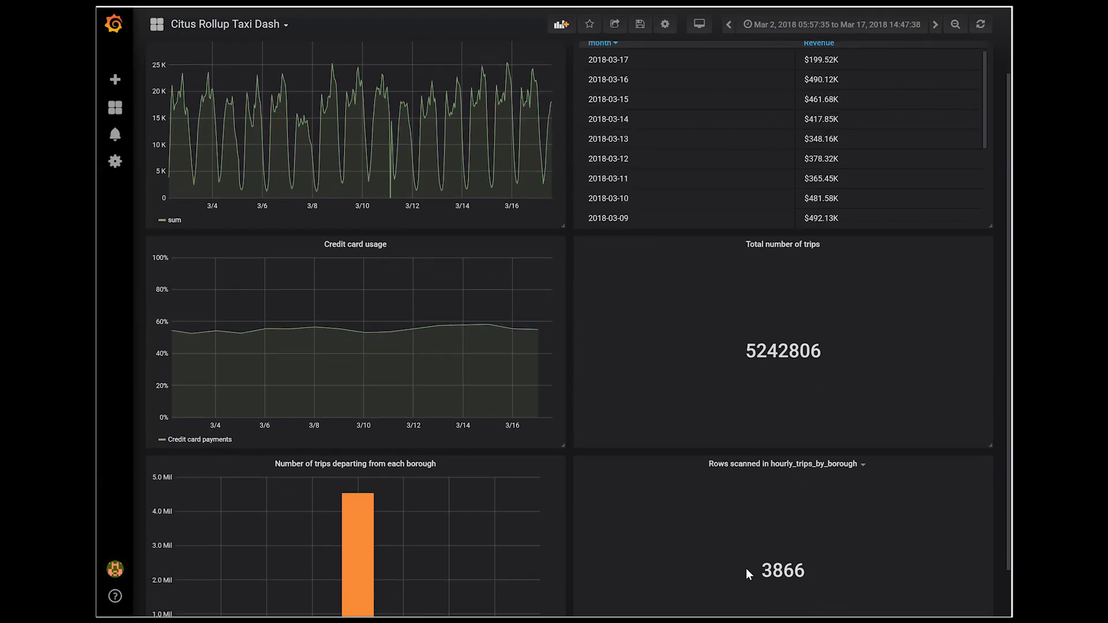
{"action": "mouse_move", "coordinate": [764, 511]}
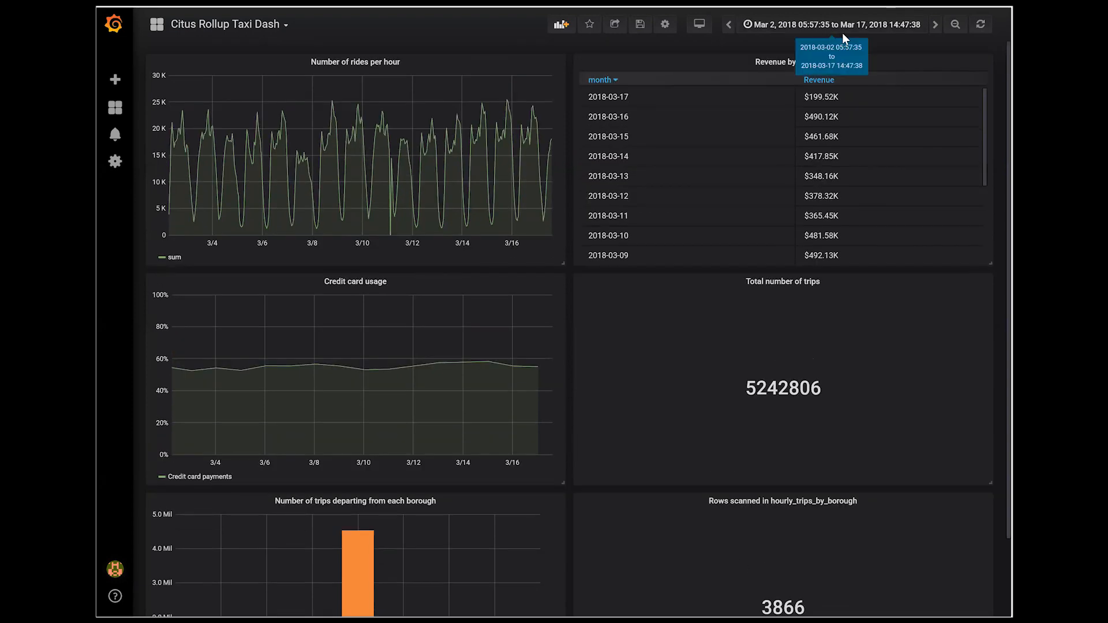
{"action": "left_click", "coordinate": [955, 24]}
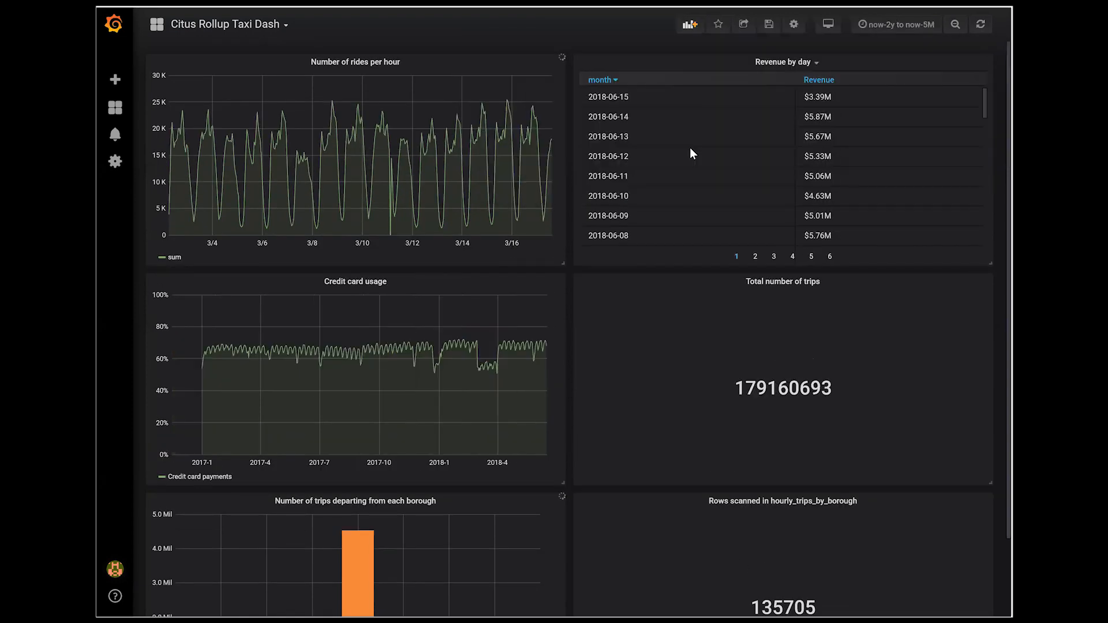
Scroll down and back up the Citus Rollup Taxi Dash panels
{"action": "scroll", "scroll_direction": "down", "scroll_amount": 3}
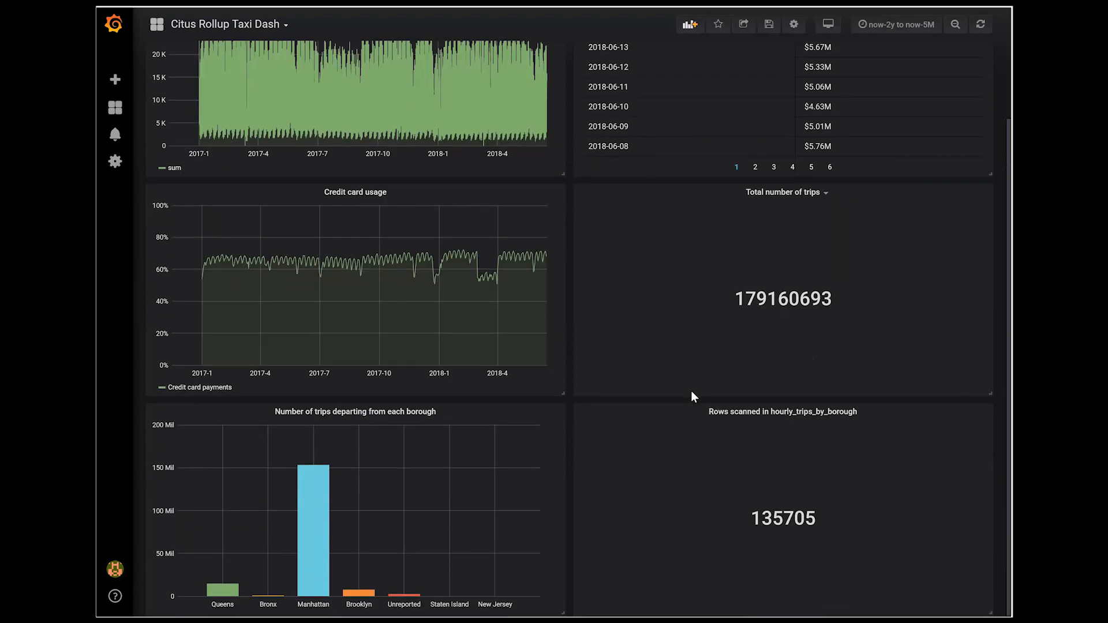
{"action": "scroll", "scroll_direction": "up", "scroll_amount": 3}
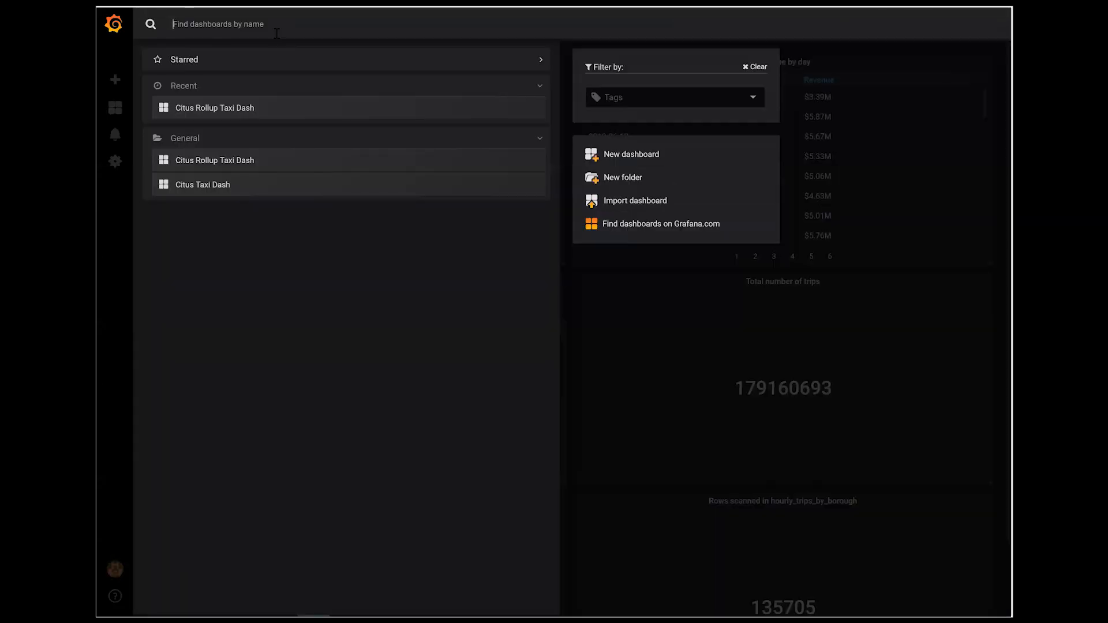
Switch to another taxi dashboard chosen from the dashboard search list
{"action": "left_click", "coordinate": [202, 184]}
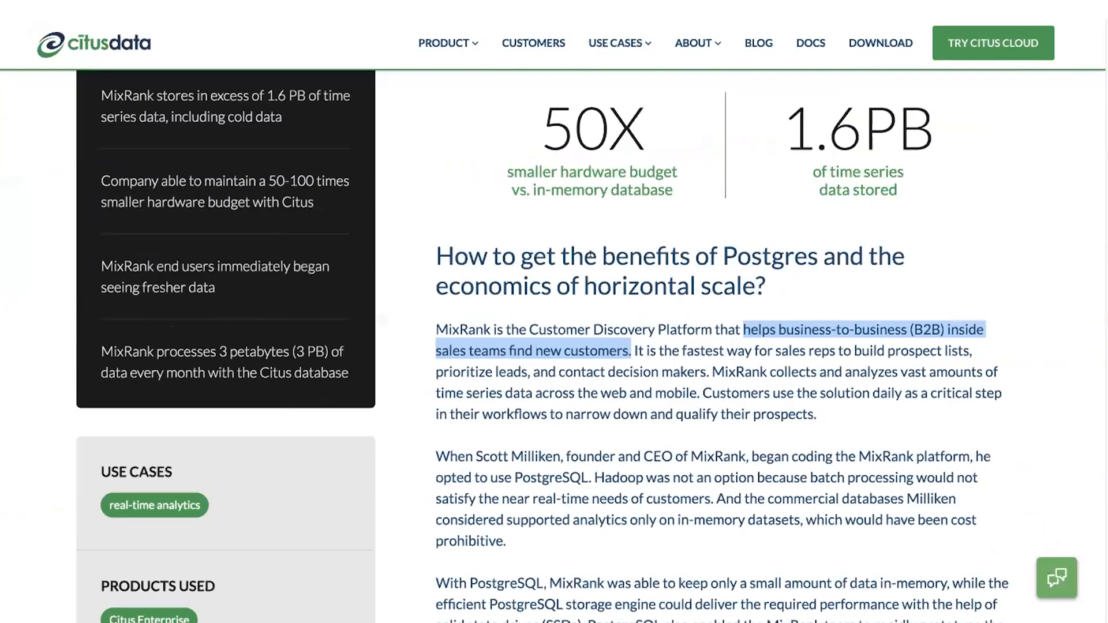
Scroll through the MixRank case study and back up to its story highlights
{"action": "scroll", "scroll_direction": "down", "scroll_amount": 3}
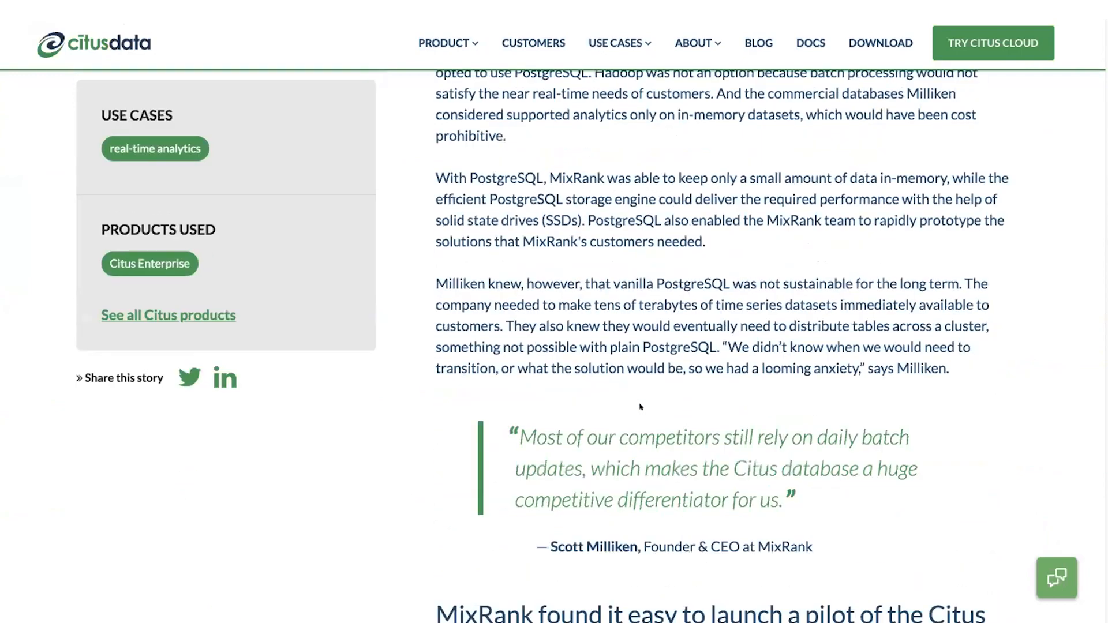
{"action": "scroll", "scroll_direction": "down", "scroll_amount": 3}
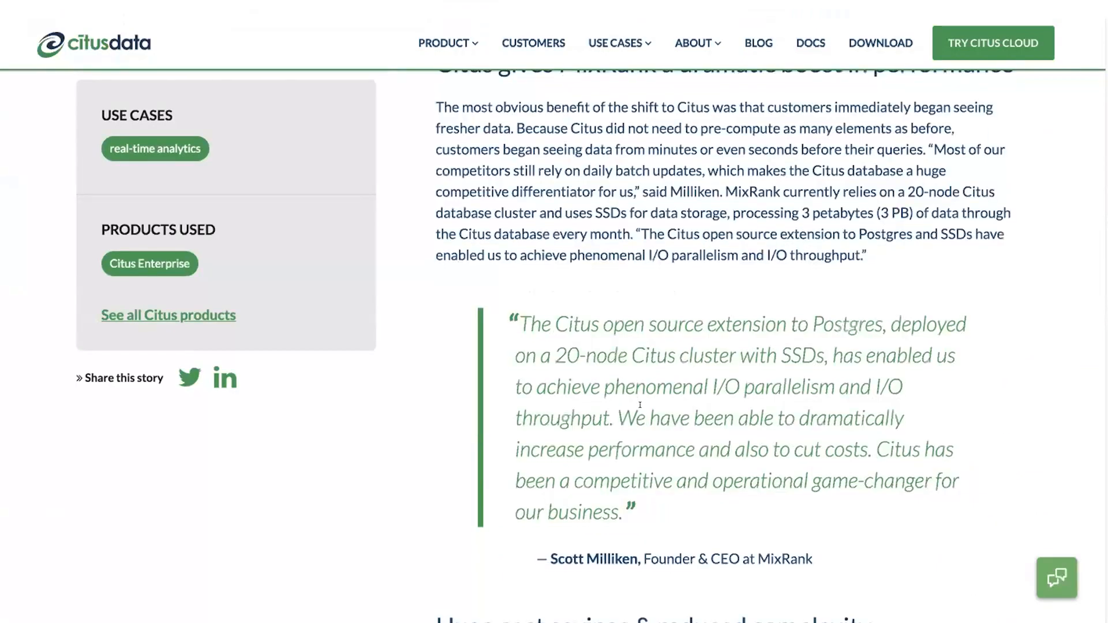
{"action": "scroll", "scroll_direction": "down", "scroll_amount": 3}
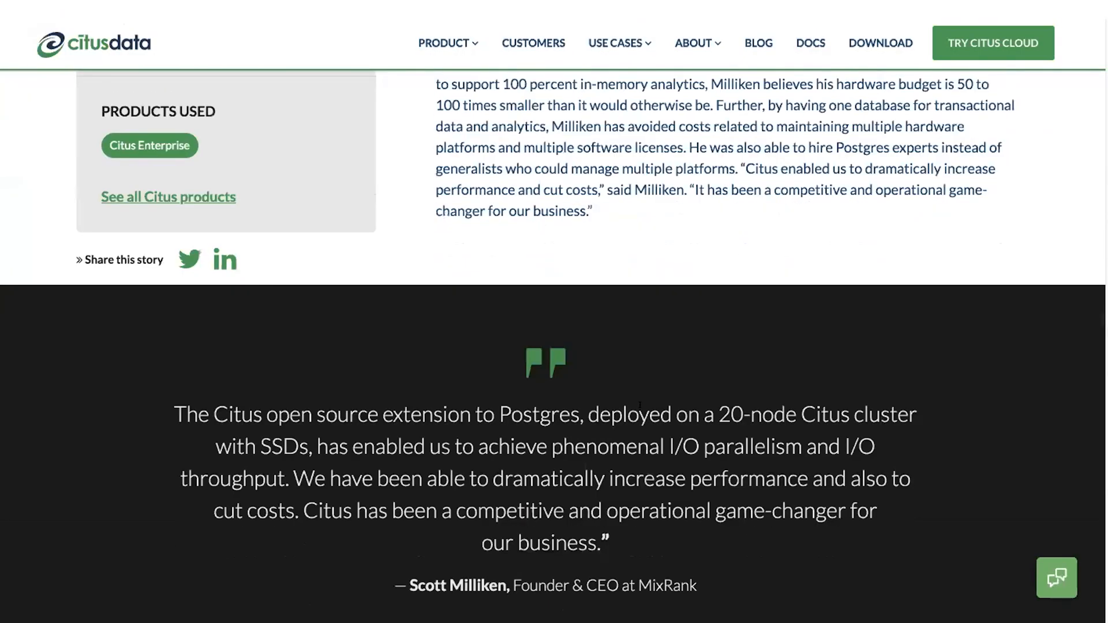
{"action": "scroll", "scroll_direction": "up", "scroll_amount": 3}
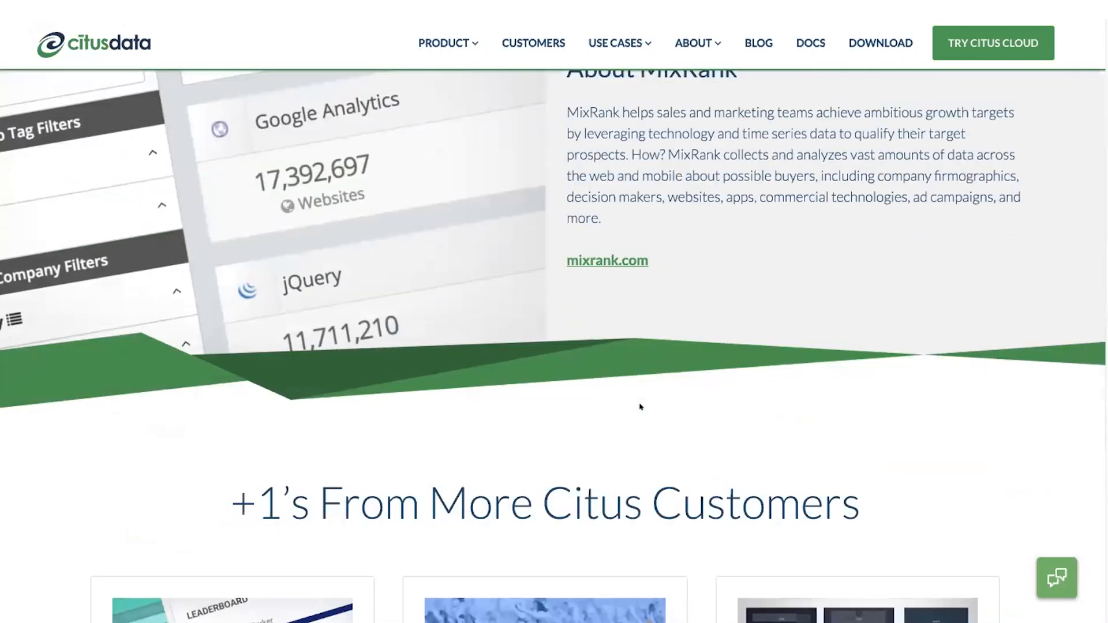
{"action": "scroll", "scroll_direction": "up", "scroll_amount": 3}
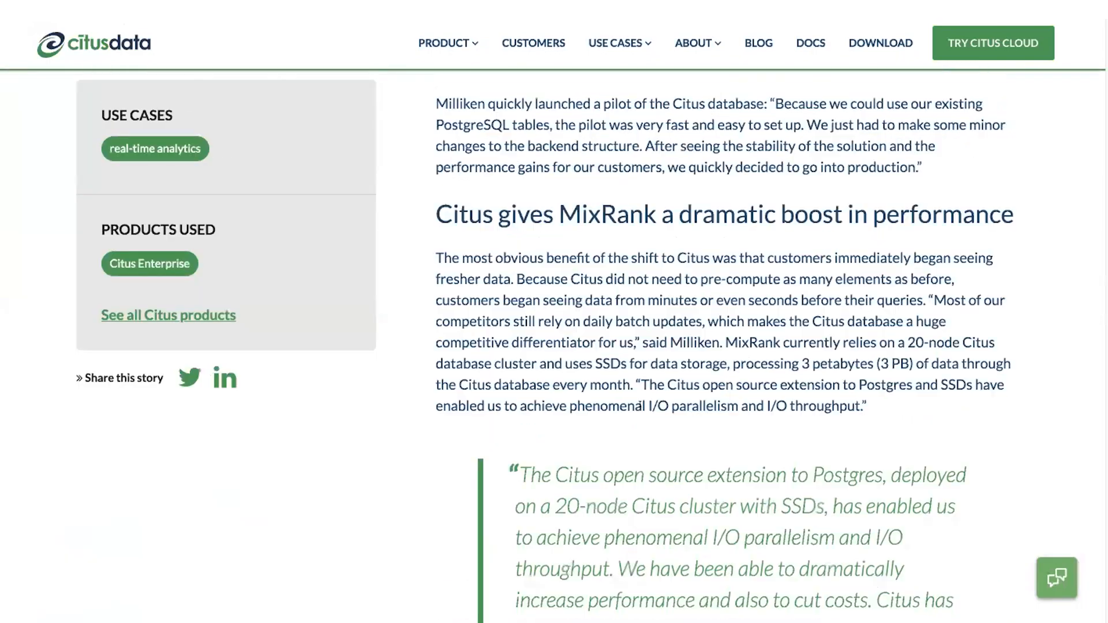
{"action": "scroll", "scroll_direction": "up", "scroll_amount": 3}
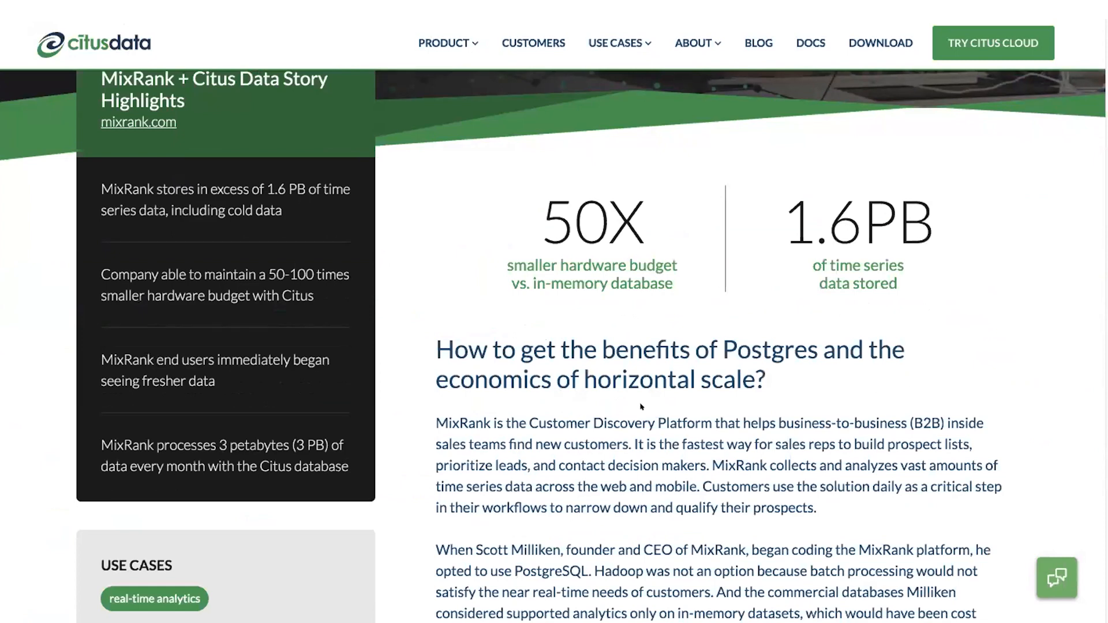
{"action": "mouse_move", "coordinate": [339, 394]}
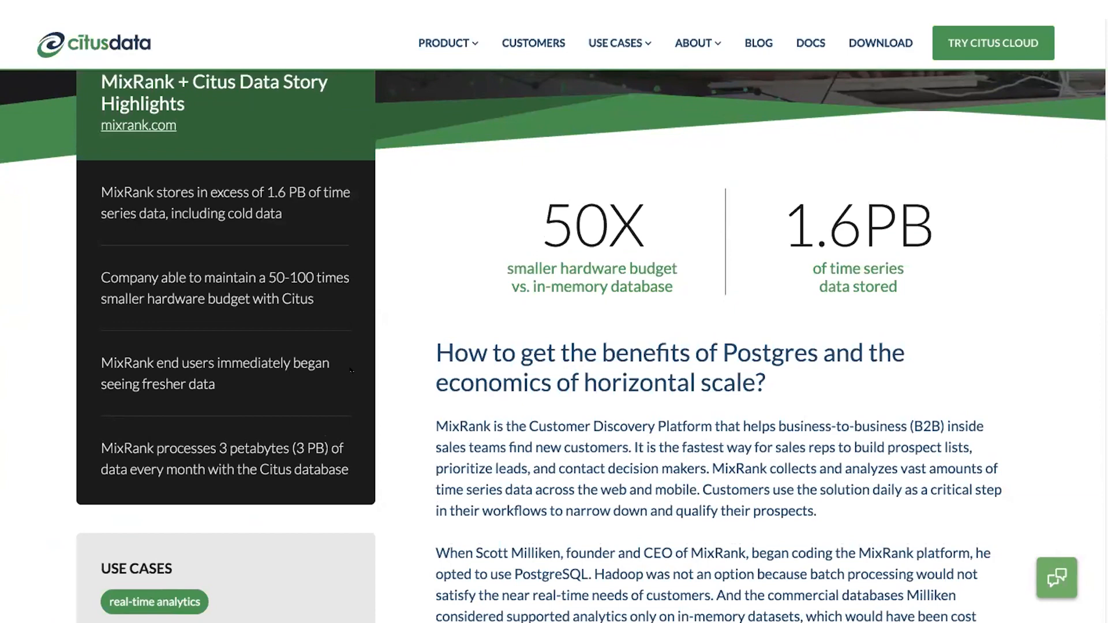
{"action": "mouse_move", "coordinate": [343, 380]}
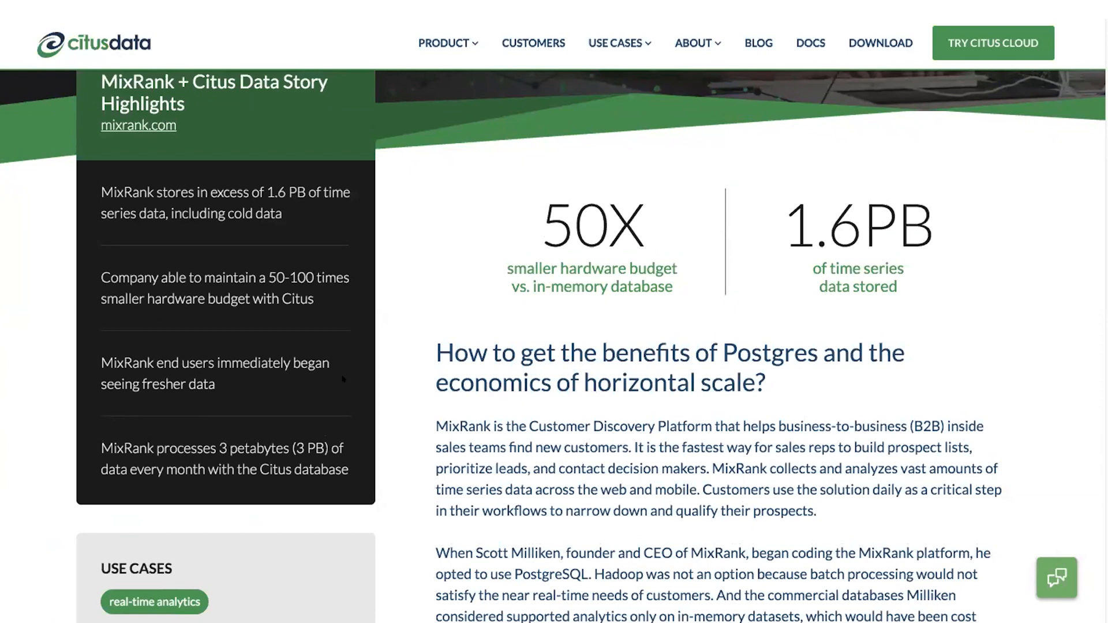
Scroll back to the top of the MixRank case study before returning to the deck
{"action": "scroll", "scroll_direction": "up", "scroll_amount": 3}
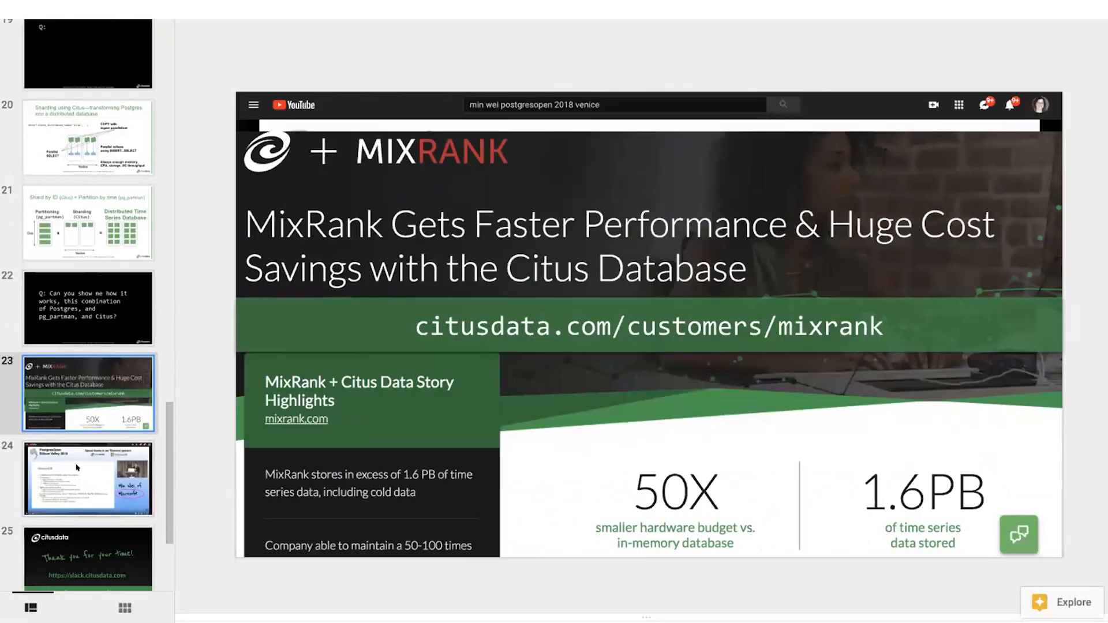
Go to slide 24, Min Wei's PostgresOpen 2018 talk on Microsoft VeniceDB
{"action": "left_click", "coordinate": [89, 477]}
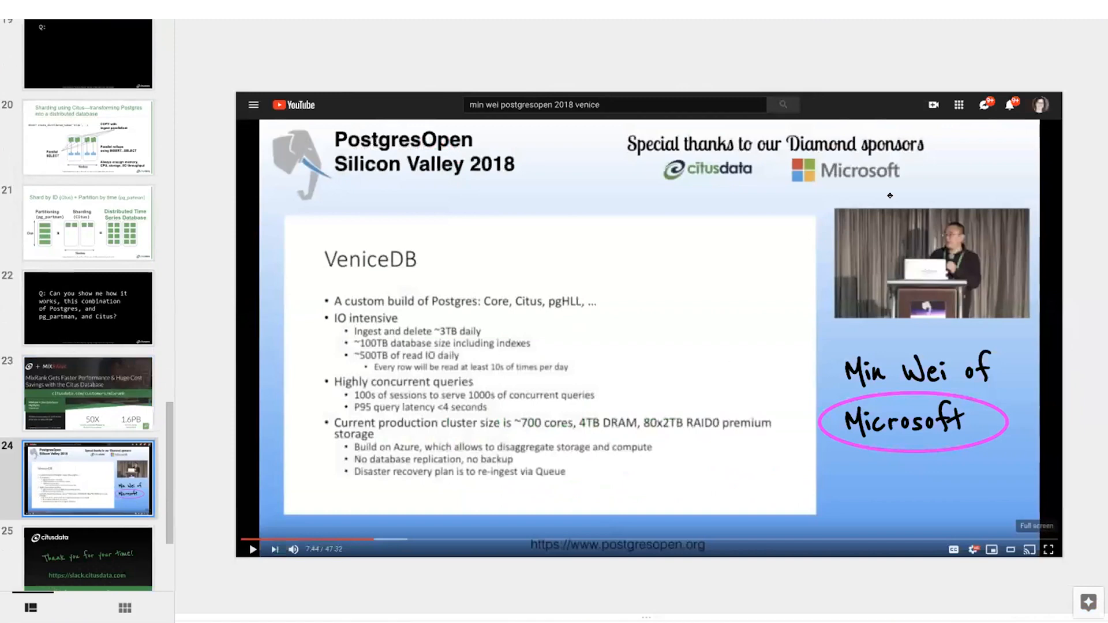
{"action": "mouse_move", "coordinate": [565, 301]}
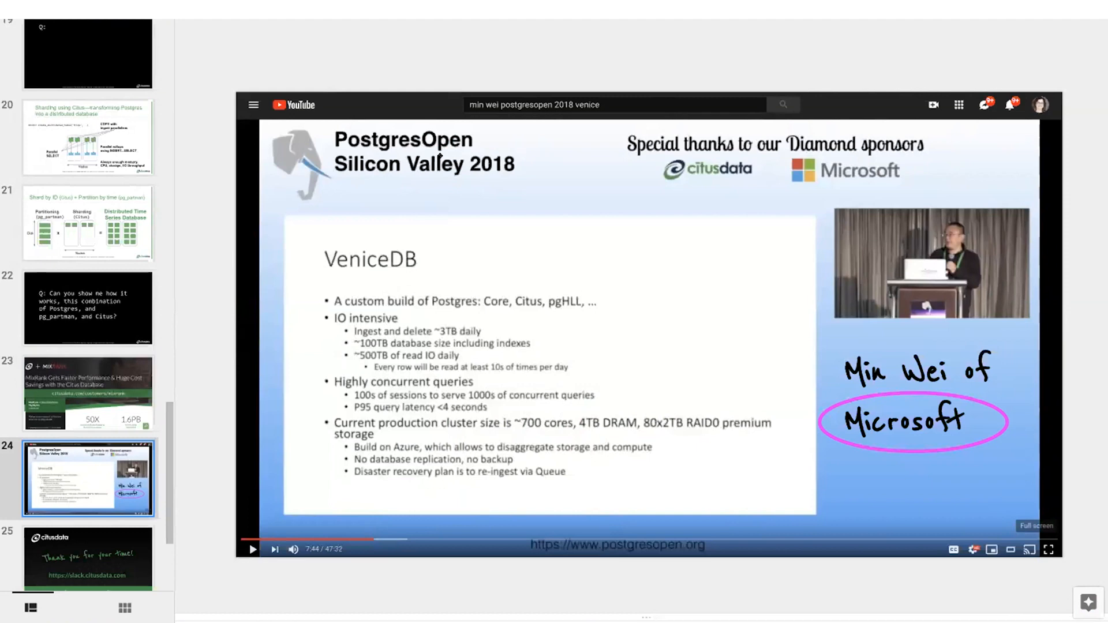
{"action": "mouse_move", "coordinate": [604, 257]}
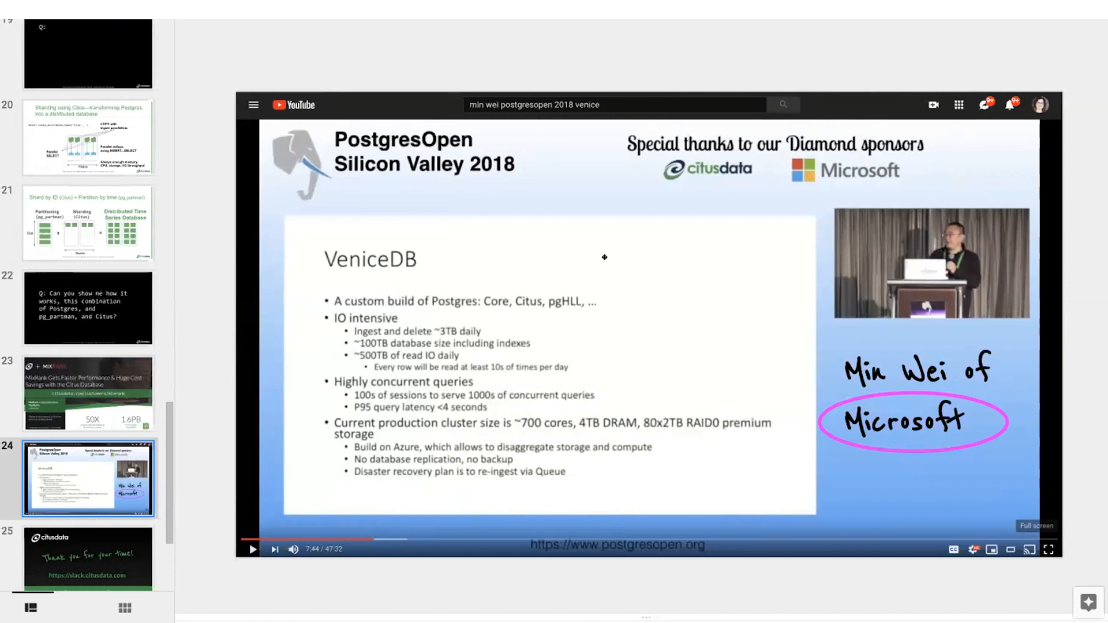
{"action": "mouse_move", "coordinate": [642, 533]}
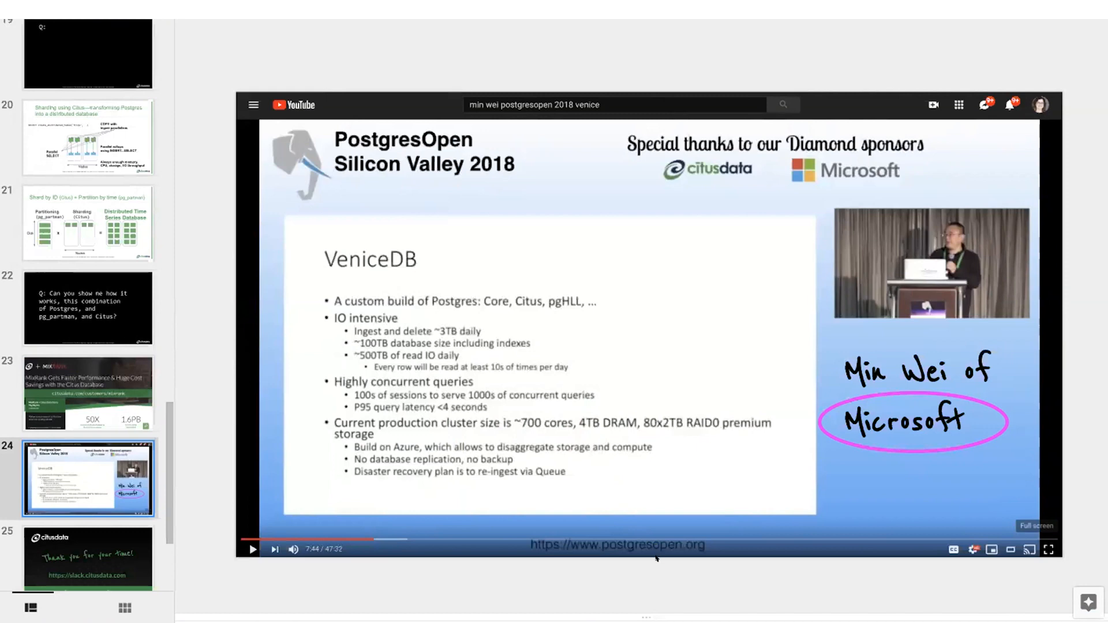
{"action": "mouse_move", "coordinate": [656, 566]}
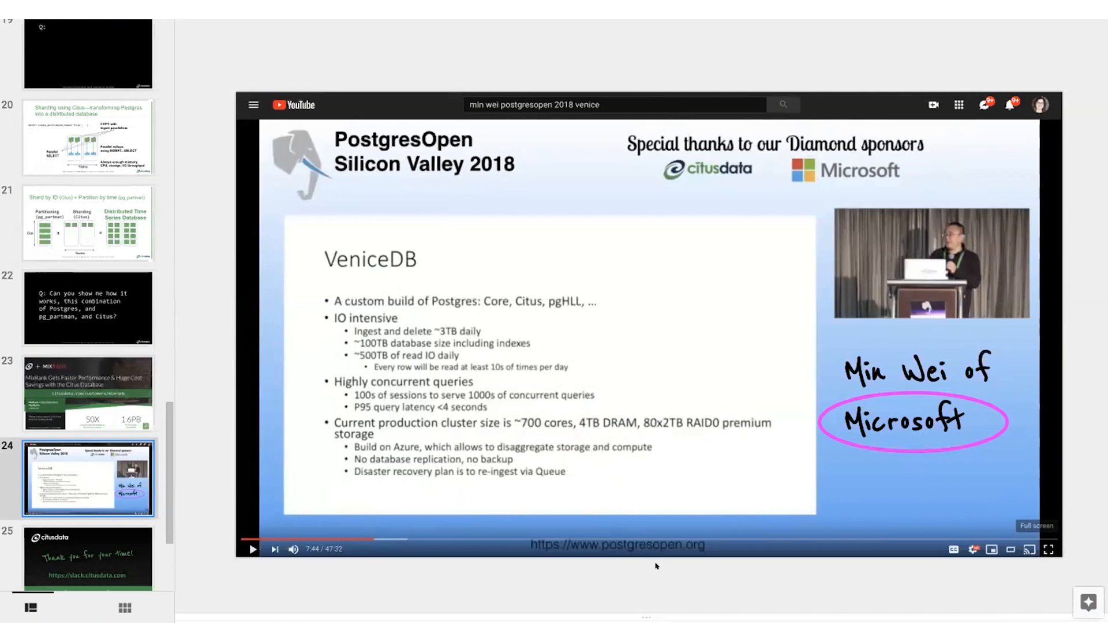
{"action": "mouse_move", "coordinate": [667, 53]}
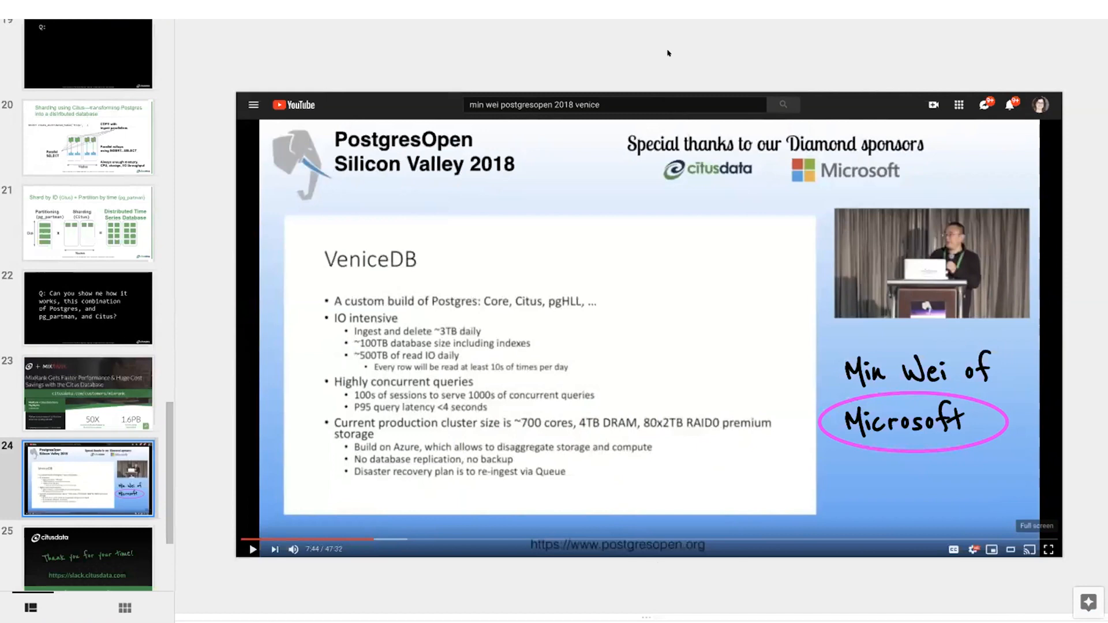